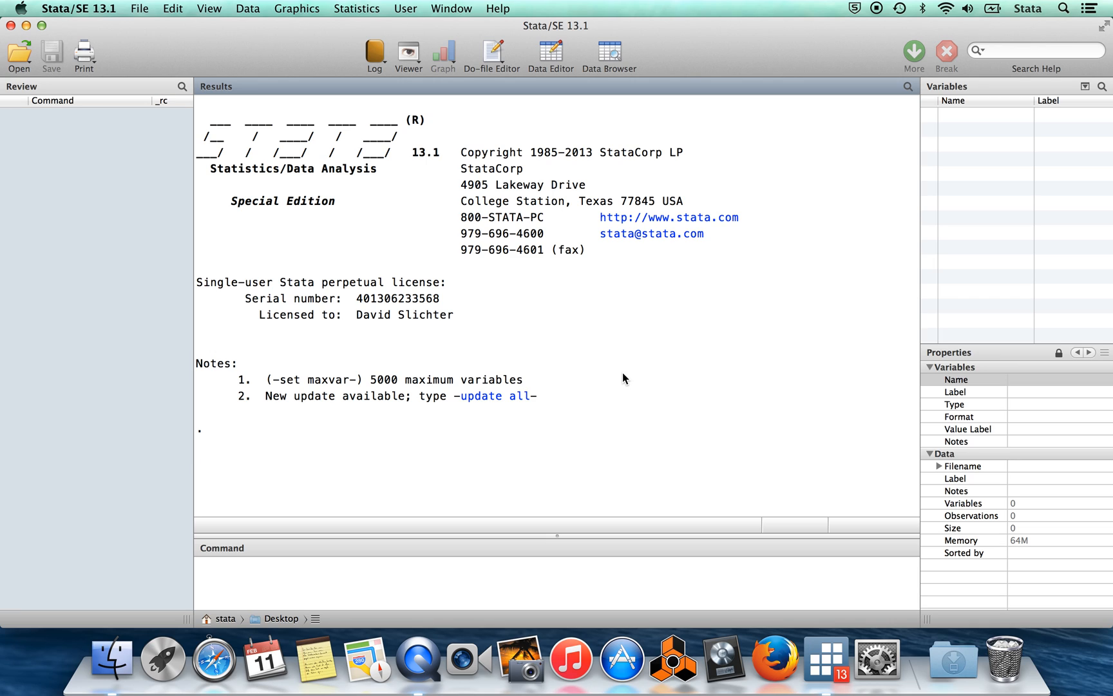
pyautogui.moveTo(480, 543)
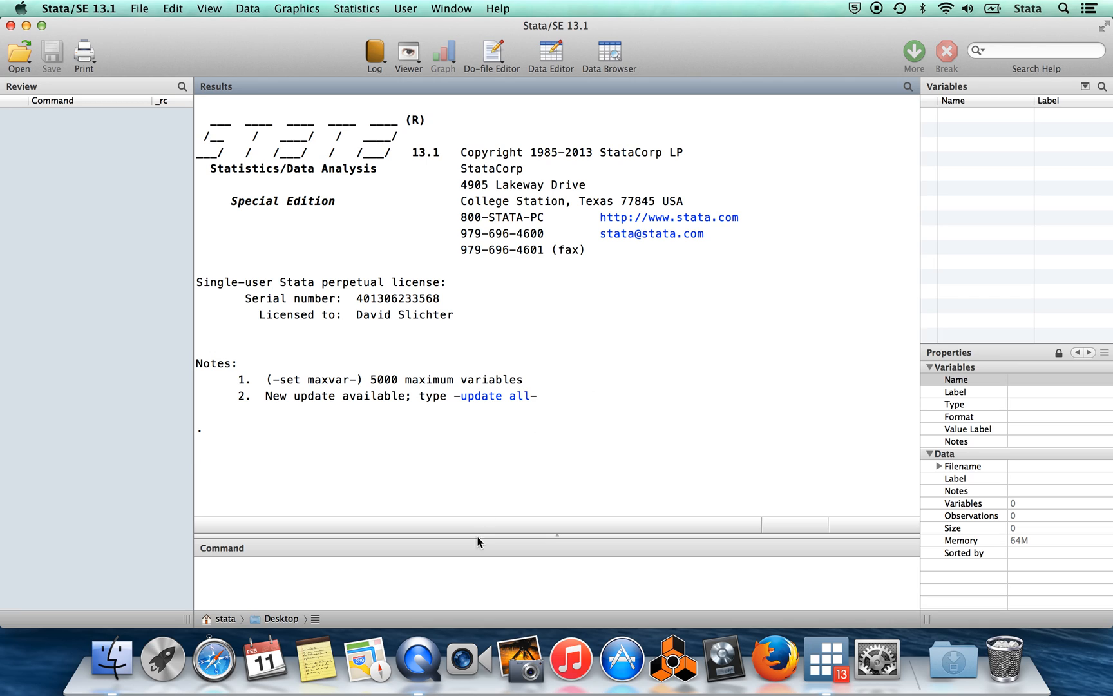
# Step: Run 'help log' and highlight the 'log using filename' syntax in the Viewer
pyautogui.click(459, 577)
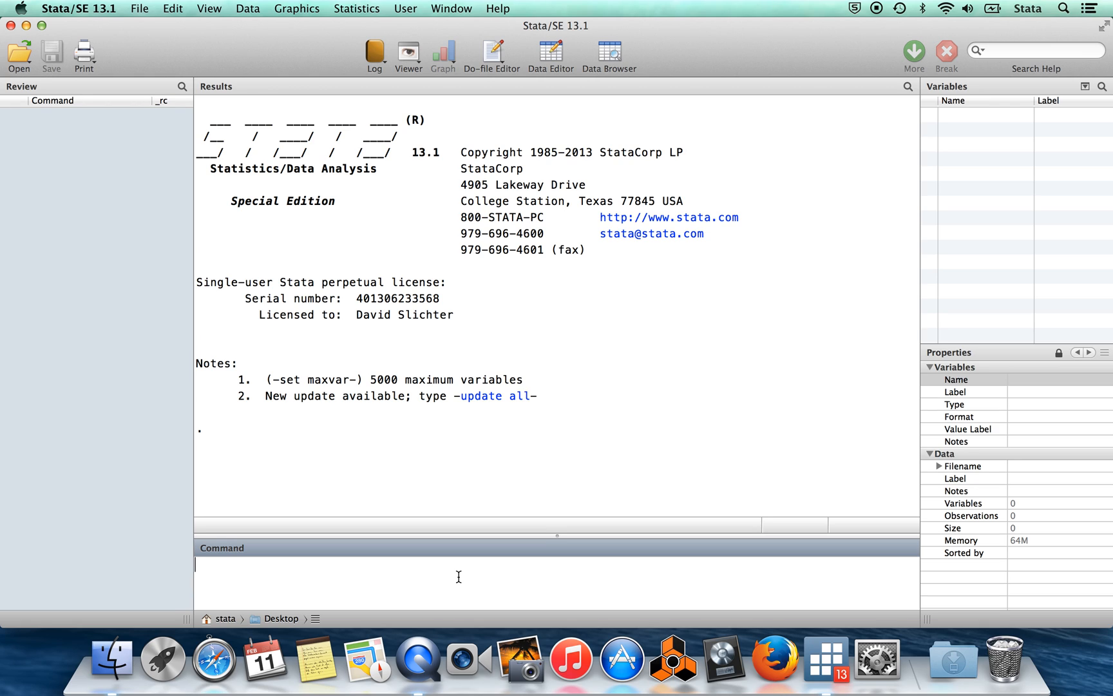
pyautogui.write('help log')
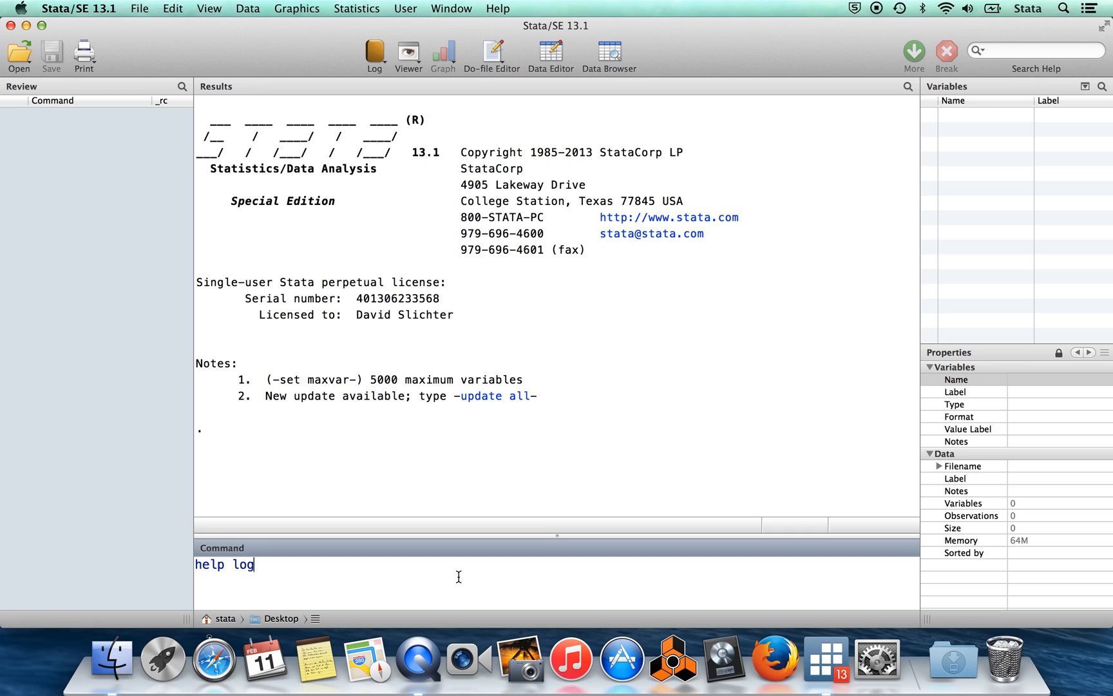
pyautogui.moveTo(207, 585)
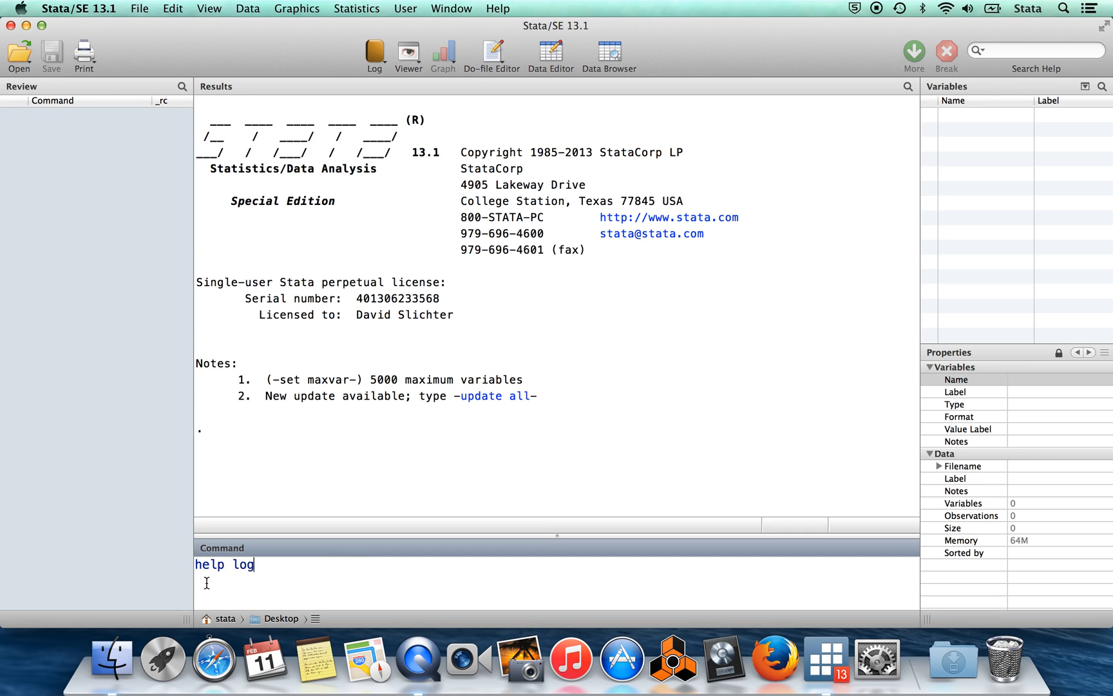
pyautogui.moveTo(283, 579)
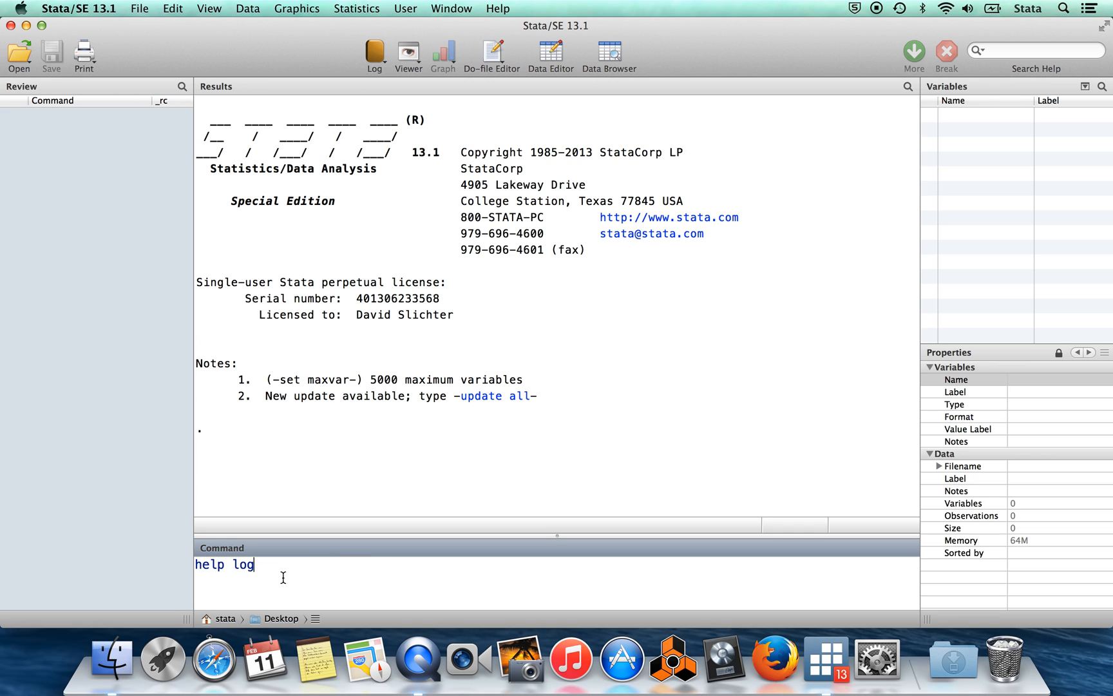
pyautogui.press('Return')
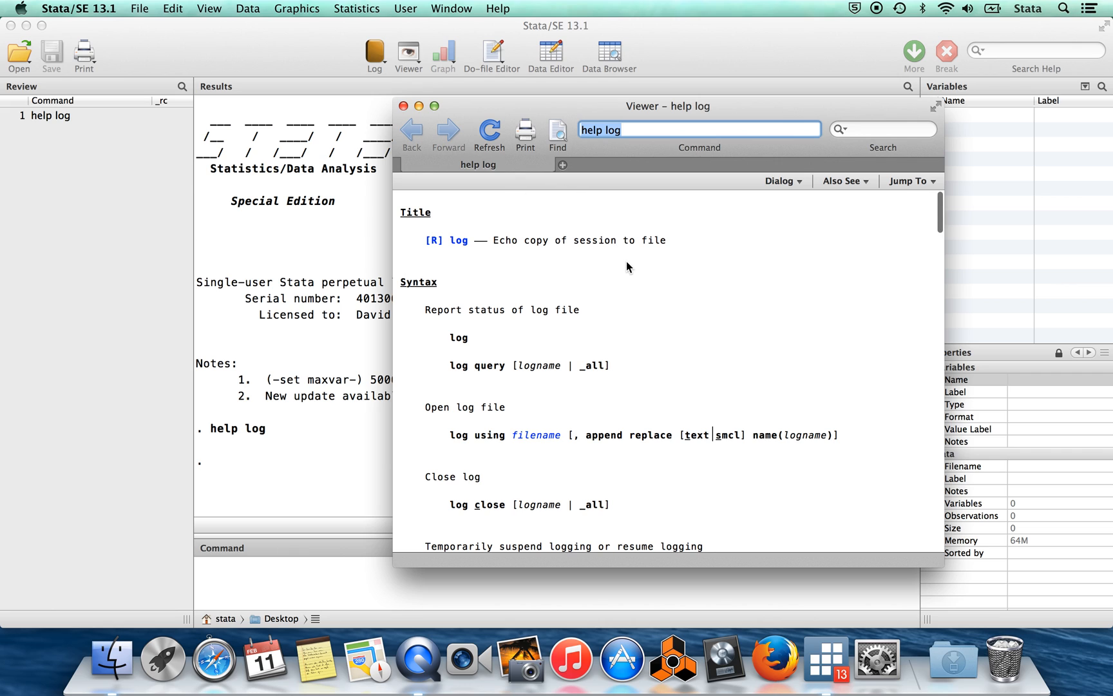
pyautogui.moveTo(534, 242)
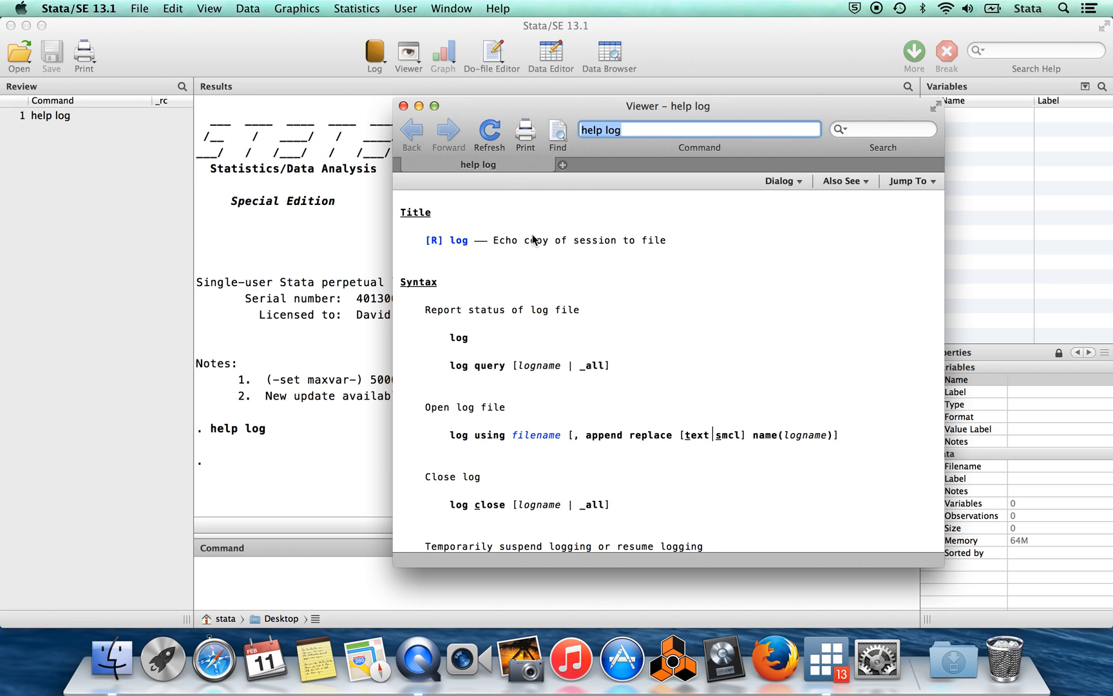
pyautogui.scroll(-3)
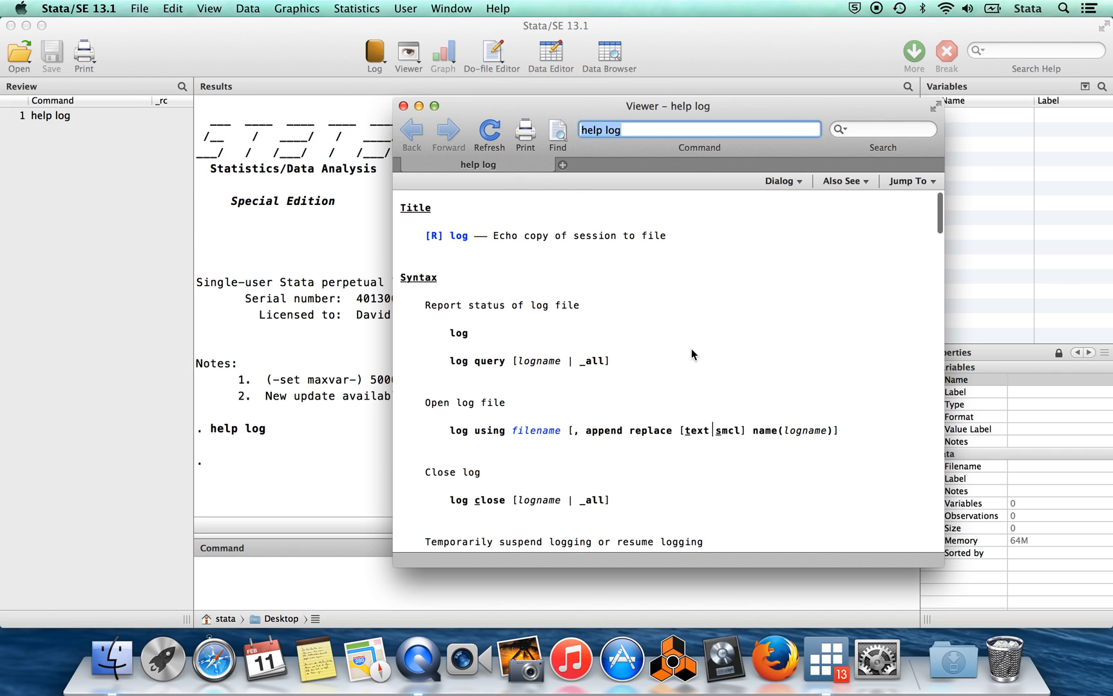
pyautogui.scroll(-3)
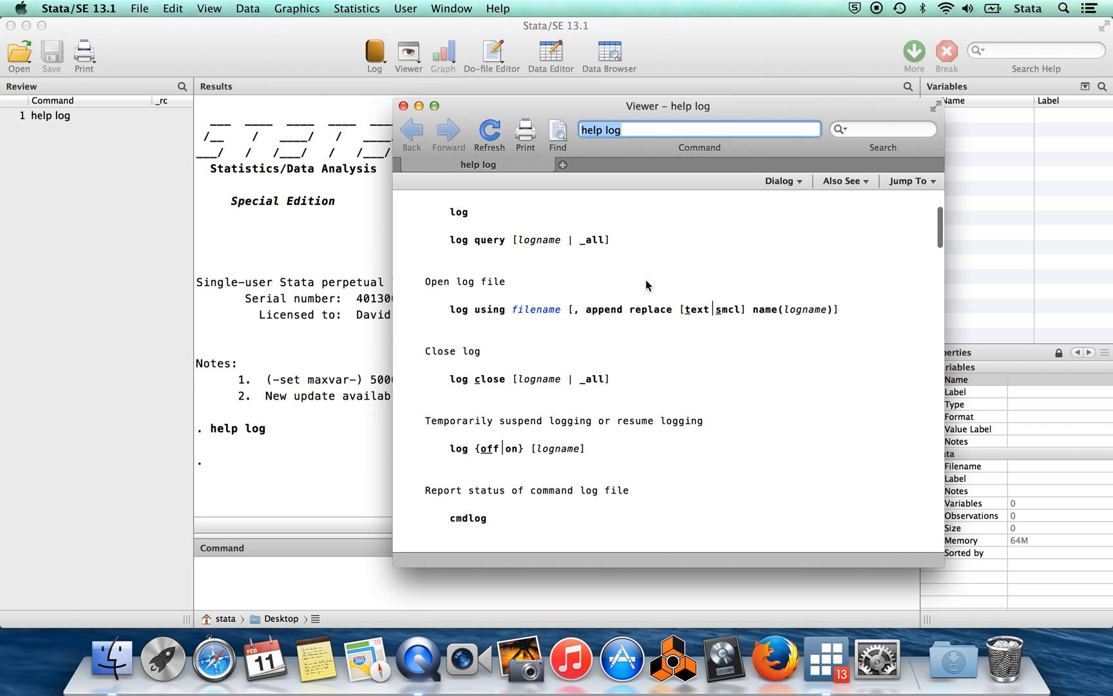
pyautogui.scroll(-3)
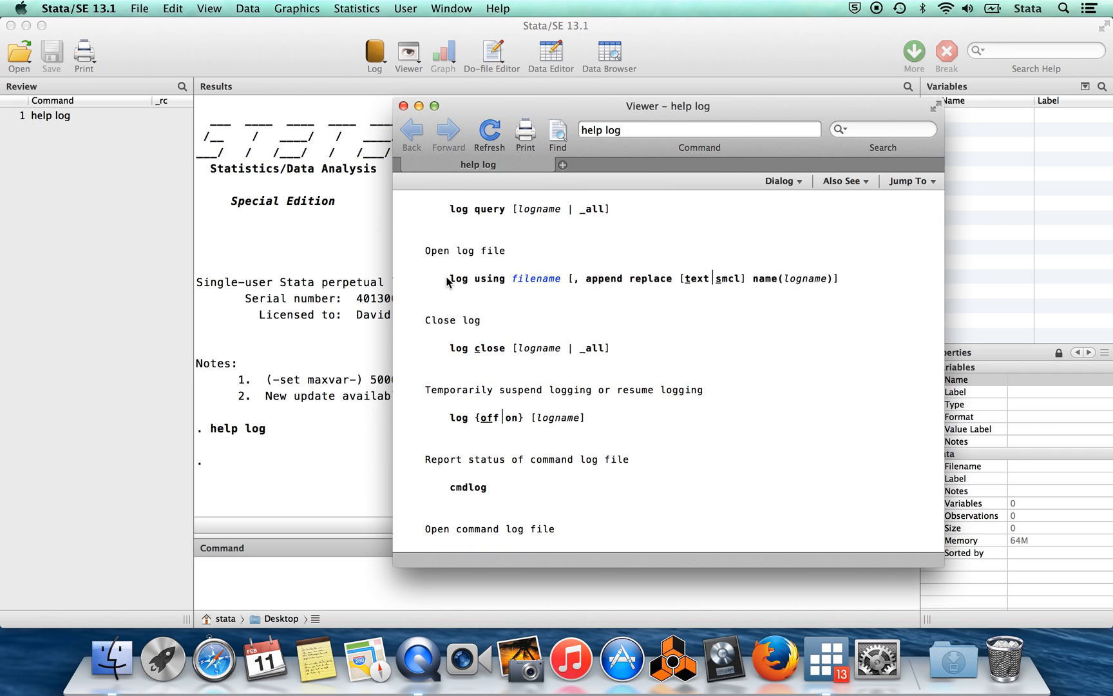
pyautogui.doubleClick(461, 278)
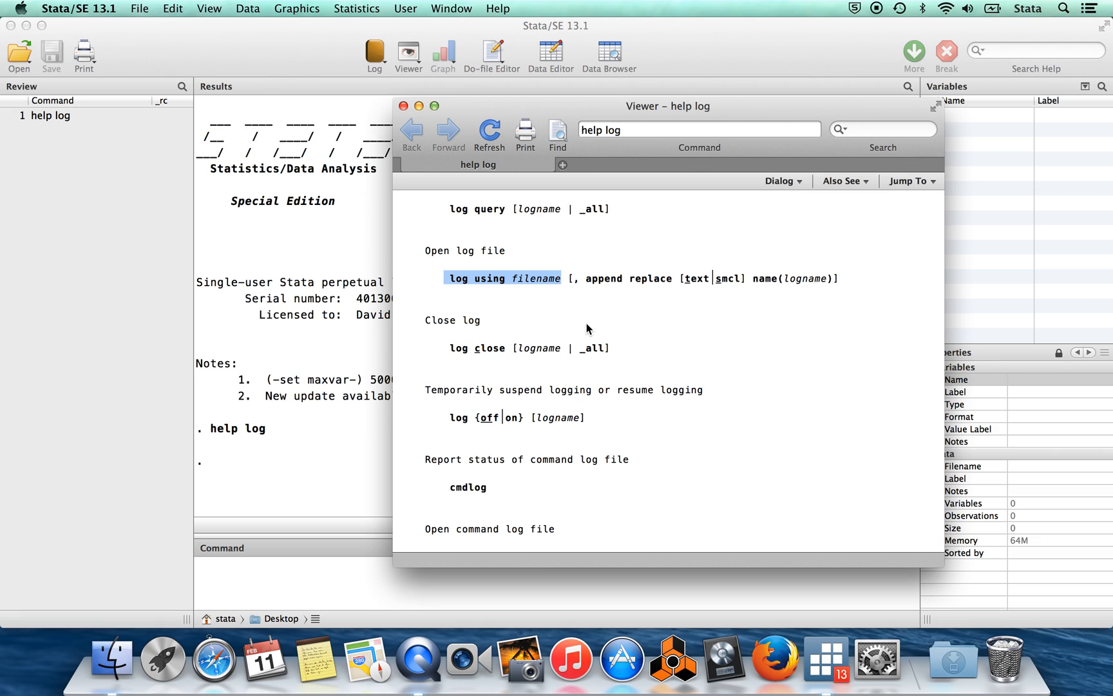
pyautogui.moveTo(623, 320)
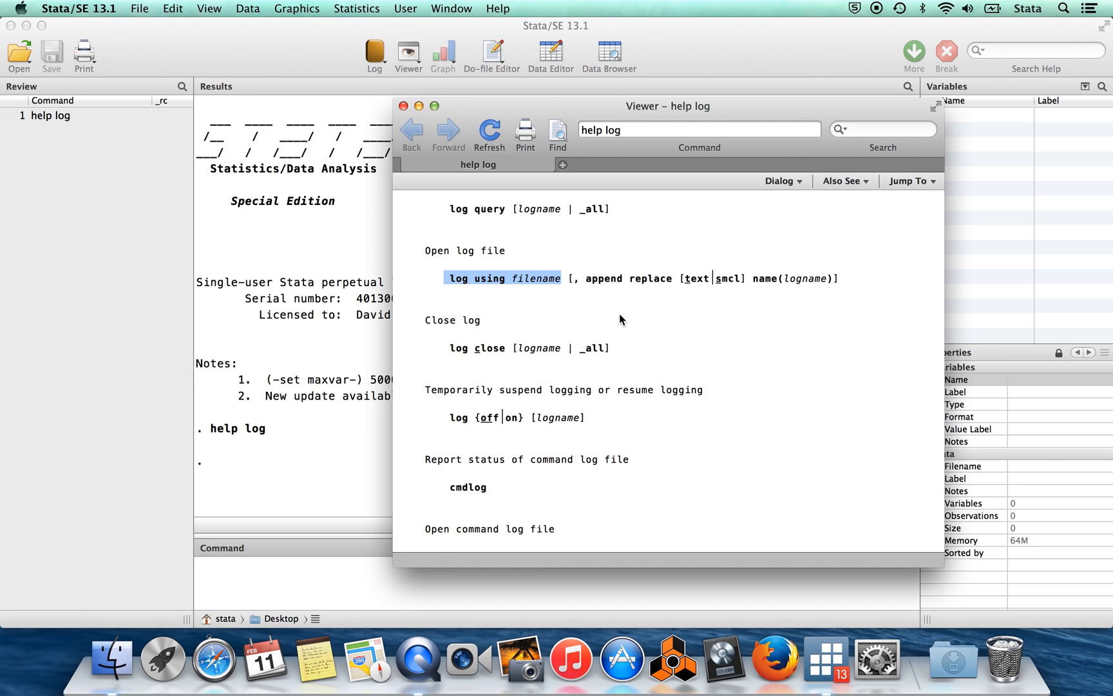
pyautogui.moveTo(555, 299)
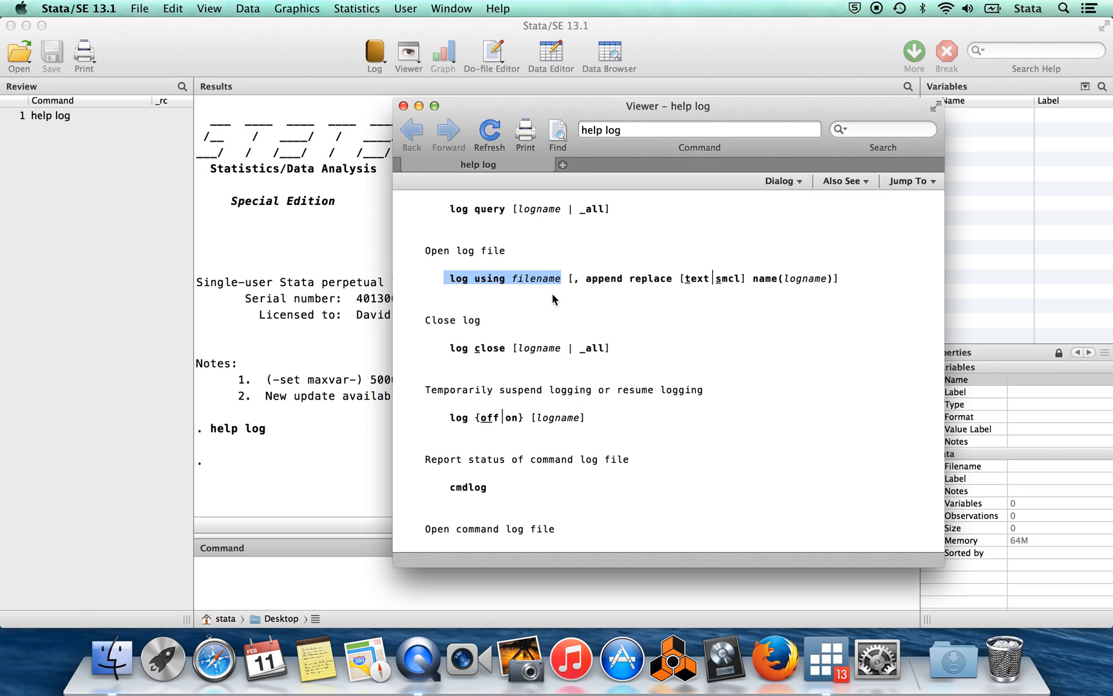
pyautogui.moveTo(557, 305)
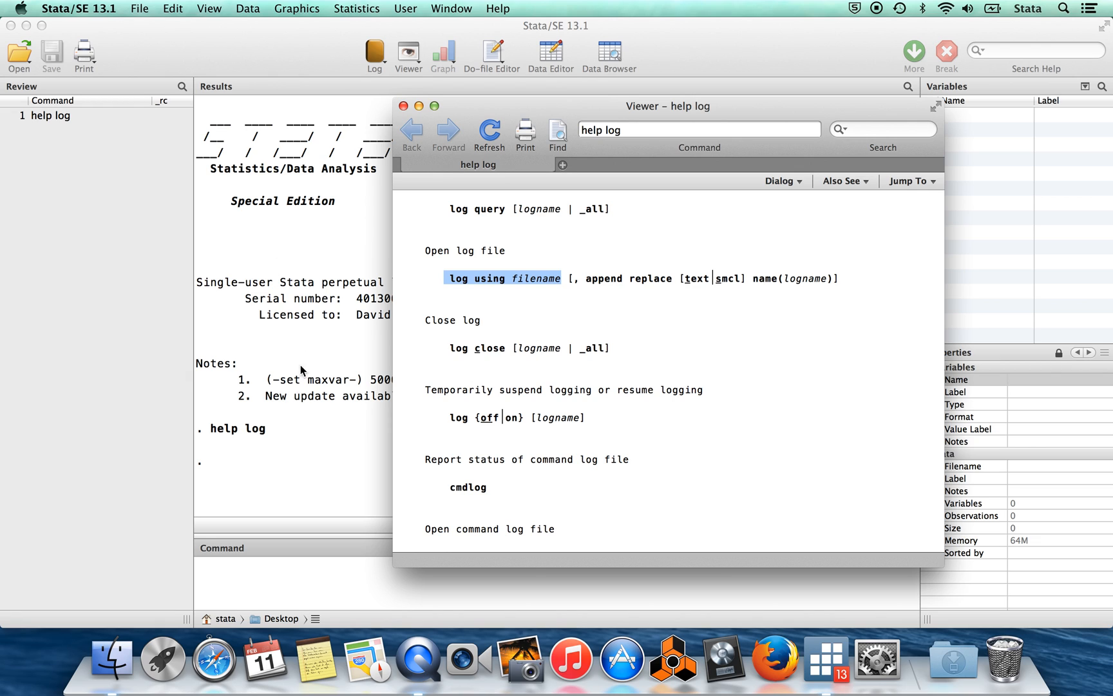
pyautogui.moveTo(232, 323)
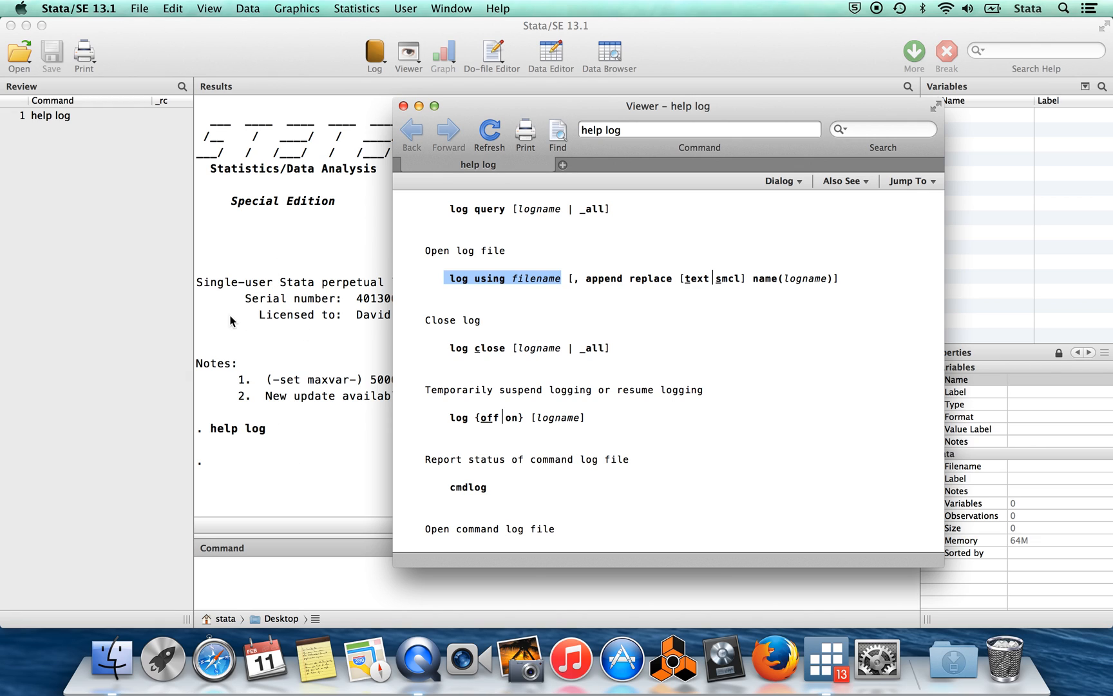
pyautogui.moveTo(288, 431)
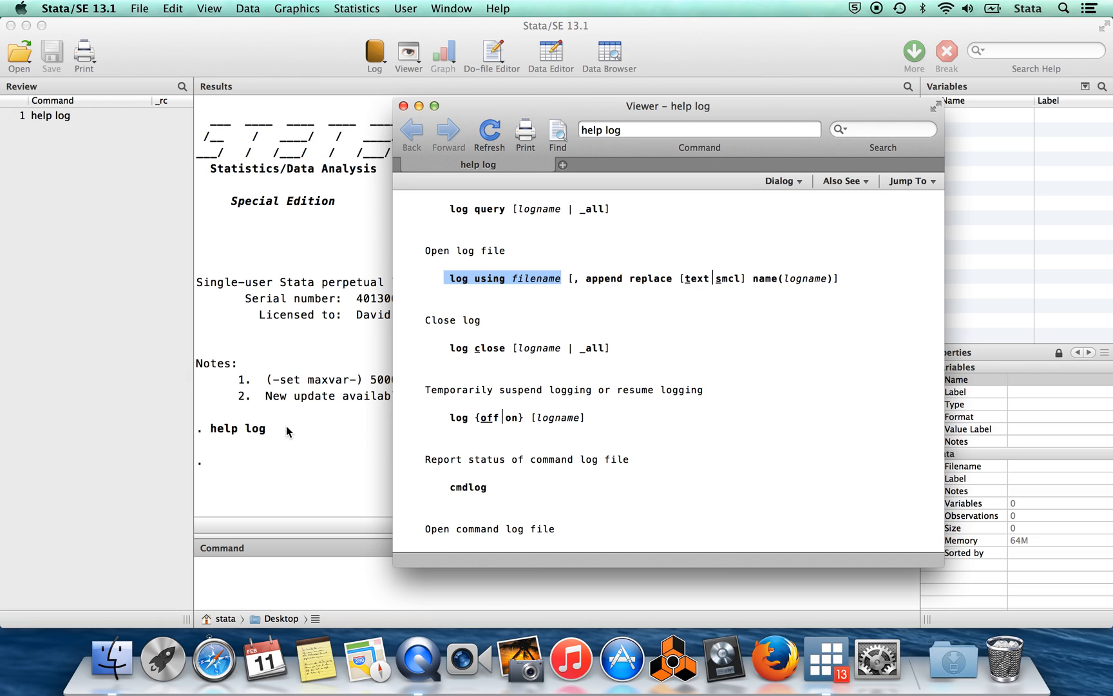
pyautogui.moveTo(227, 439)
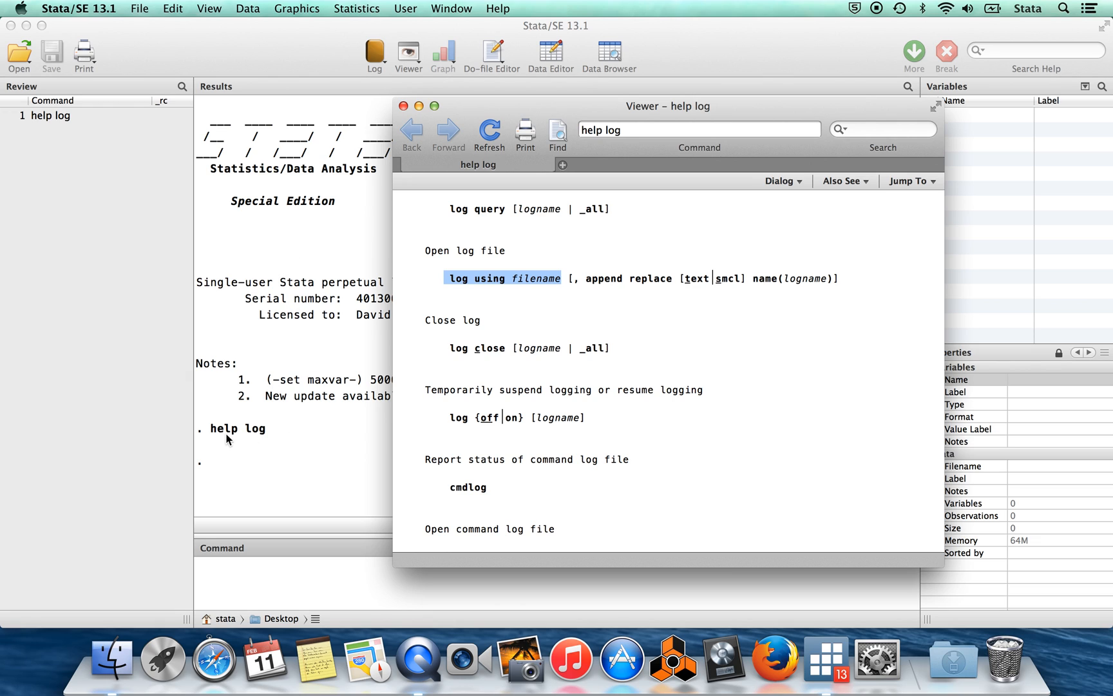
pyautogui.moveTo(214, 432)
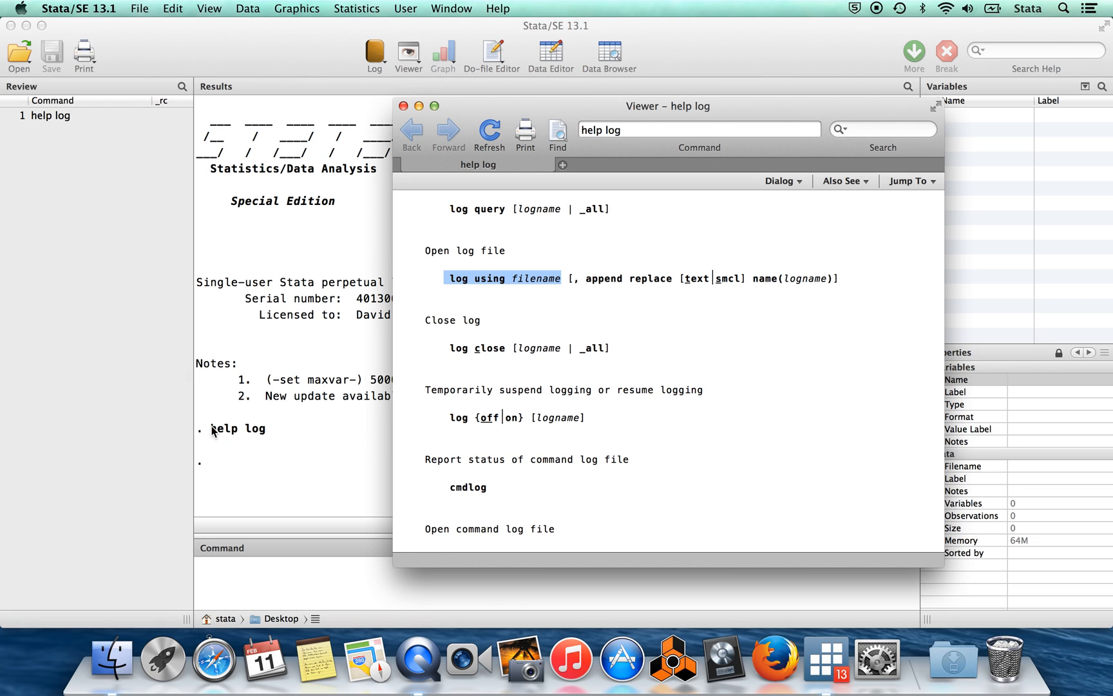
pyautogui.moveTo(249, 476)
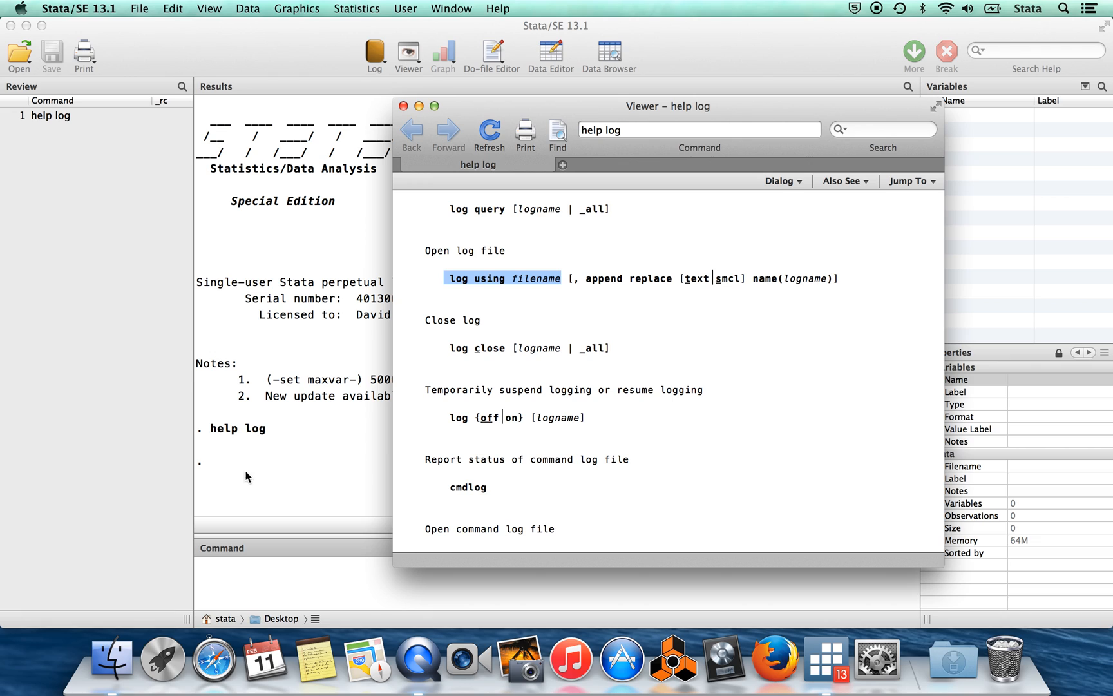
pyautogui.moveTo(273, 459)
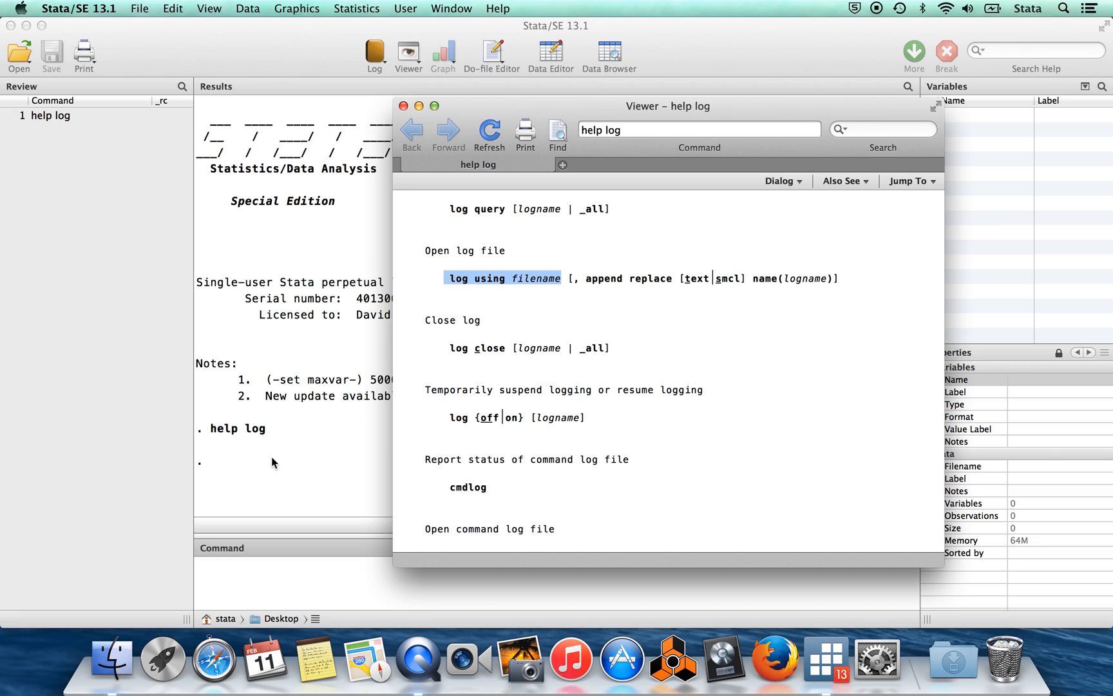
pyautogui.moveTo(457, 306)
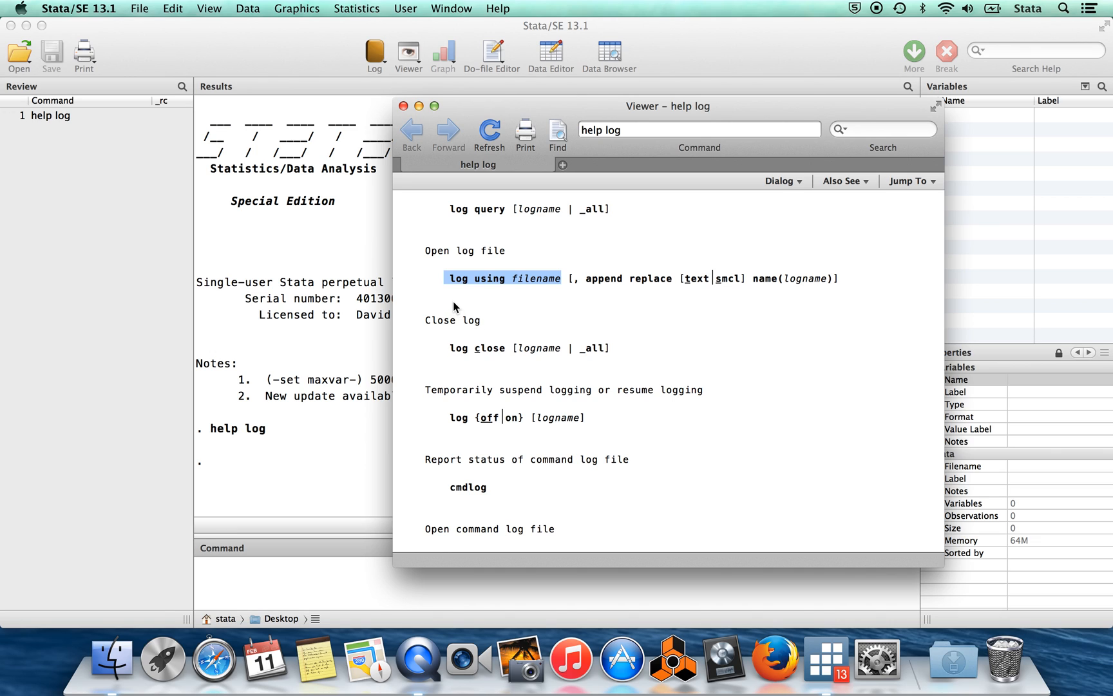
pyautogui.moveTo(520, 303)
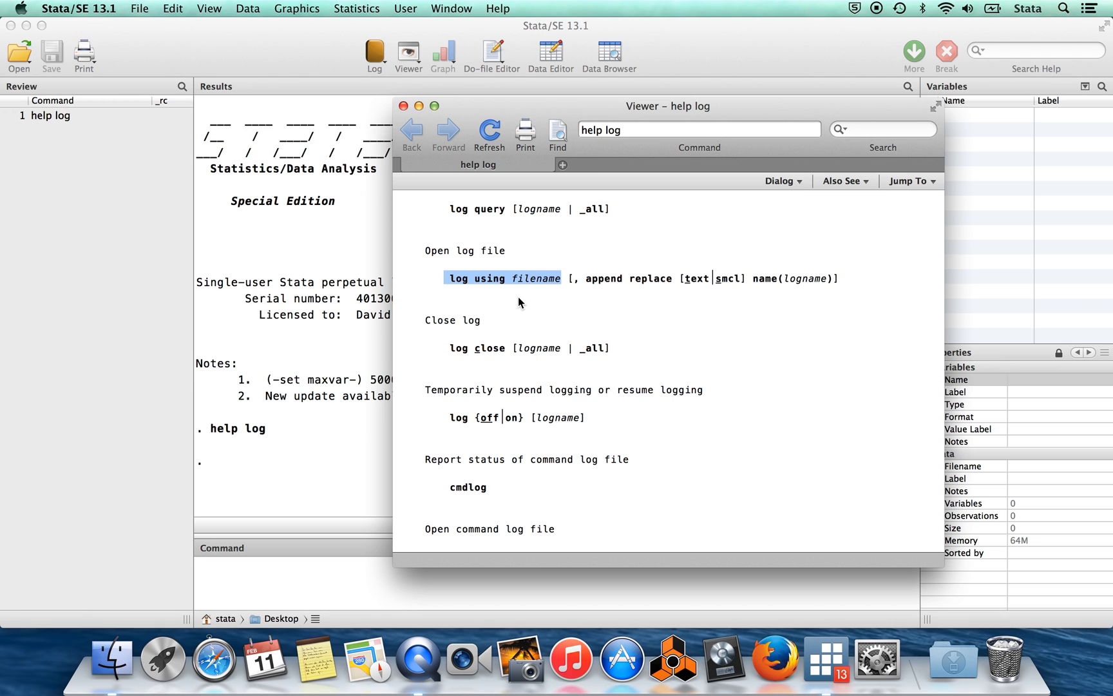
pyautogui.scroll(-3)
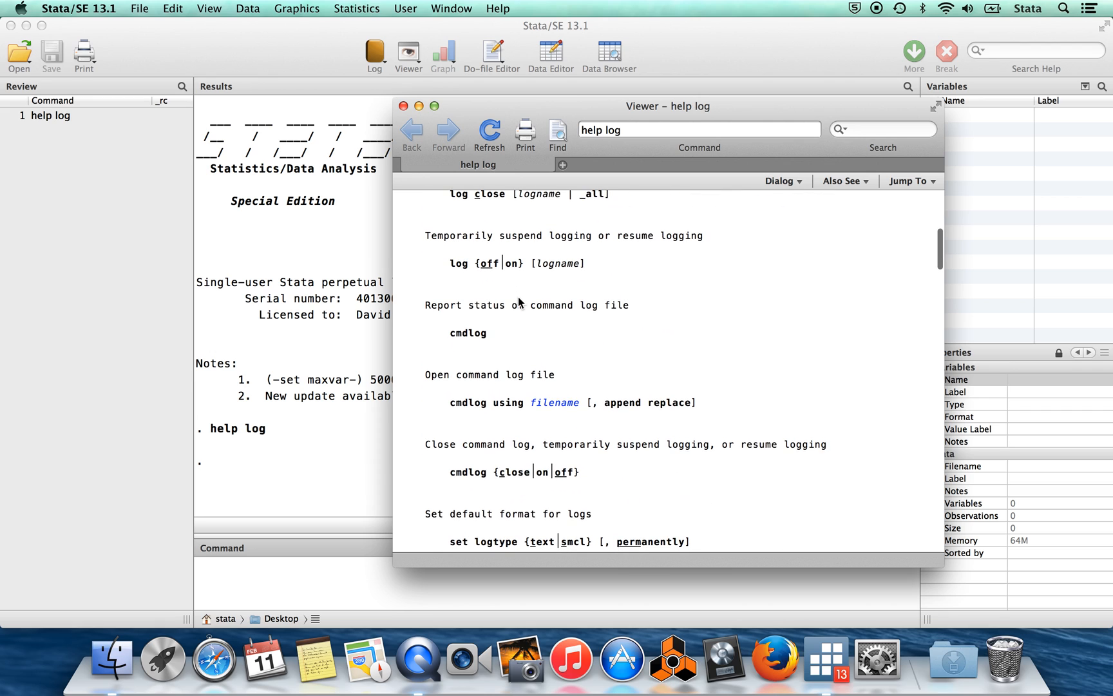
# Step: Scroll the log help down to the cmdlog section showing 'cmdlog using filename'
pyautogui.scroll(-3)
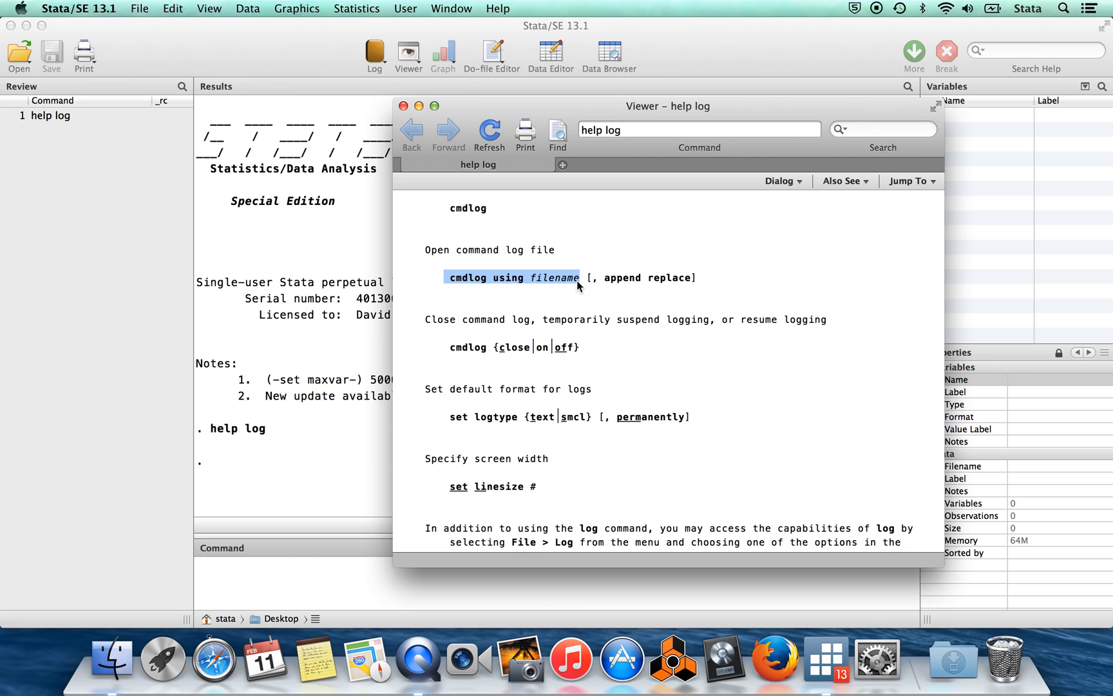
pyautogui.moveTo(462, 304)
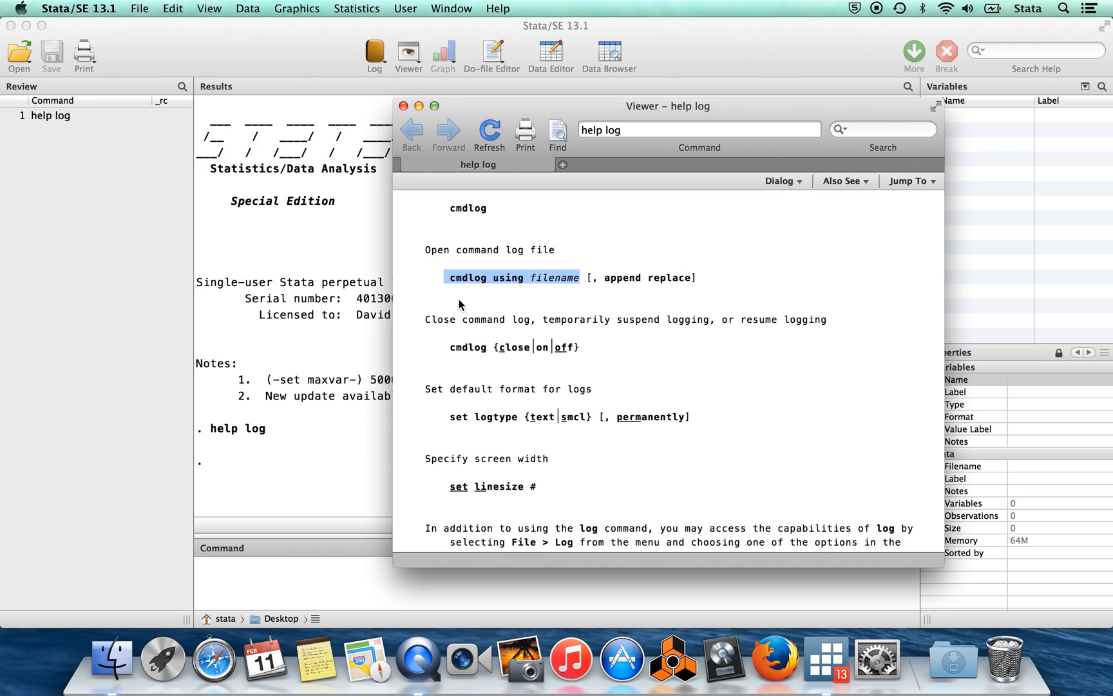
pyautogui.moveTo(67, 219)
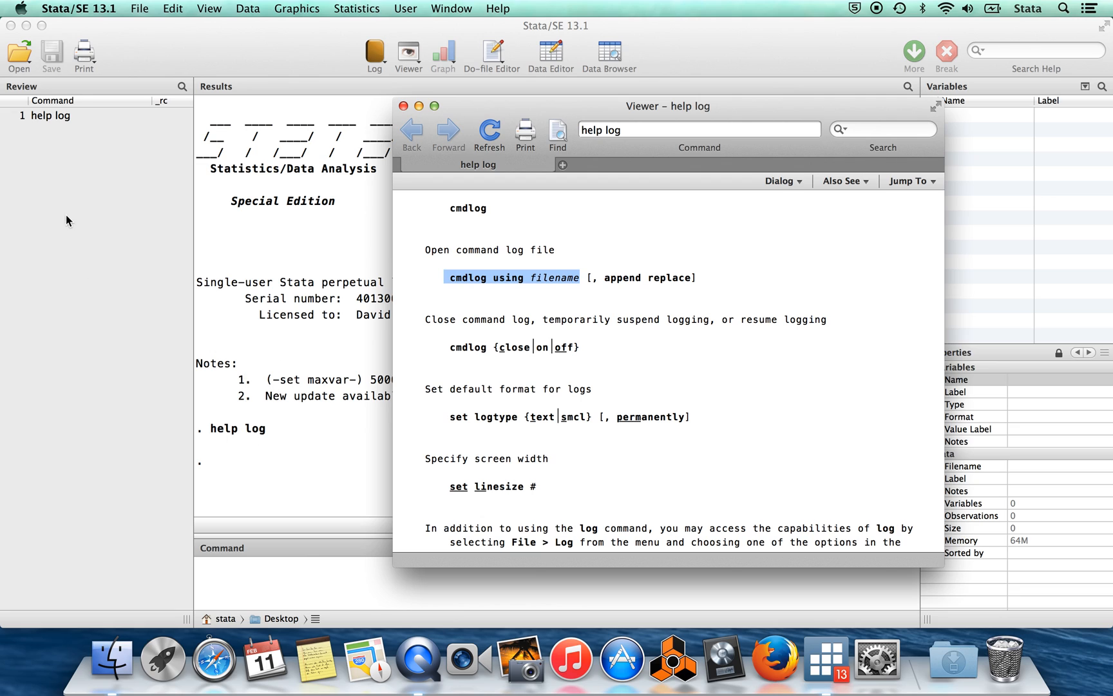
pyautogui.moveTo(334, 388)
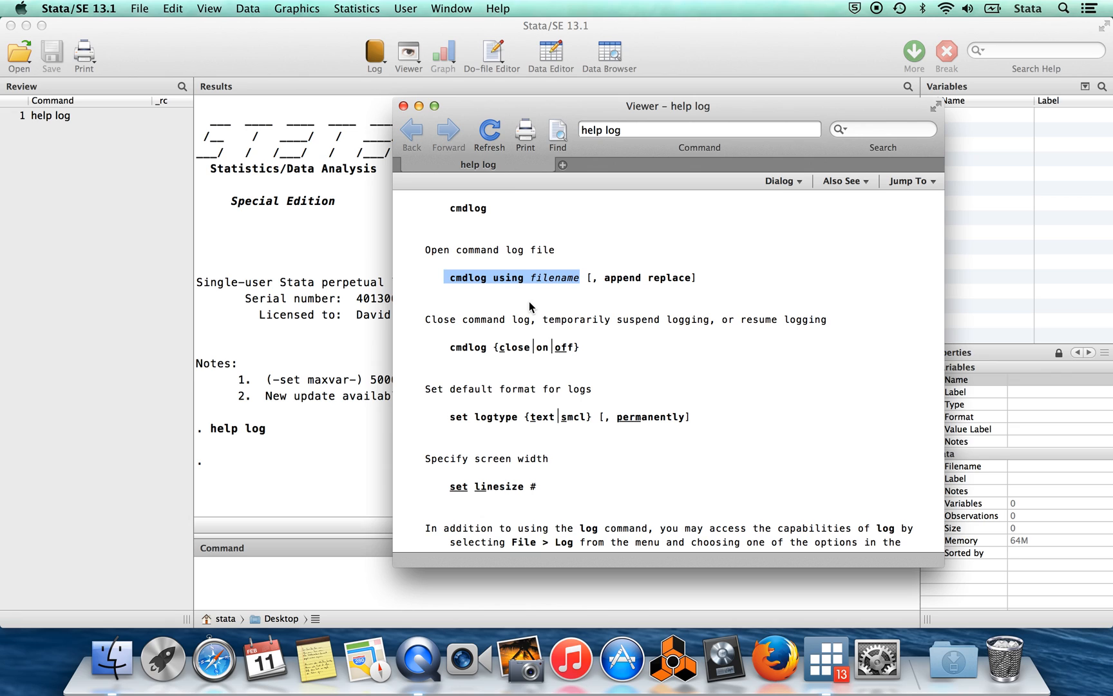
pyautogui.moveTo(516, 274)
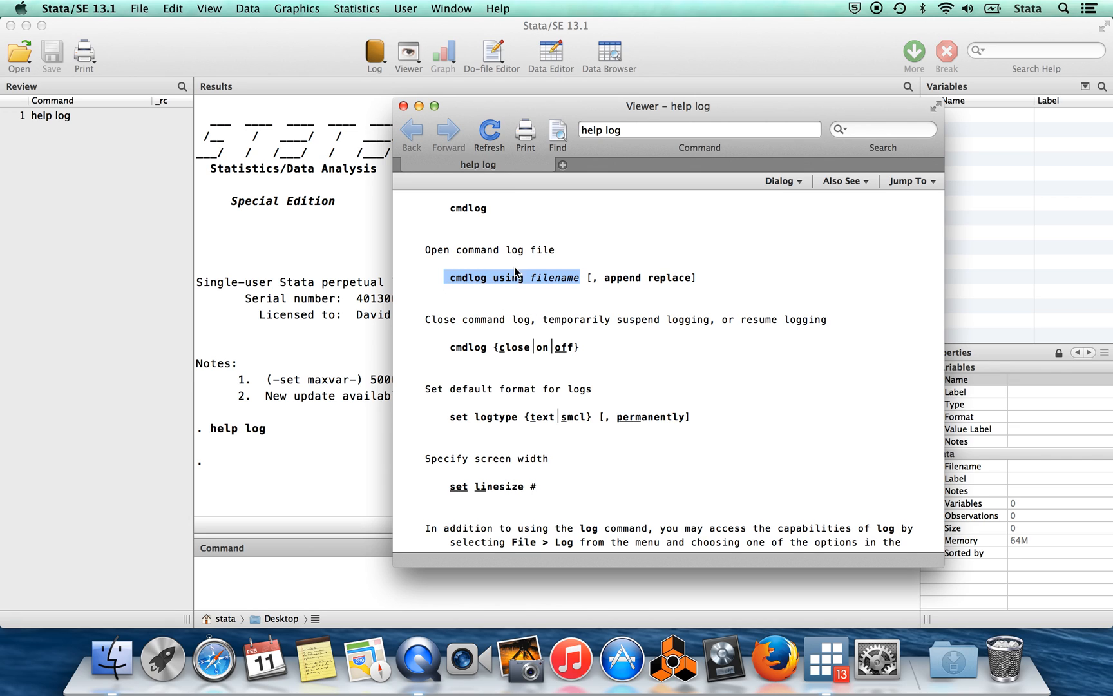
pyautogui.moveTo(531, 266)
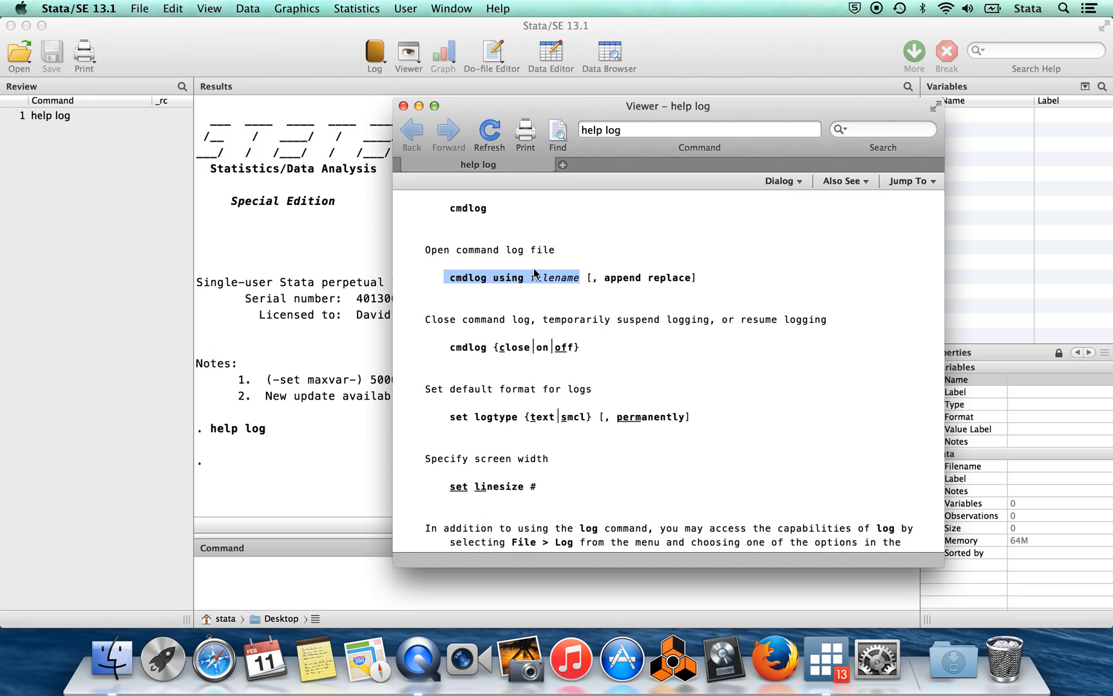
pyautogui.moveTo(478, 300)
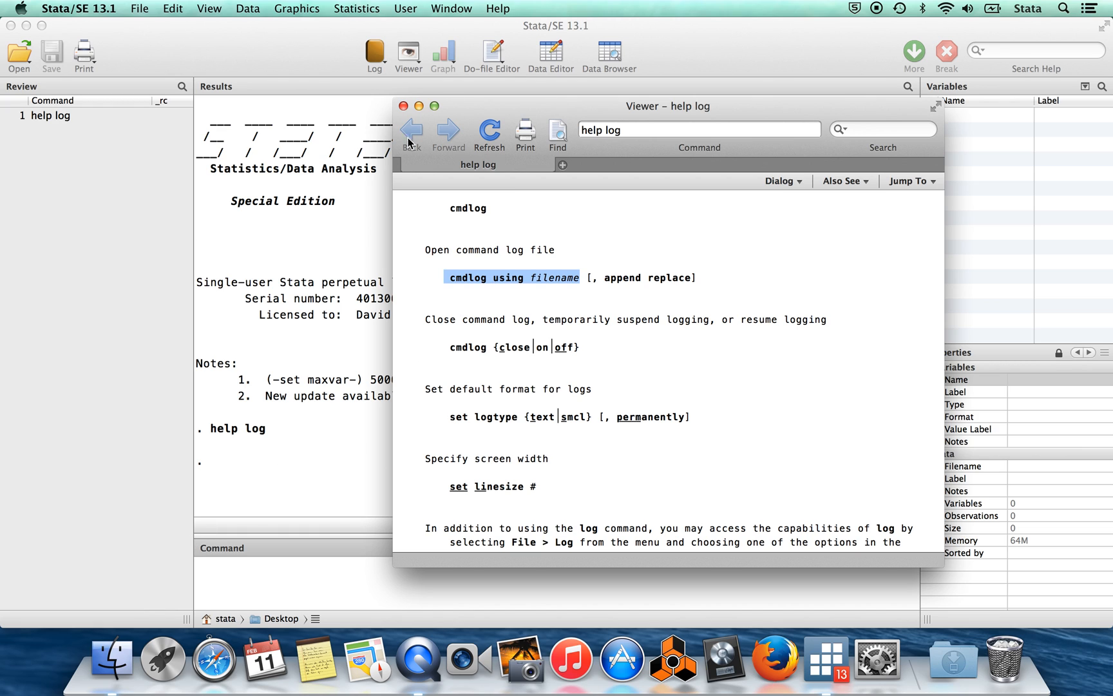
# Step: Run 'cmdlog using blah' to start a command log at Desktop/blah.txt
pyautogui.click(405, 106)
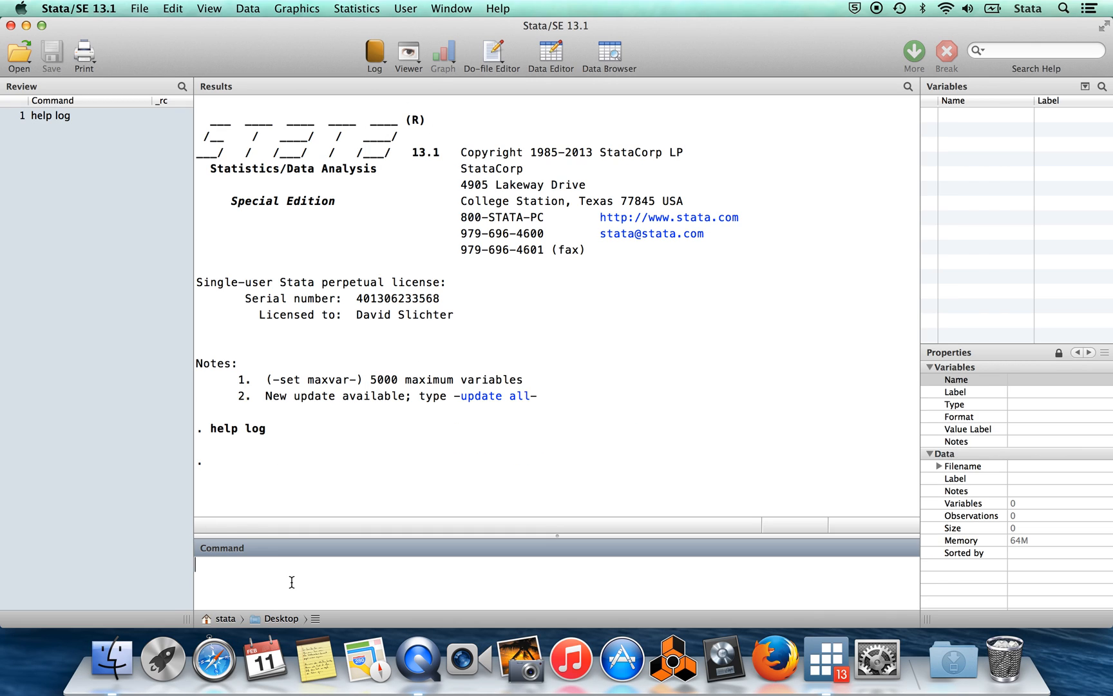
pyautogui.write('cmdlog using')
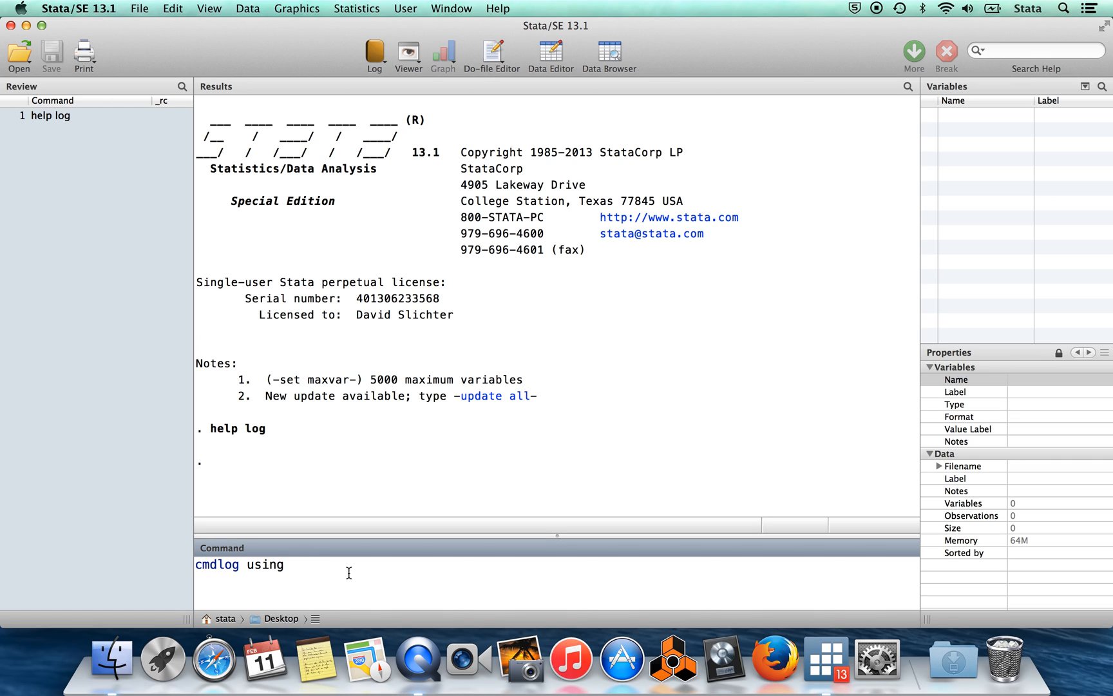
pyautogui.moveTo(370, 574)
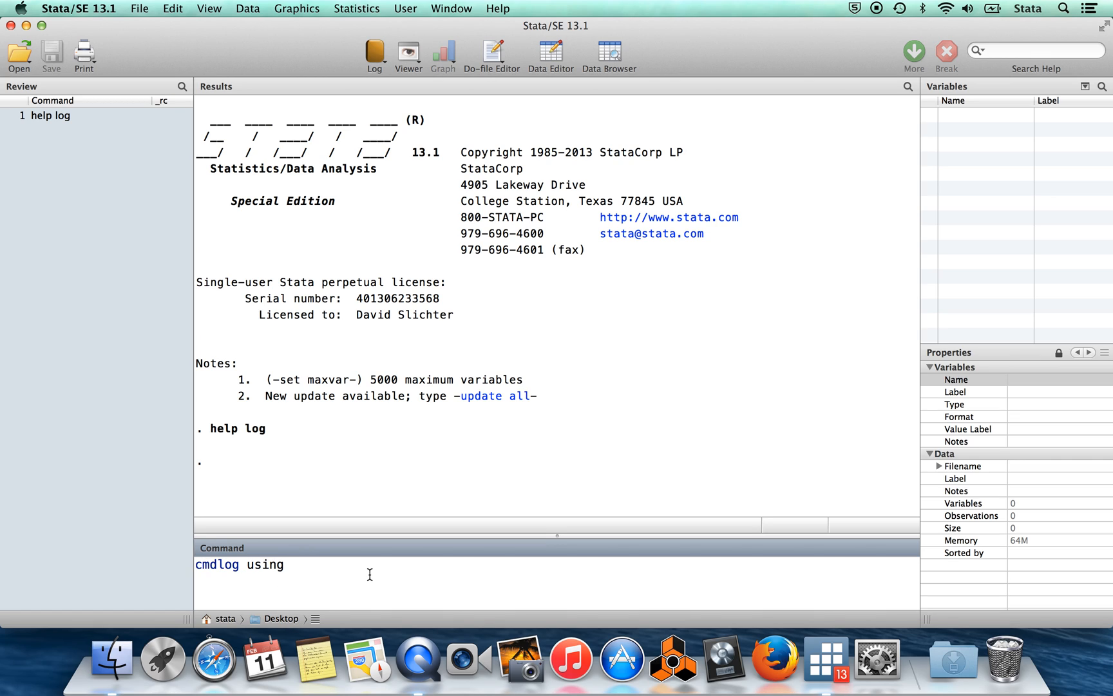
pyautogui.write('blah')
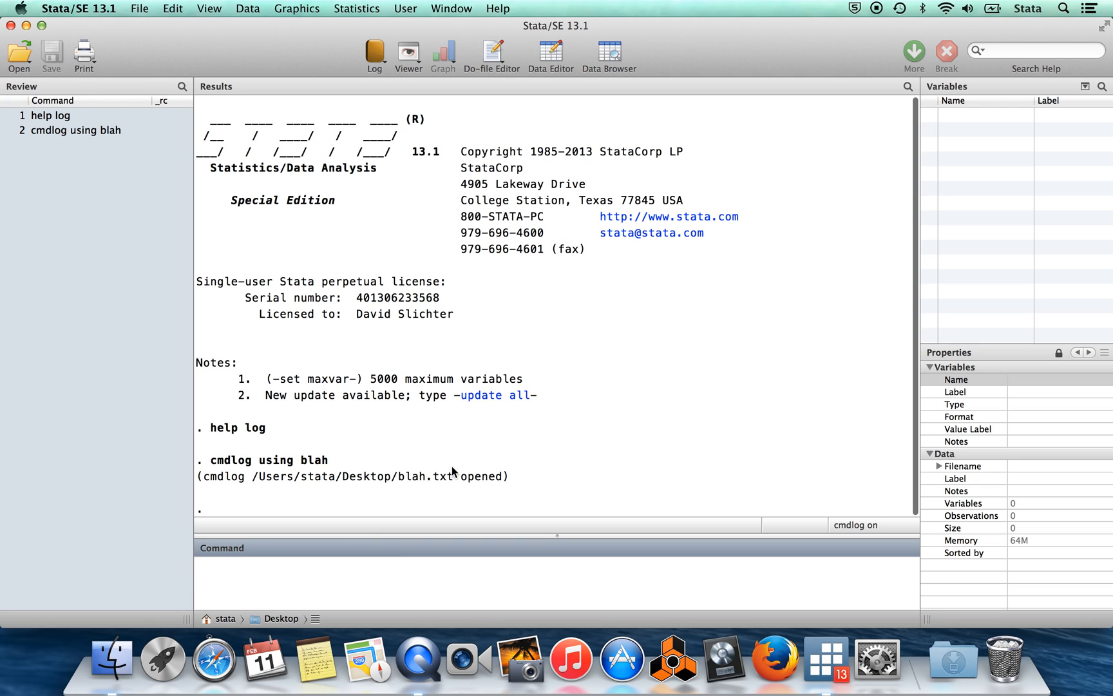
pyautogui.moveTo(445, 497)
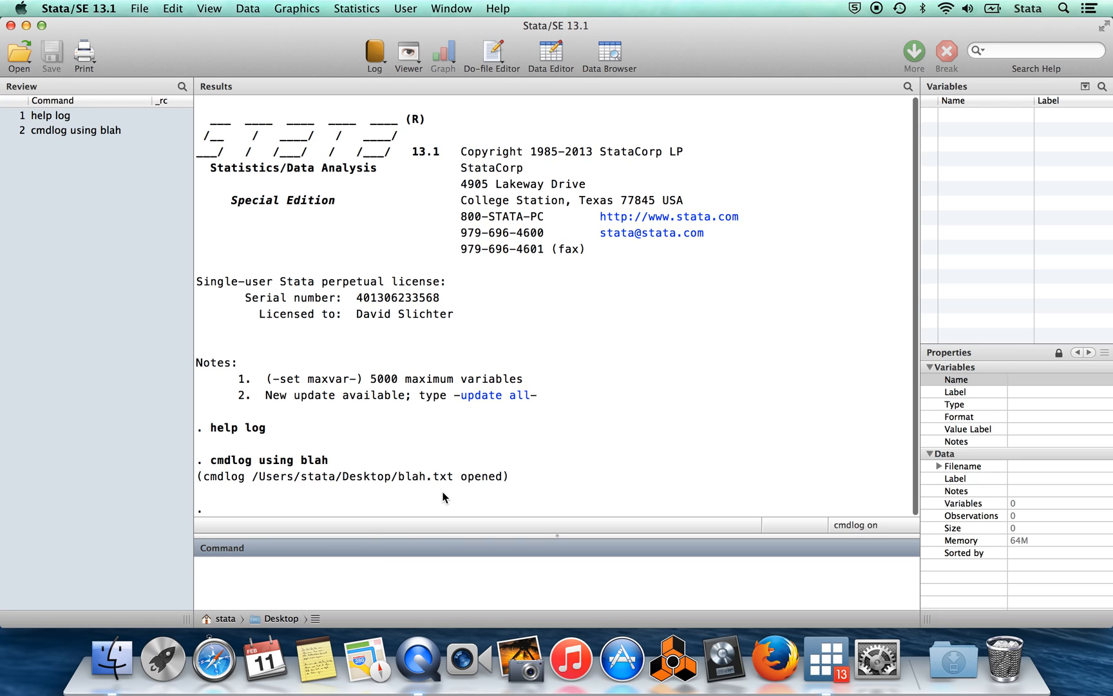
pyautogui.moveTo(457, 488)
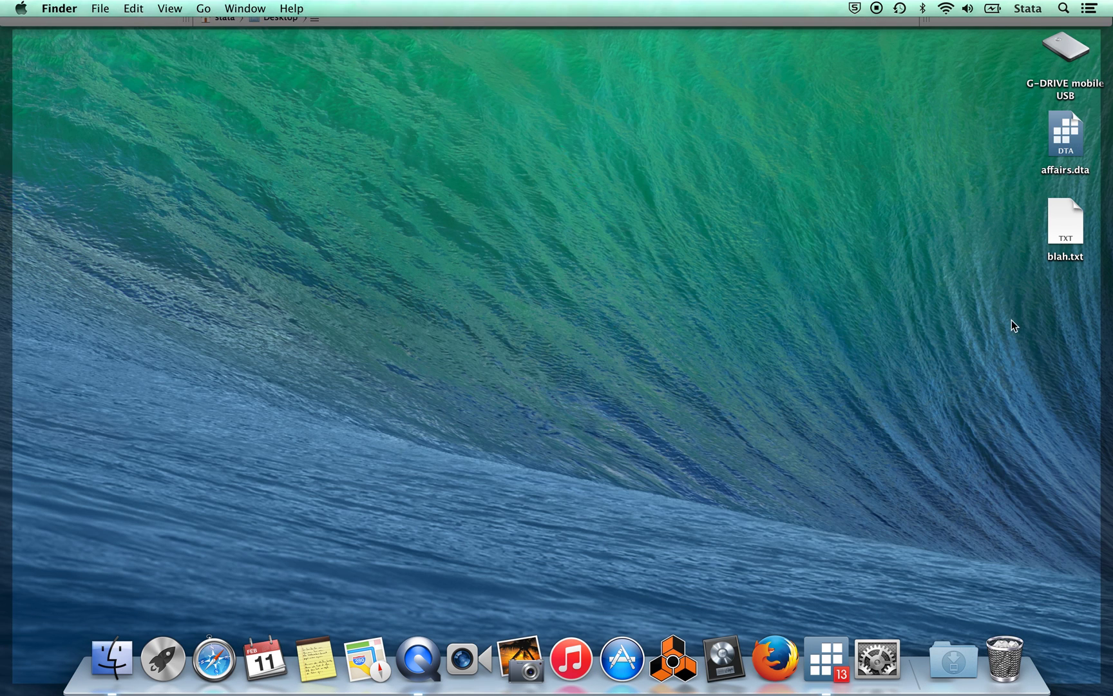
pyautogui.moveTo(822, 612)
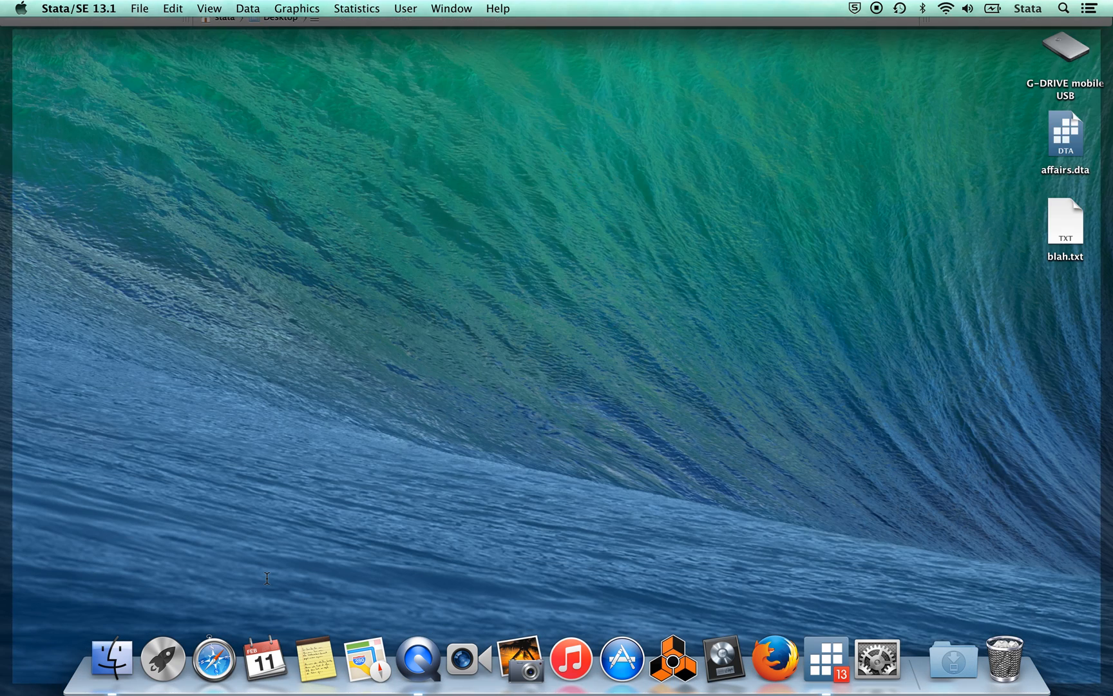
pyautogui.moveTo(768, 335)
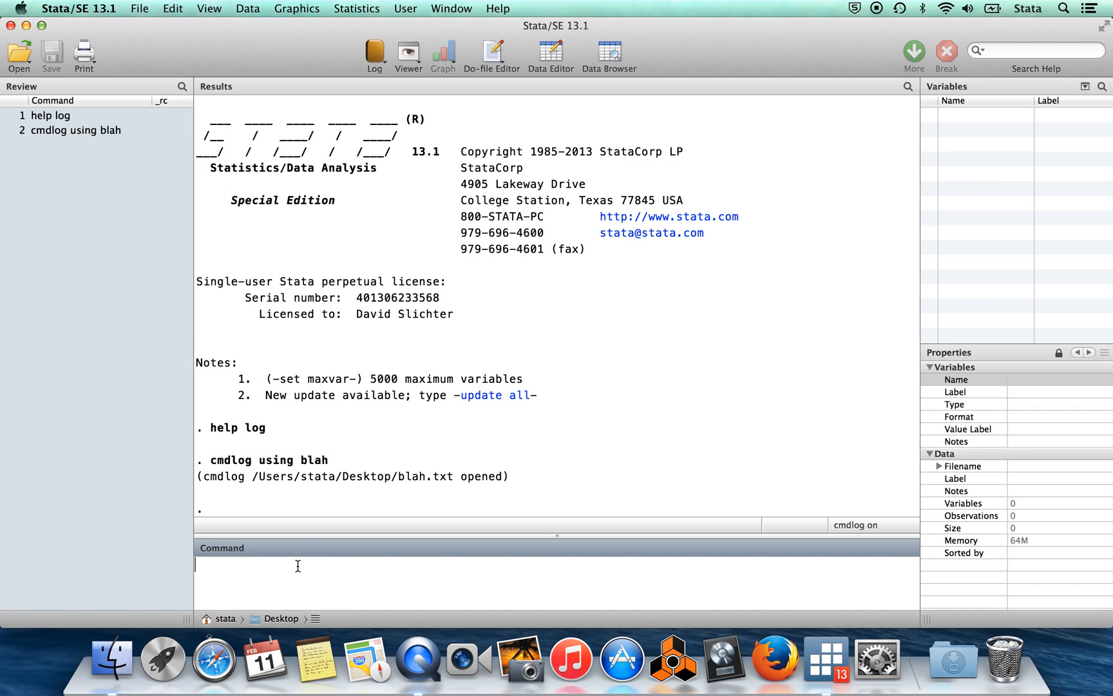
# Step: Load the affairs dataset (601 obs, 19 variables) and summarize all variables with sum
pyautogui.write('use affa')
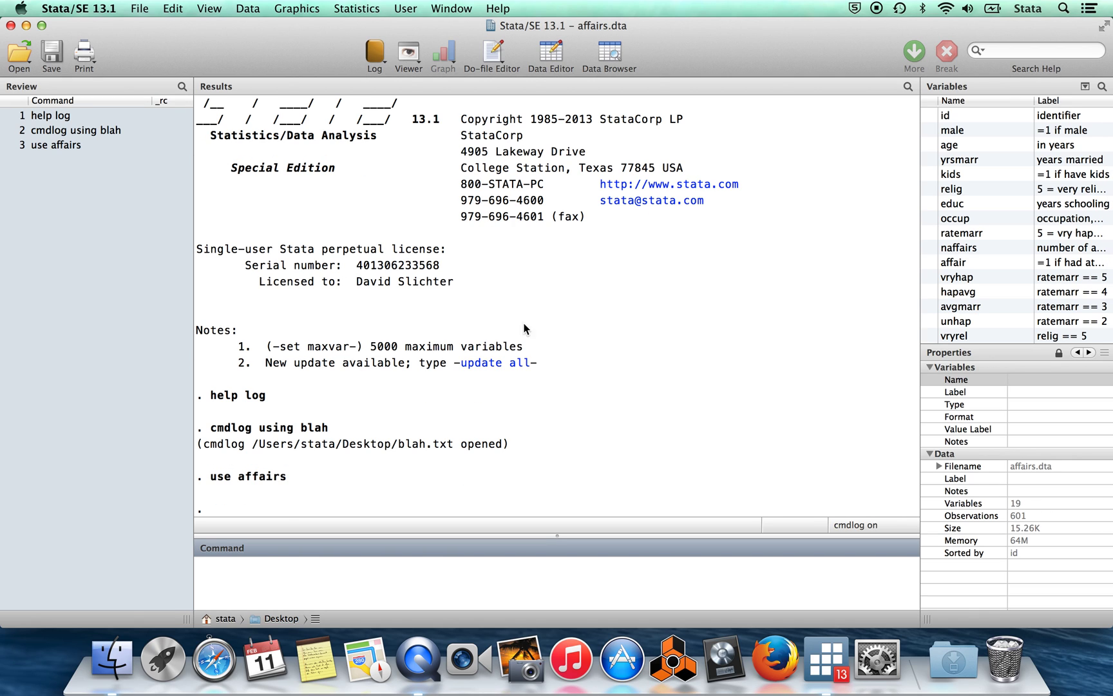
pyautogui.moveTo(346, 402)
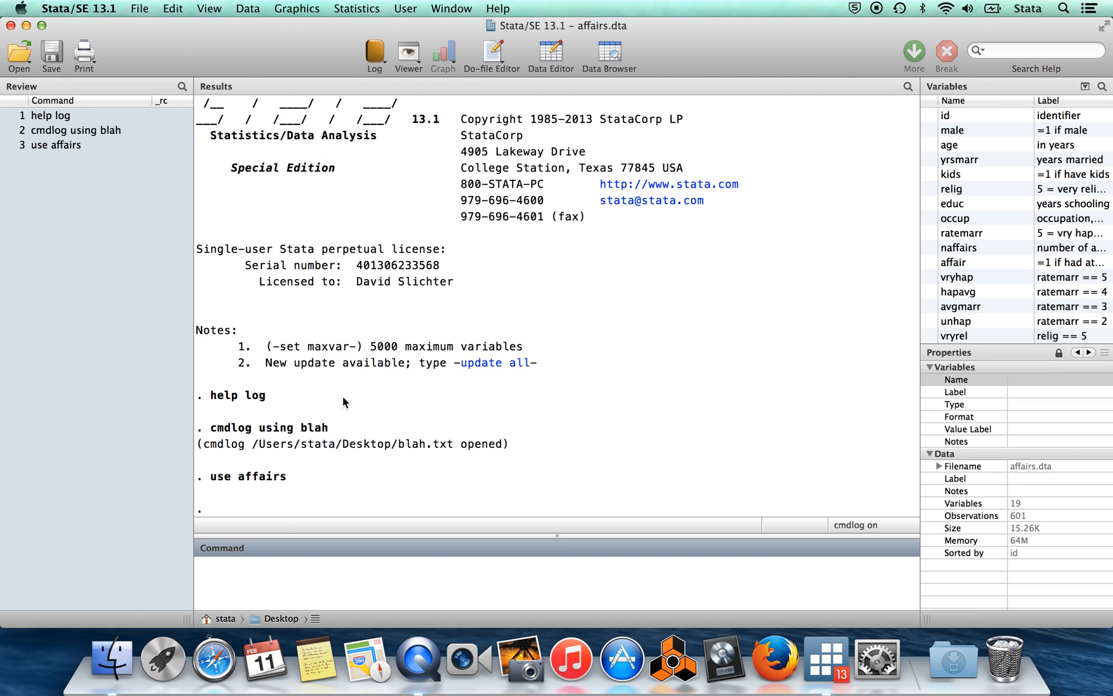
pyautogui.write('sum')
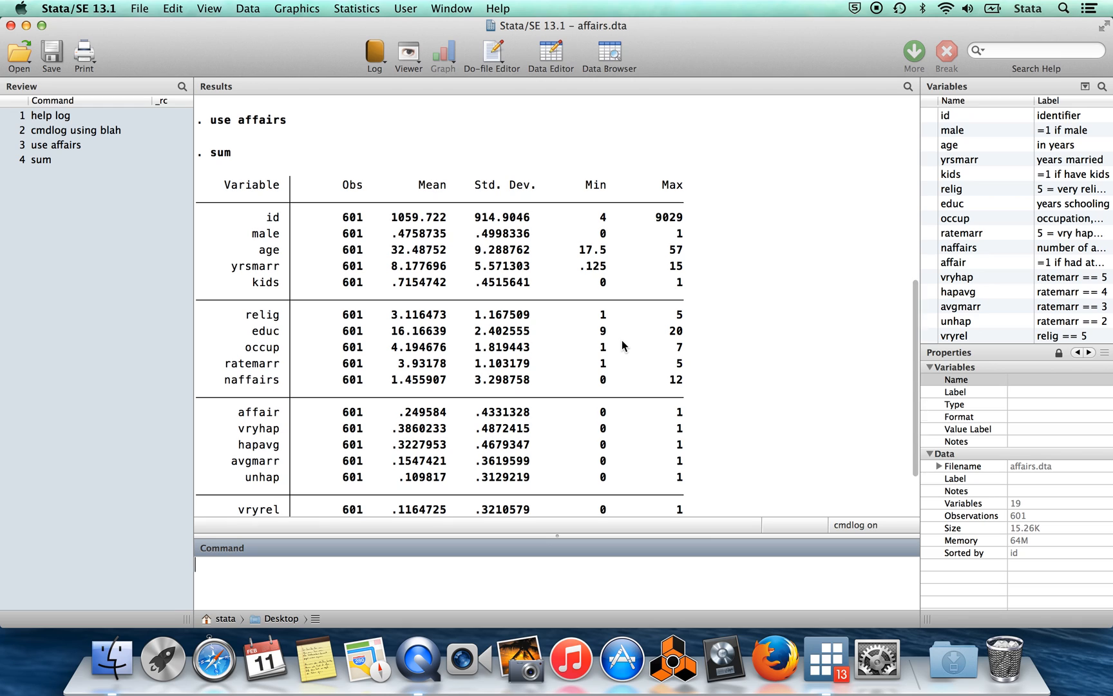
pyautogui.scroll(-3)
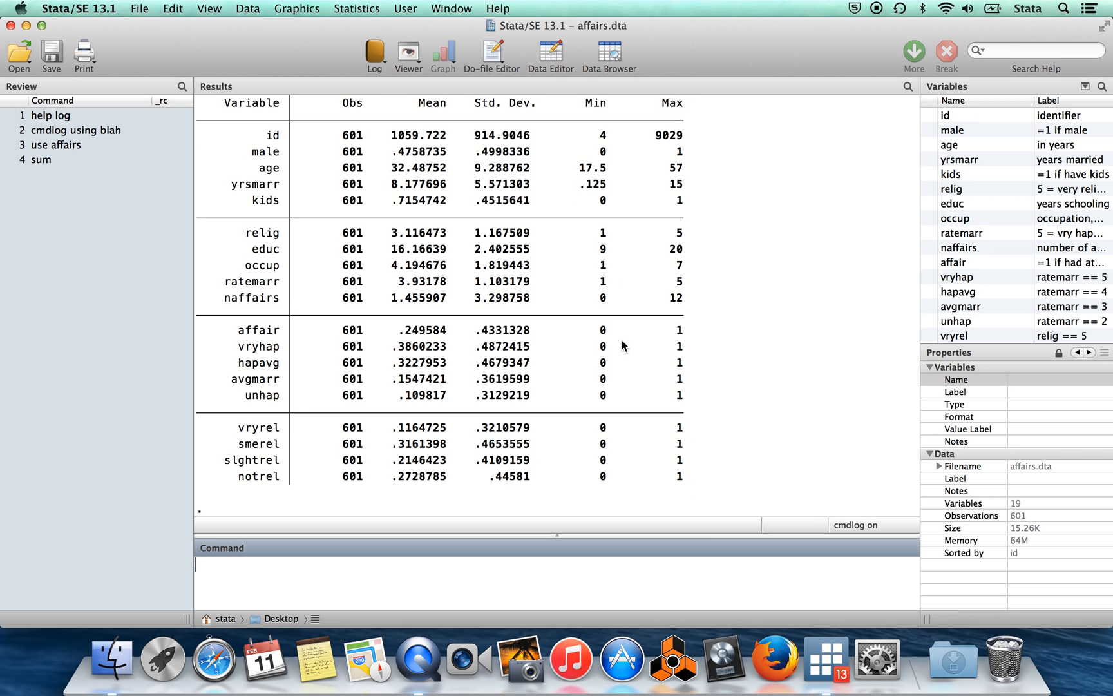
# Step: Run 'set more off' and enter the comment '* don't forget to set more off next time!'
pyautogui.write('set more off')
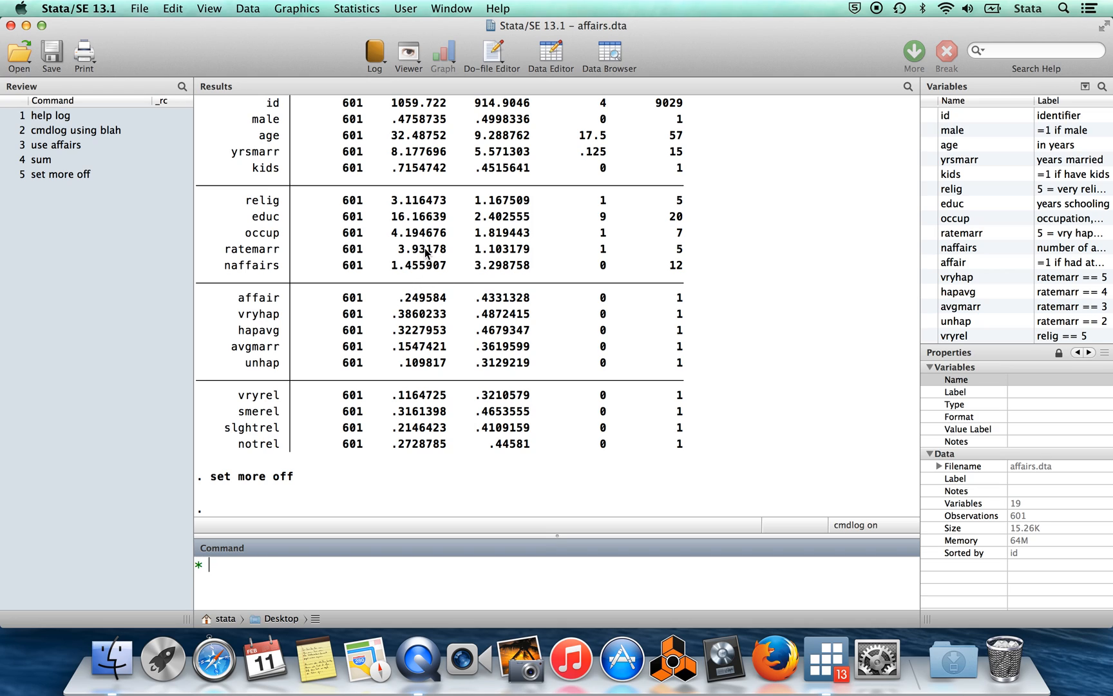
pyautogui.write("don't")
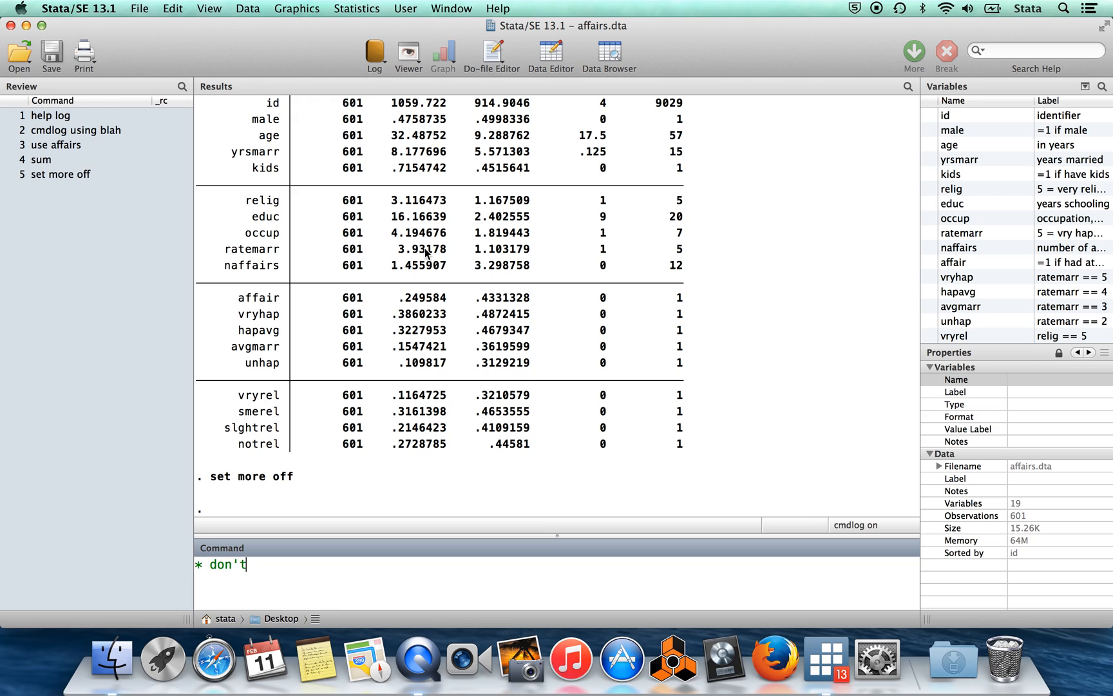
pyautogui.write('forget to set more')
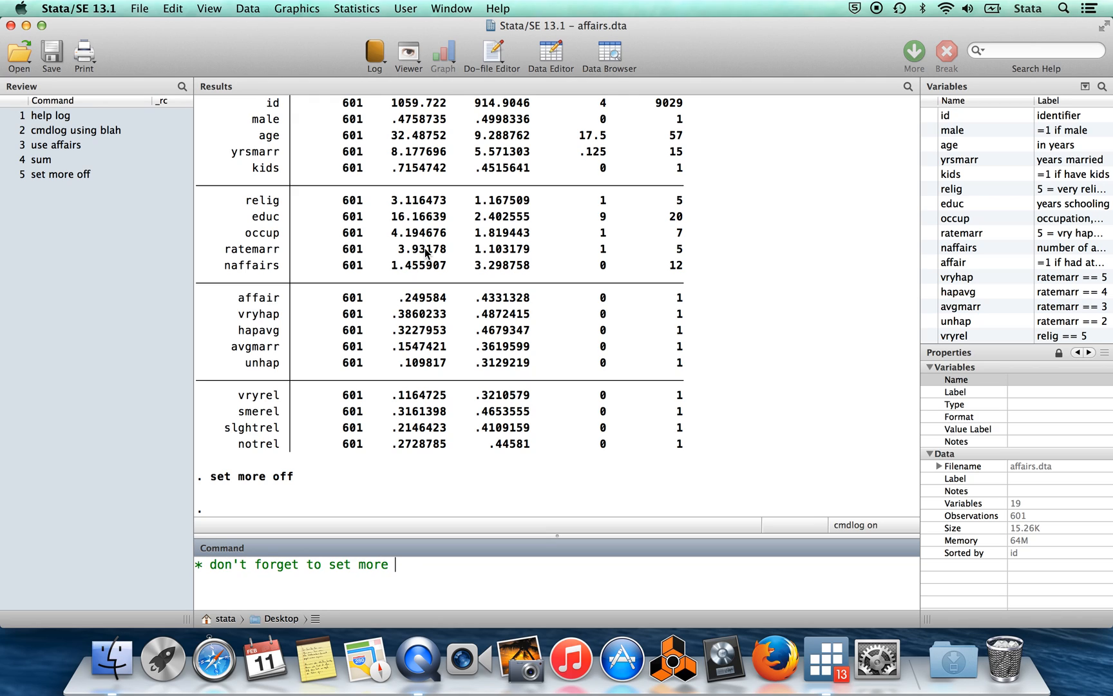
pyautogui.write('off next time')
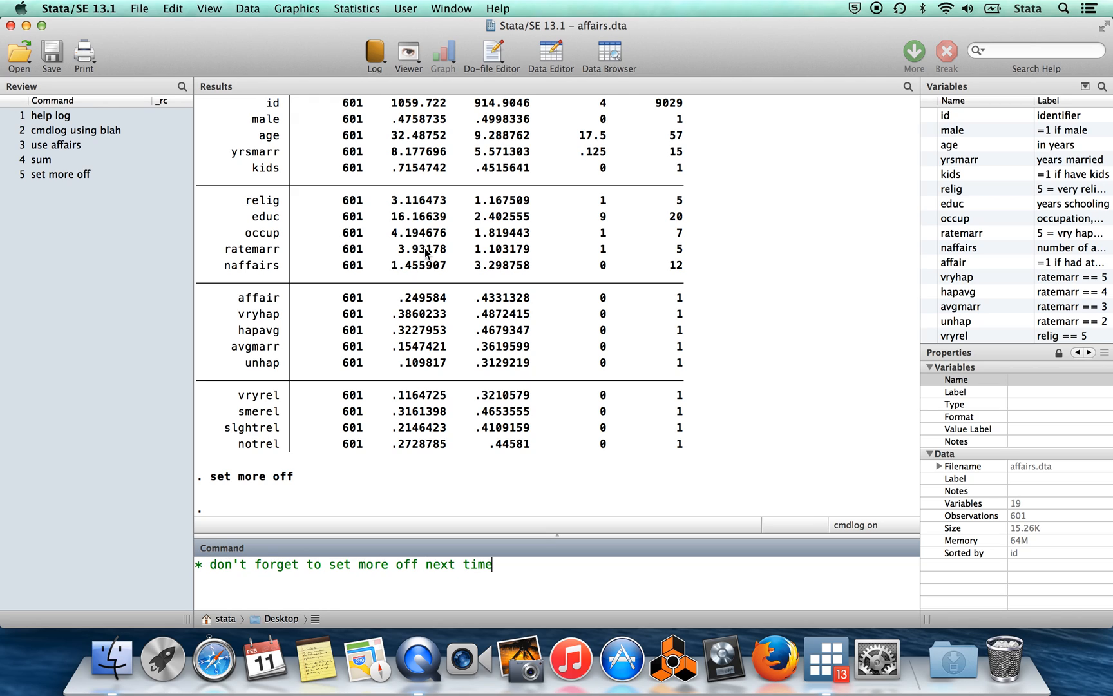
pyautogui.write('!')
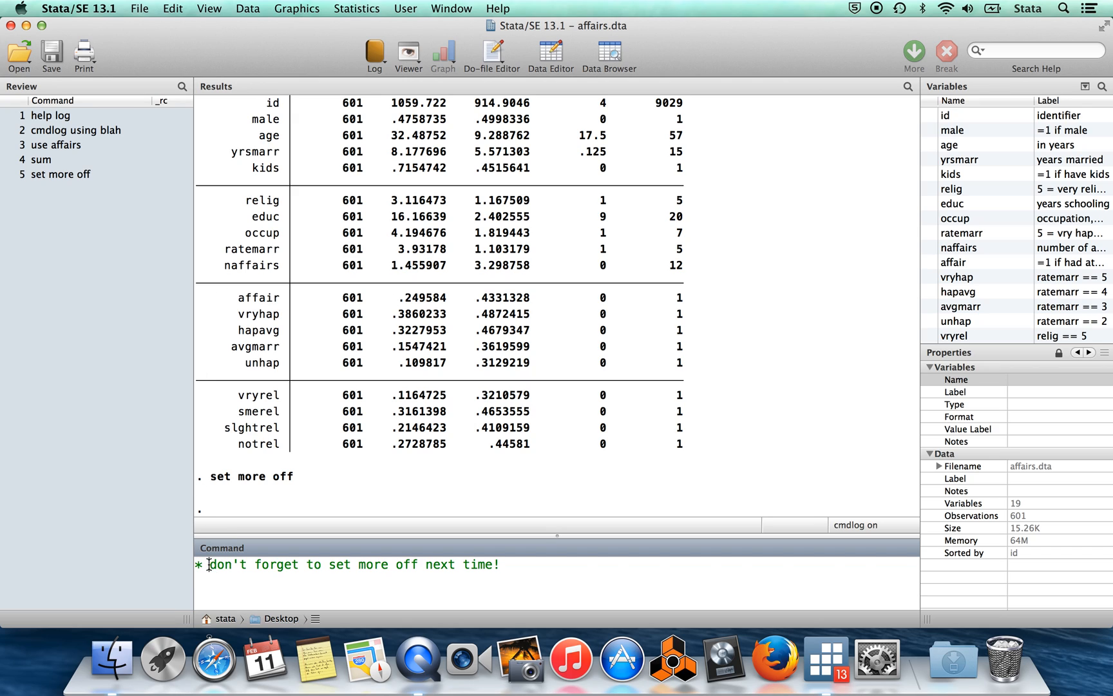
pyautogui.tripleClick(346, 564)
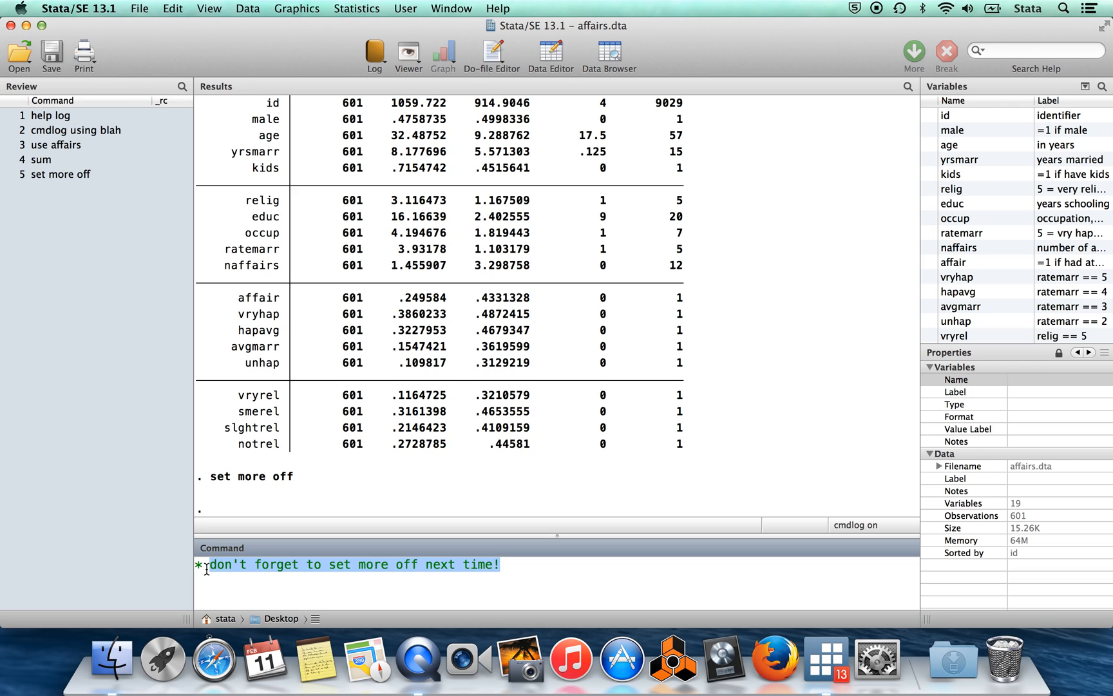
pyautogui.click(224, 564)
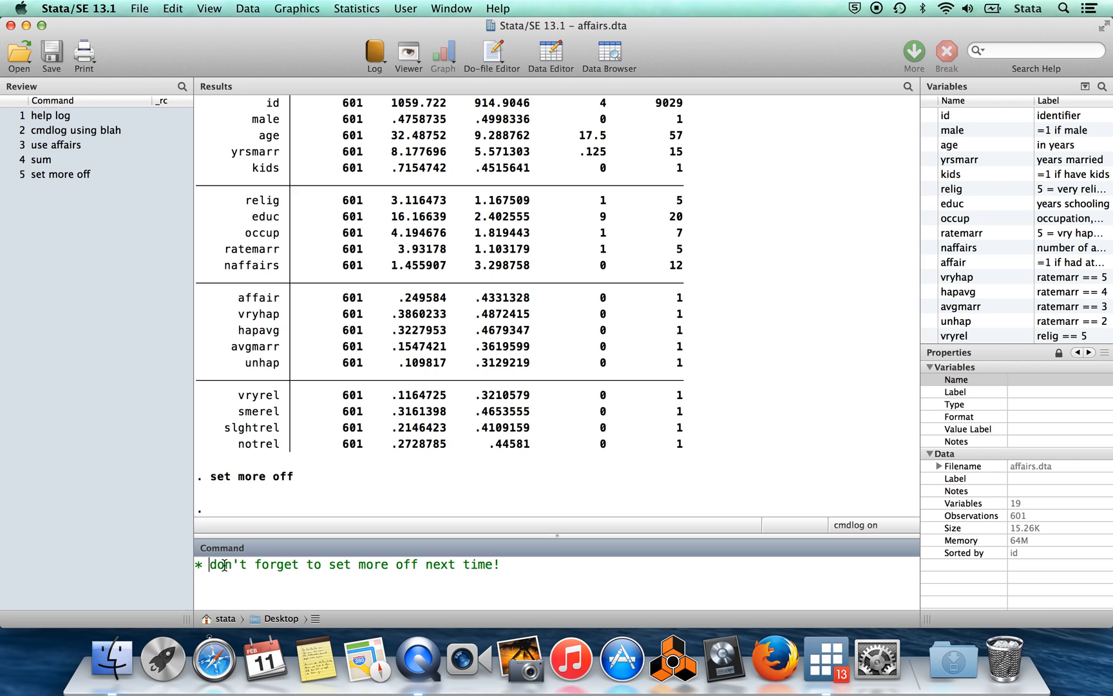
pyautogui.moveTo(521, 571)
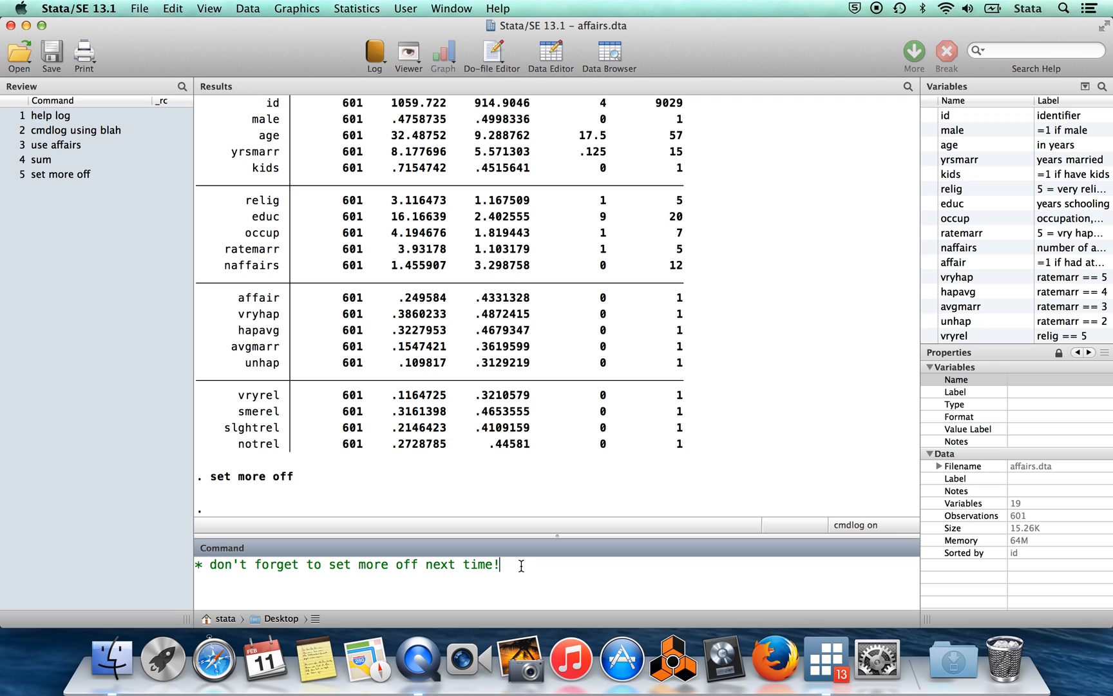
pyautogui.press('Return')
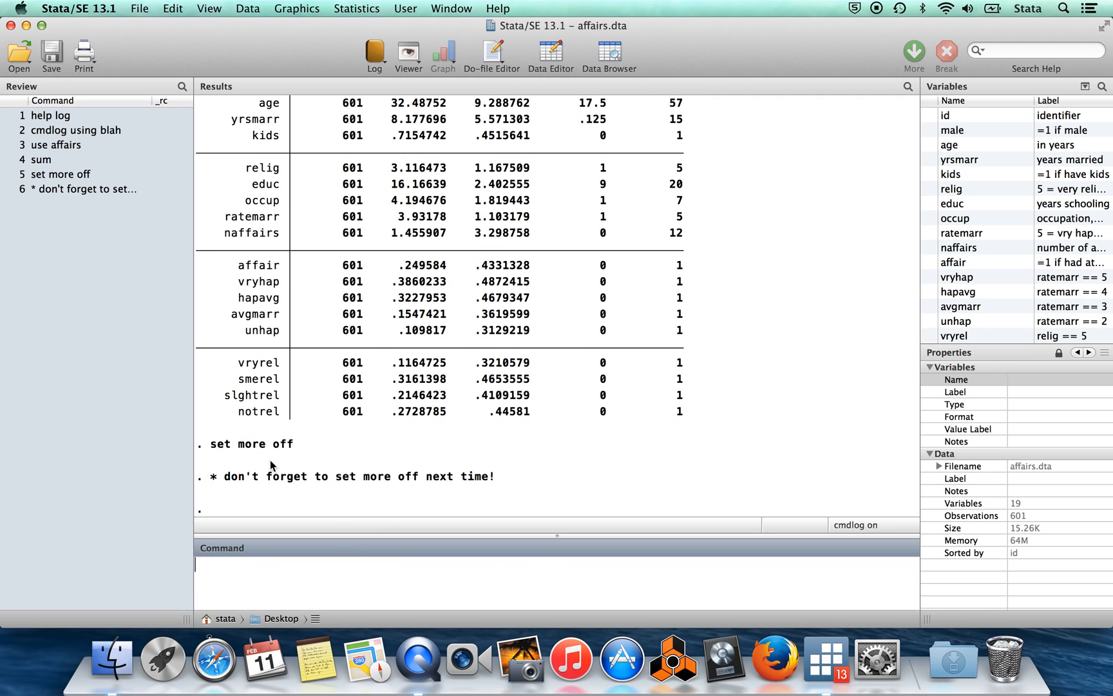
pyautogui.moveTo(441, 450)
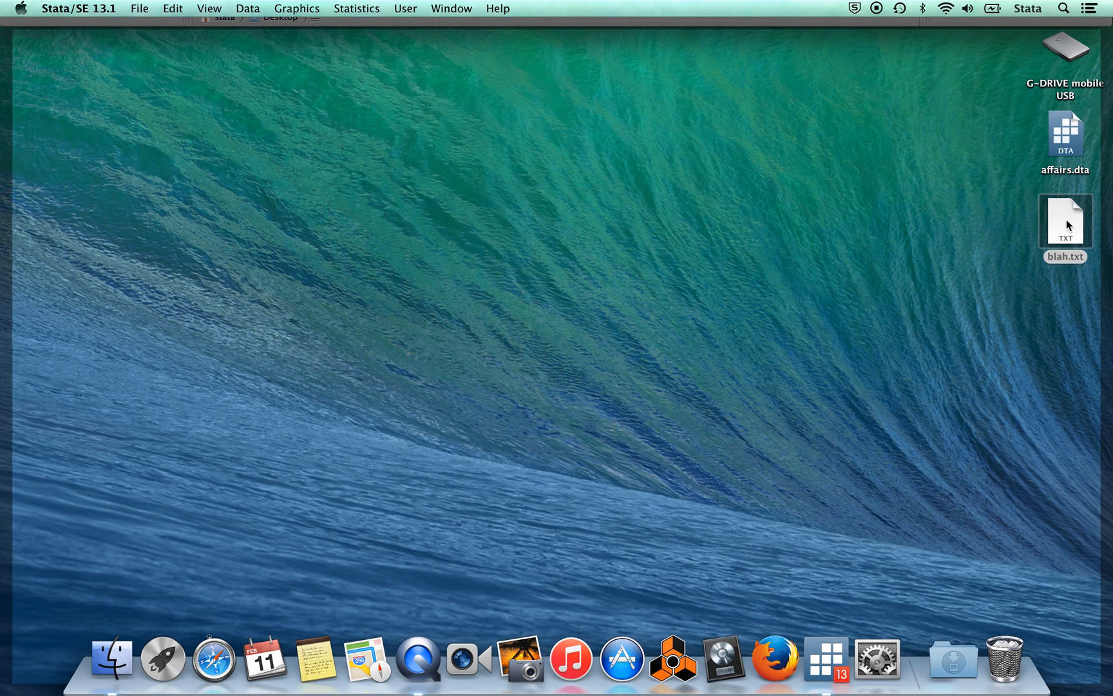
# Step: Open blah.txt in TextEdit and select all to review the logged commands
pyautogui.doubleClick(1065, 223)
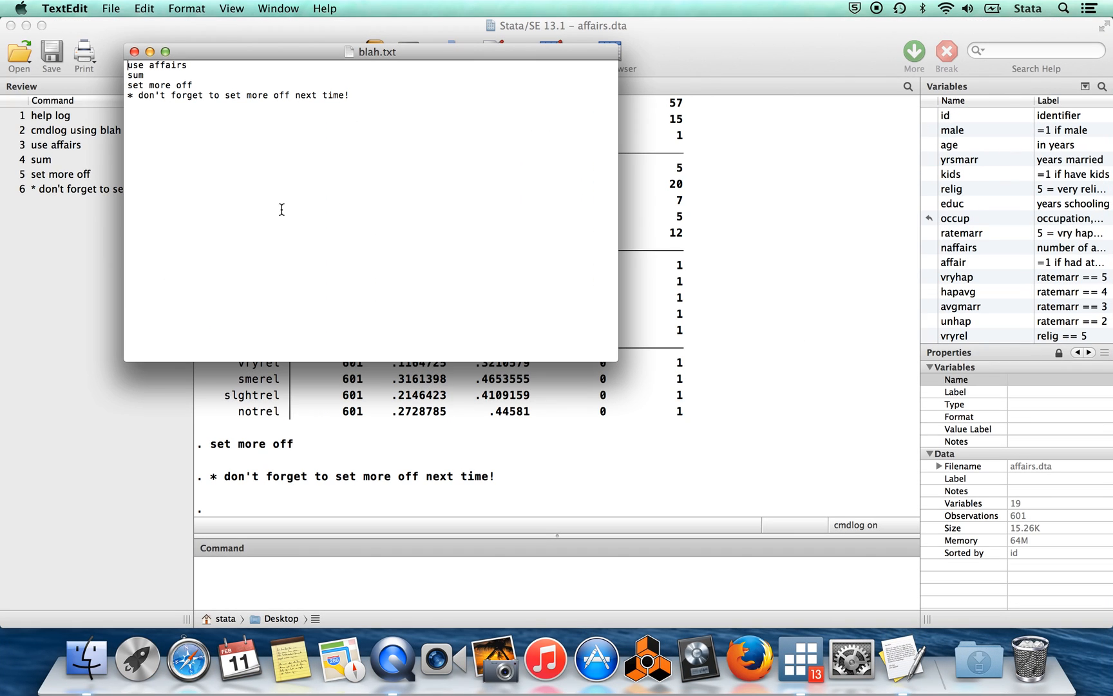
pyautogui.press('cmd+a')
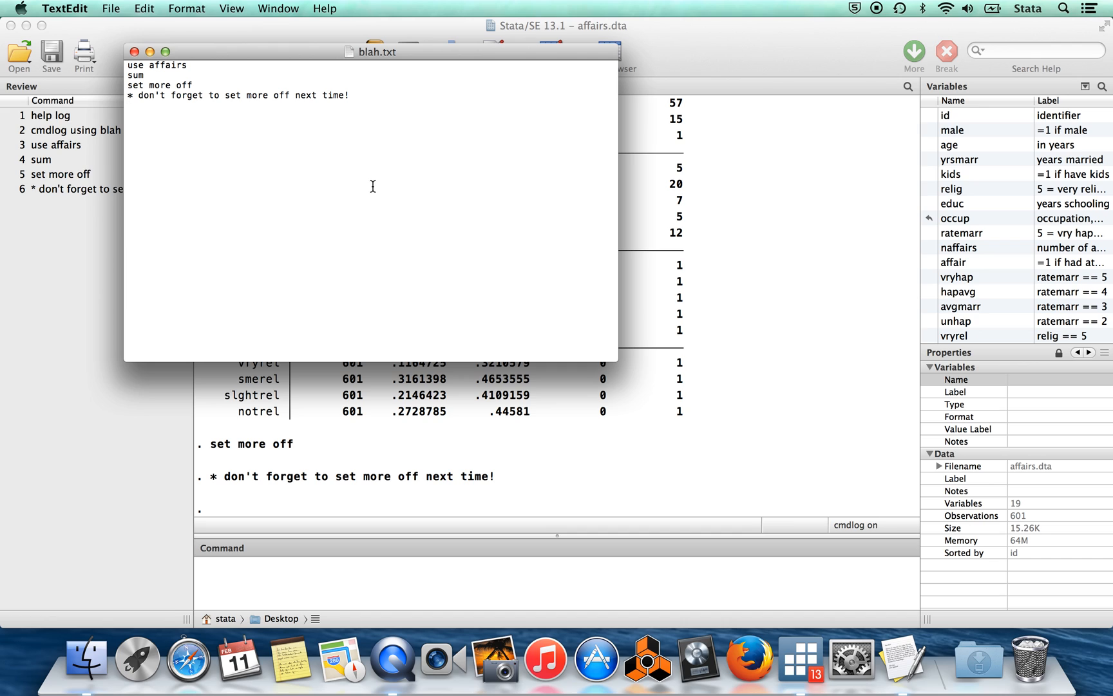
pyautogui.moveTo(773, 313)
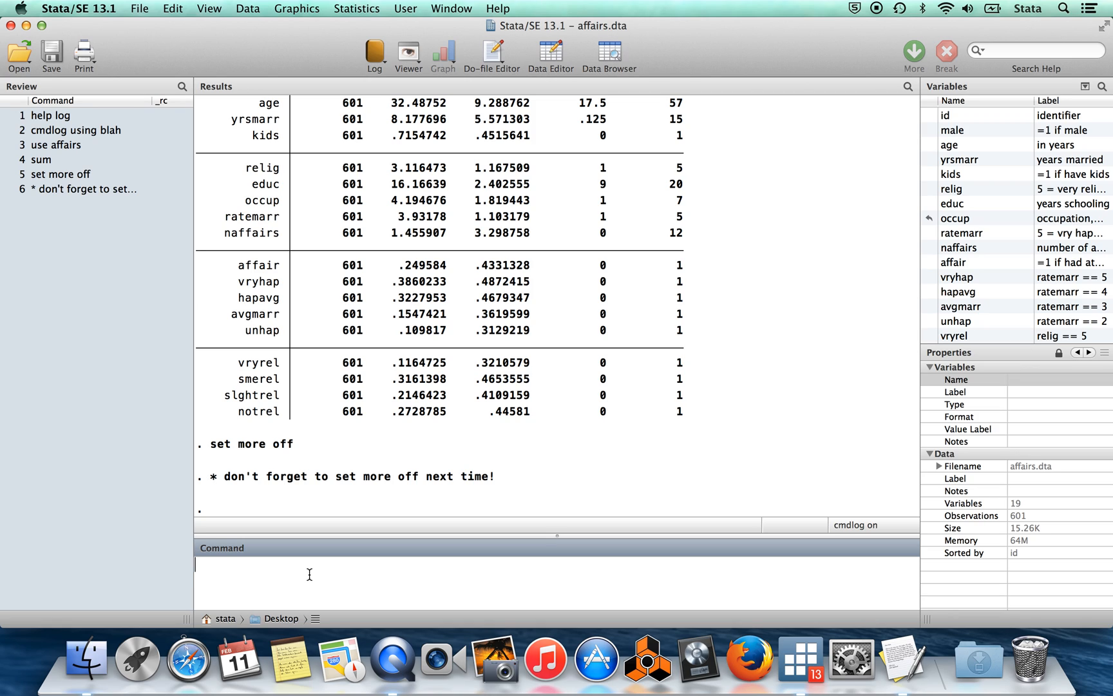
# Step: Run doedit to open an empty Untitled Do-file Editor
pyautogui.write('d')
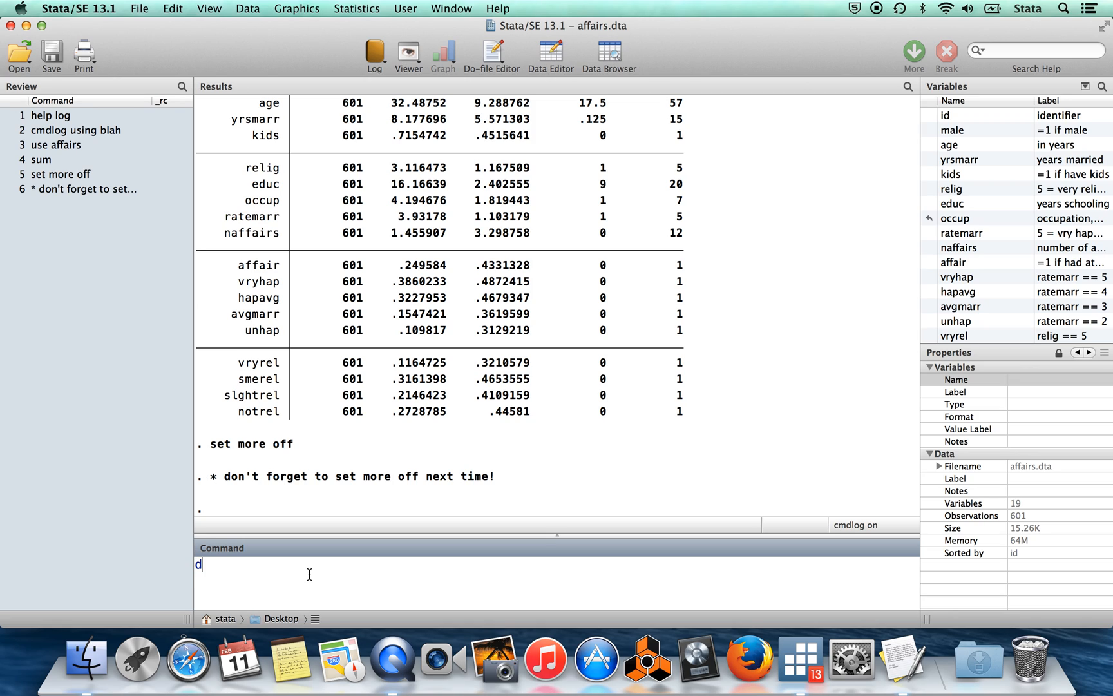
pyautogui.write('oedit')
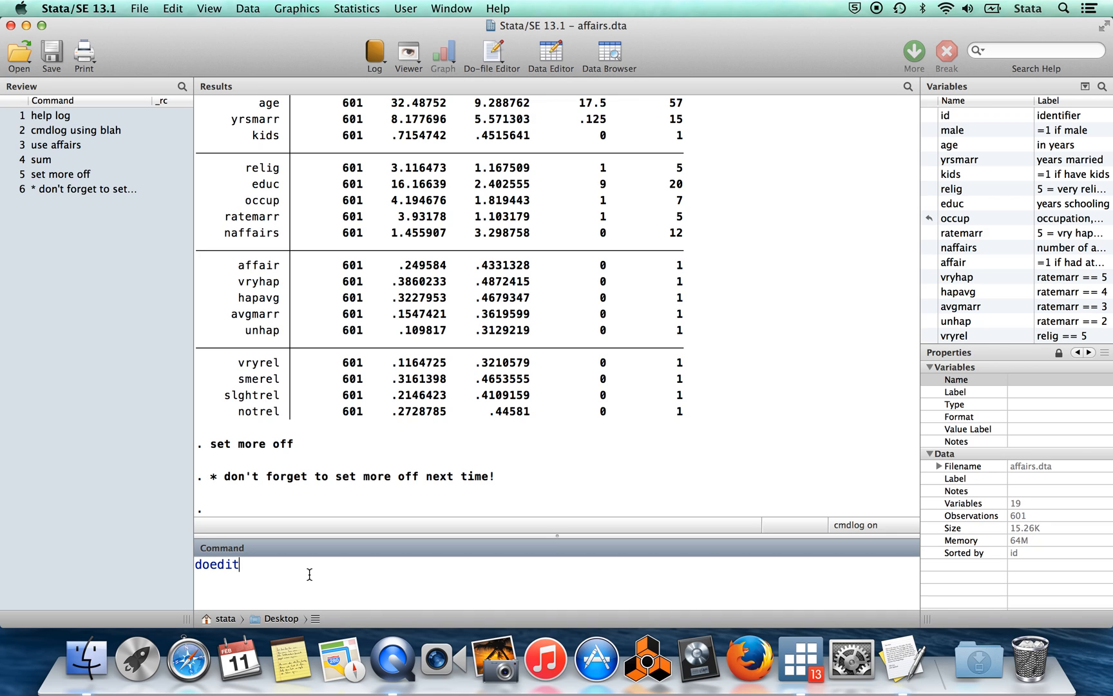
pyautogui.press('Return')
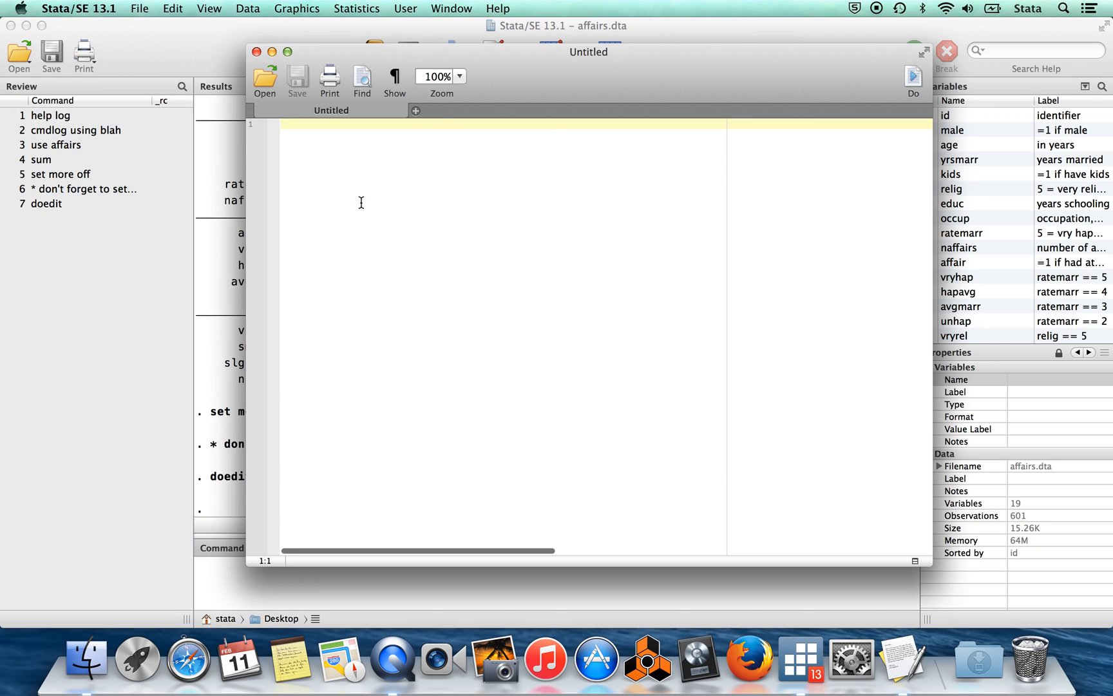
pyautogui.moveTo(346, 203)
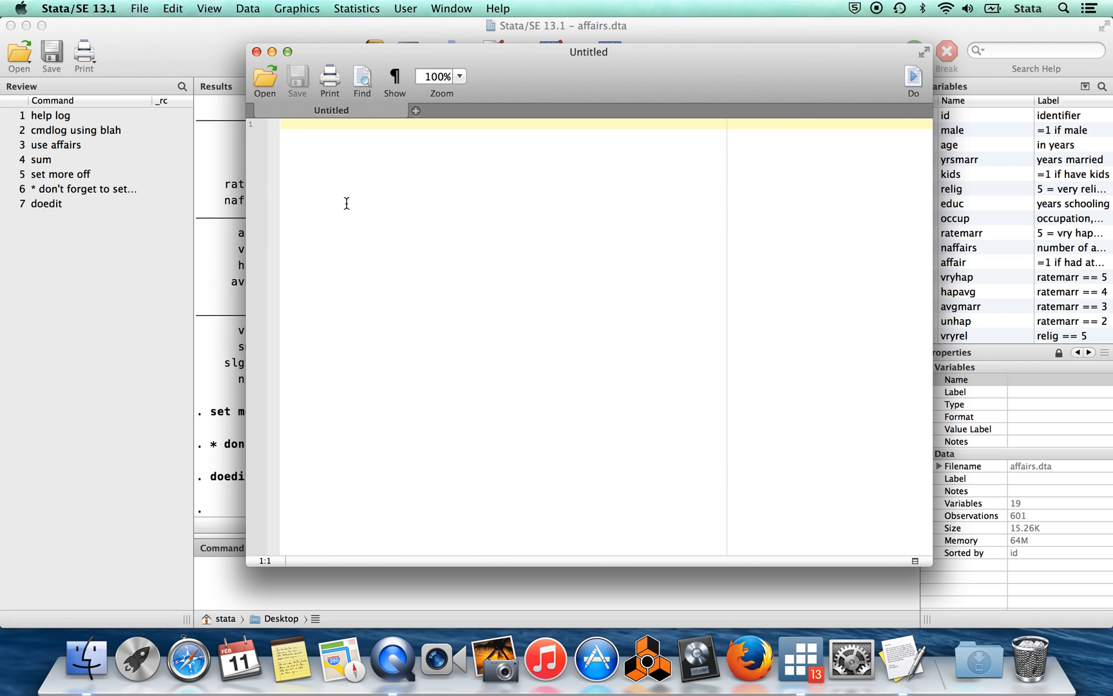
pyautogui.moveTo(489, 236)
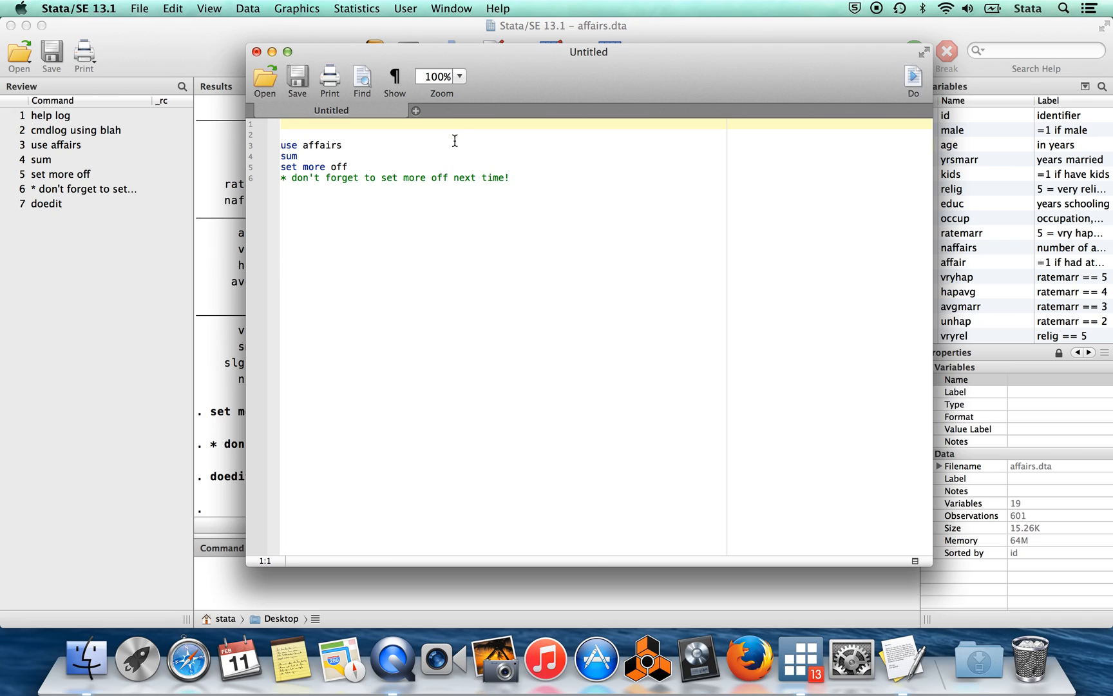
# Step: Add 'clear' at the top of the do-file above use affairs, sum and set more off
pyautogui.write('clear')
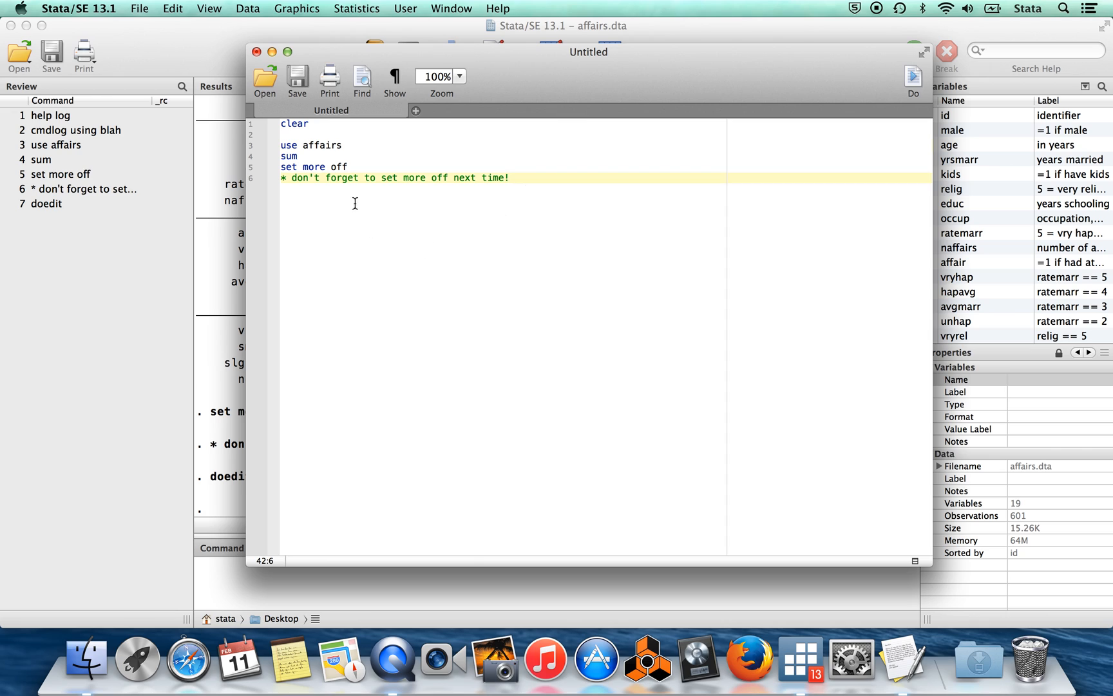
pyautogui.moveTo(425, 224)
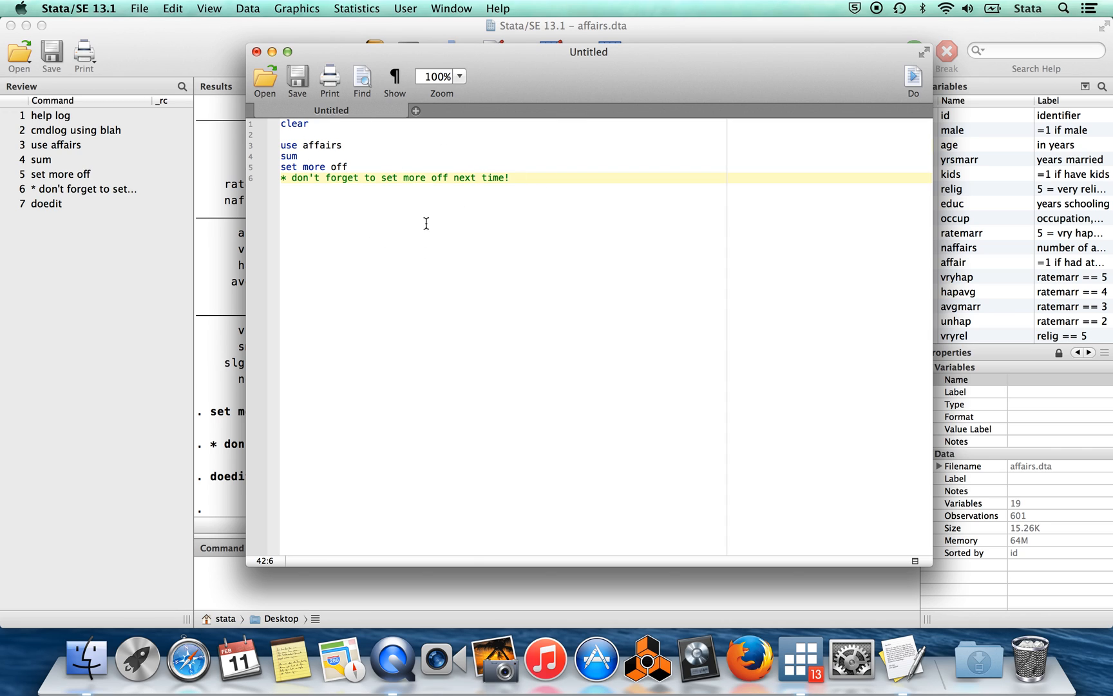
pyautogui.moveTo(420, 224)
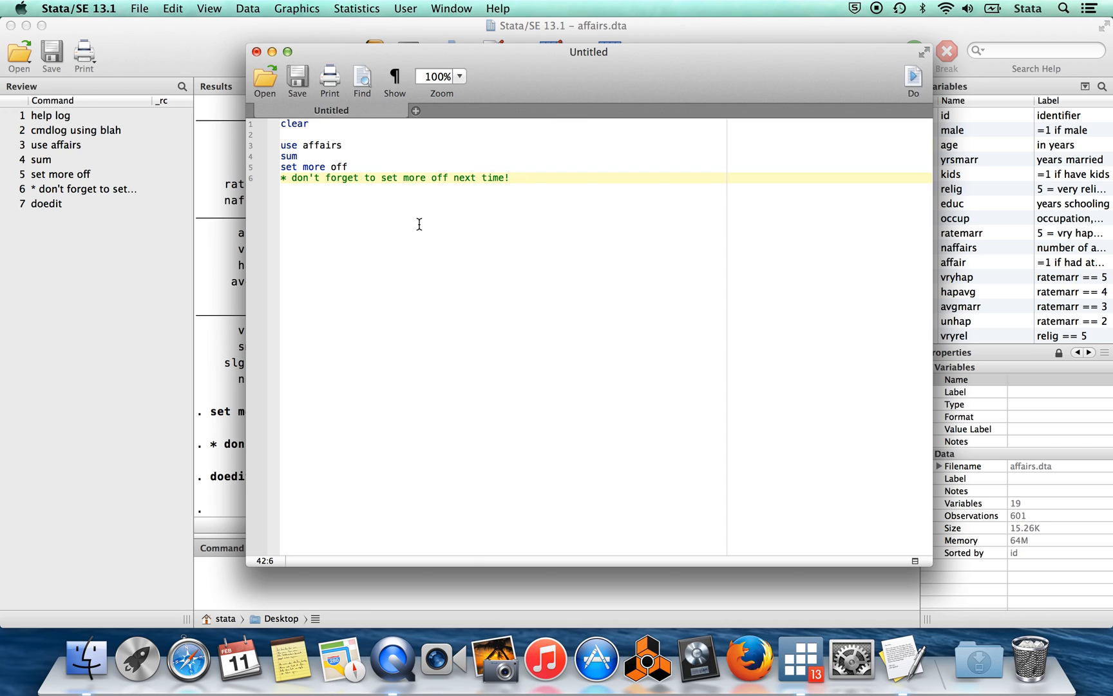
pyautogui.moveTo(330, 135)
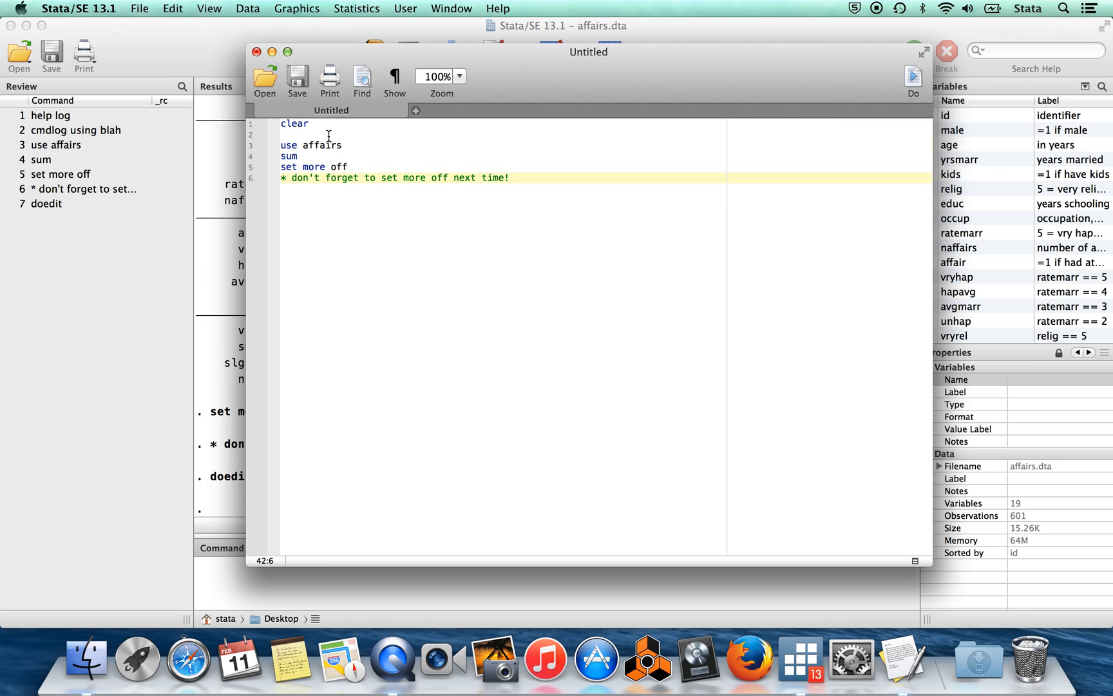
pyautogui.click(317, 124)
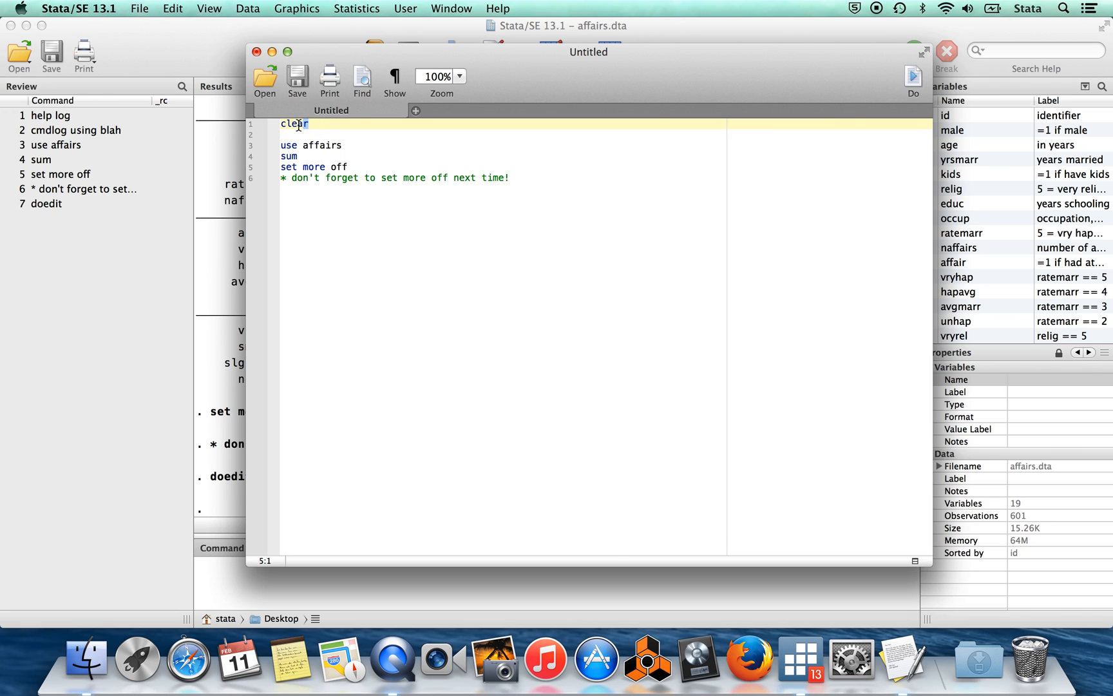
pyautogui.doubleClick(294, 124)
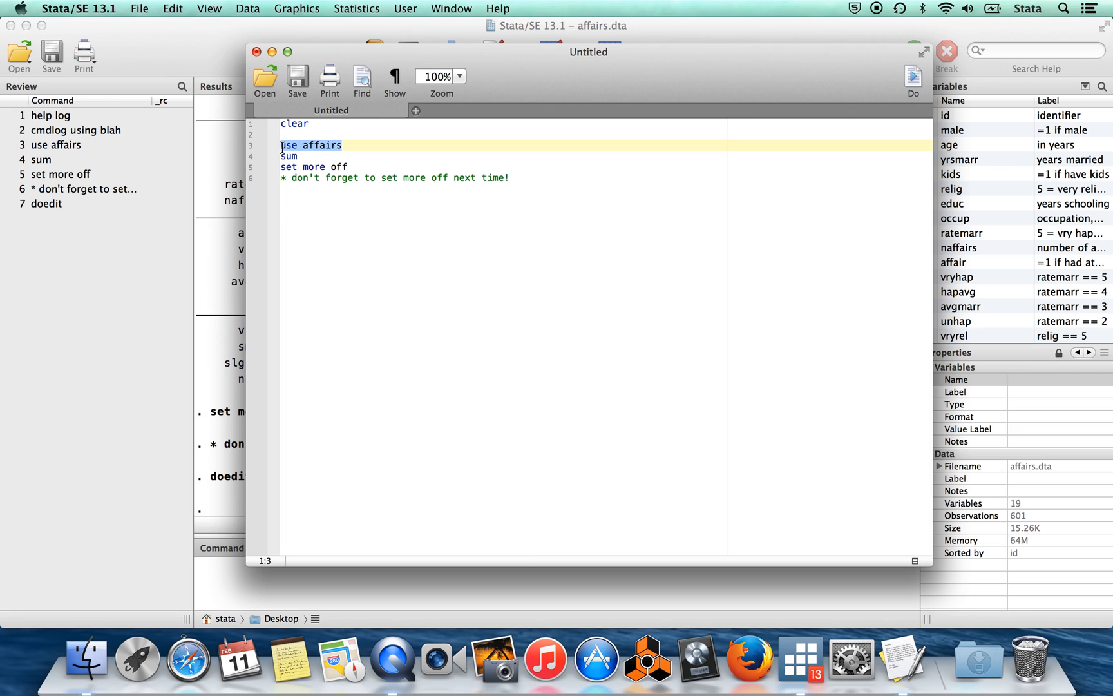
pyautogui.click(520, 178)
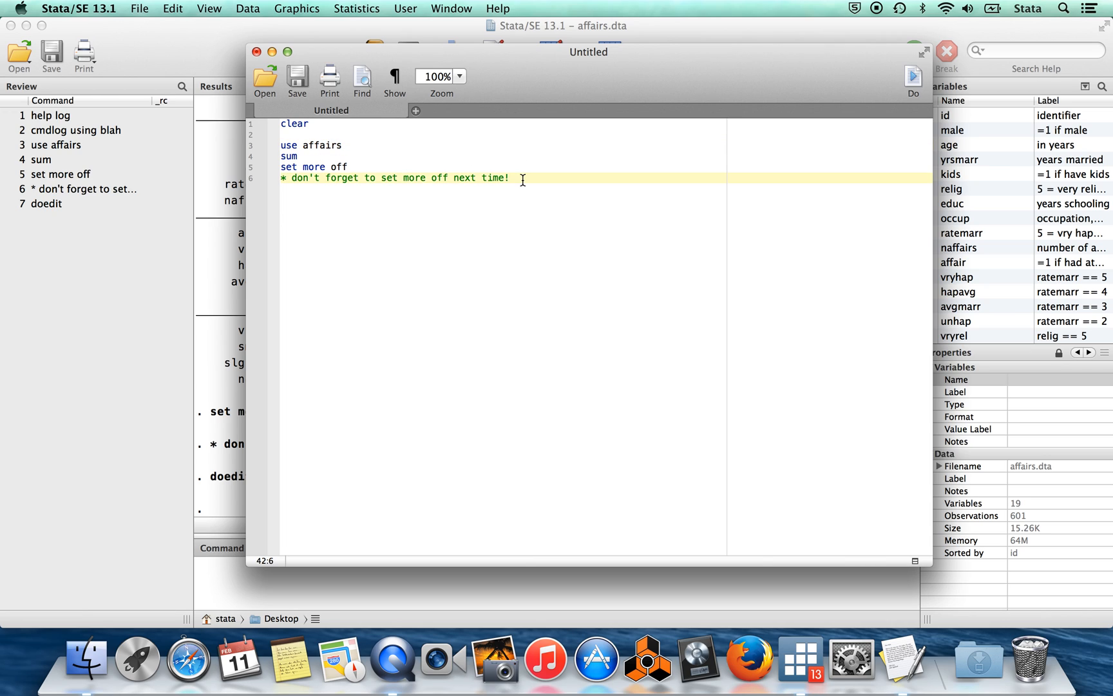
pyautogui.moveTo(319, 85)
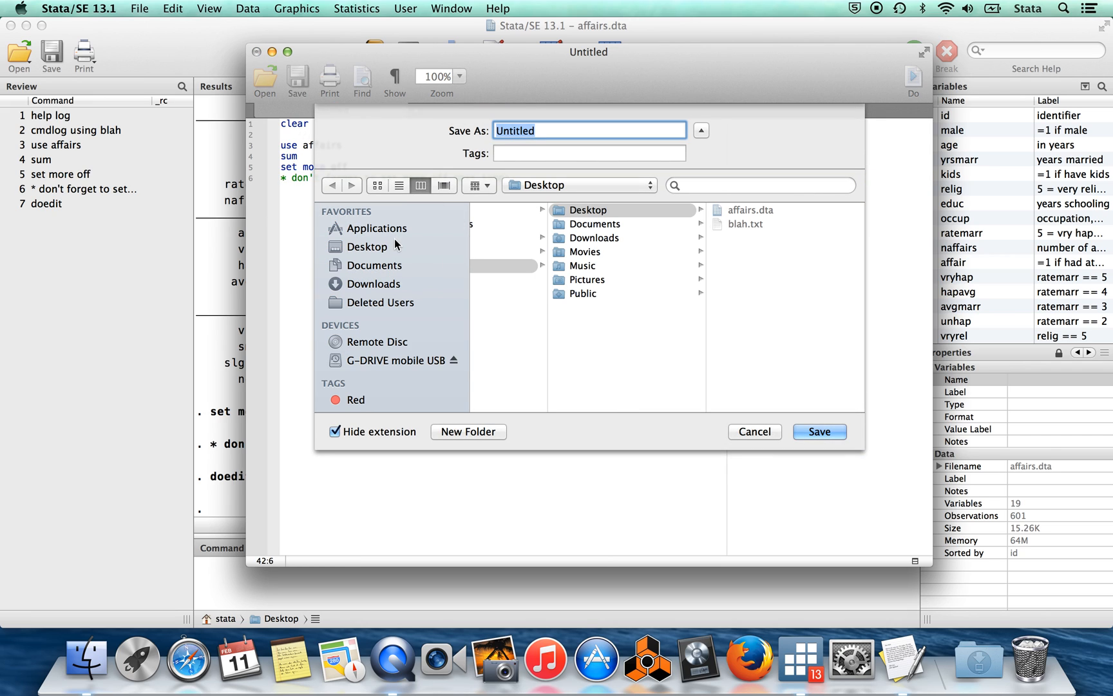
pyautogui.moveTo(580, 114)
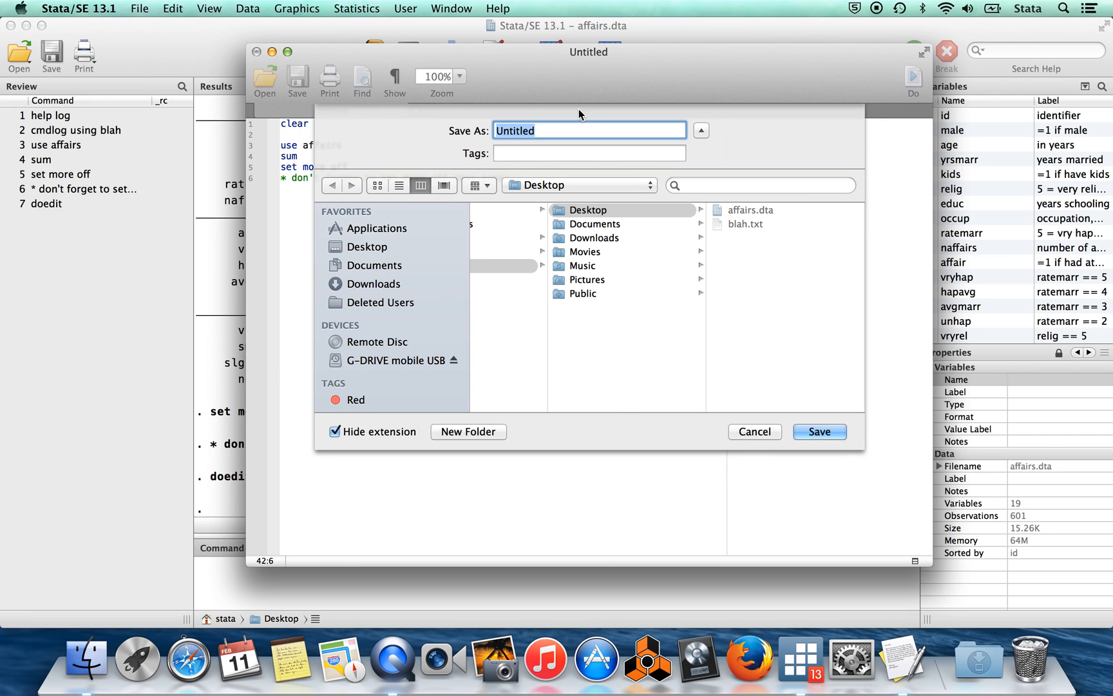
# Step: Save the do-file as blerg on the Desktop and close the Do-file Editor
pyautogui.write('blerg')
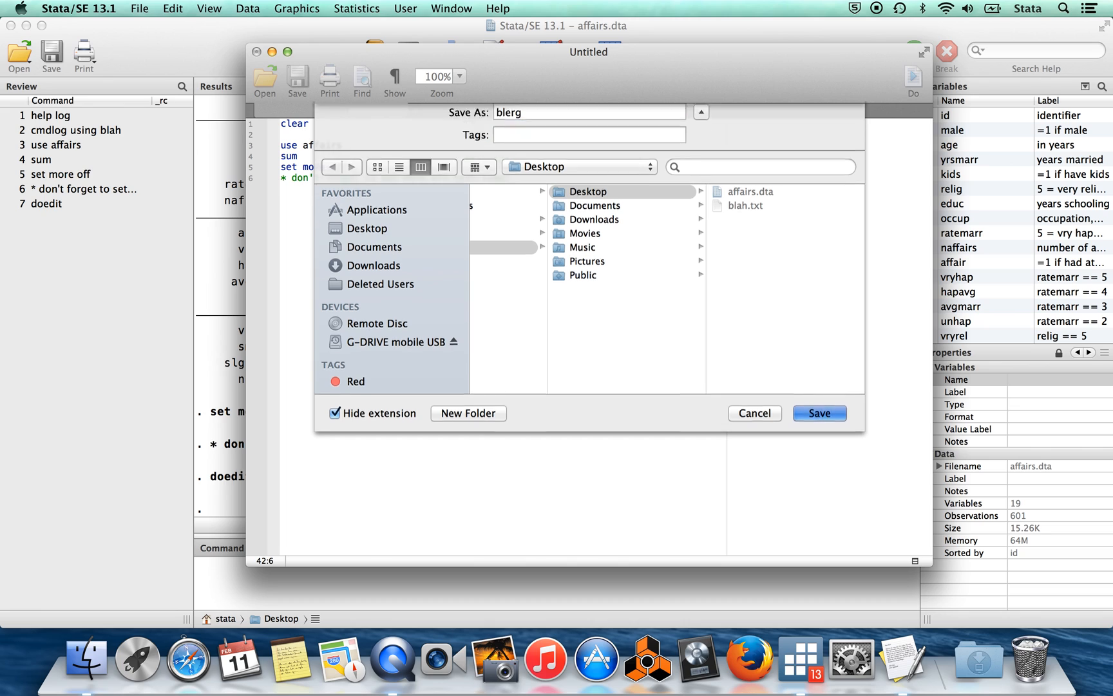
pyautogui.click(820, 412)
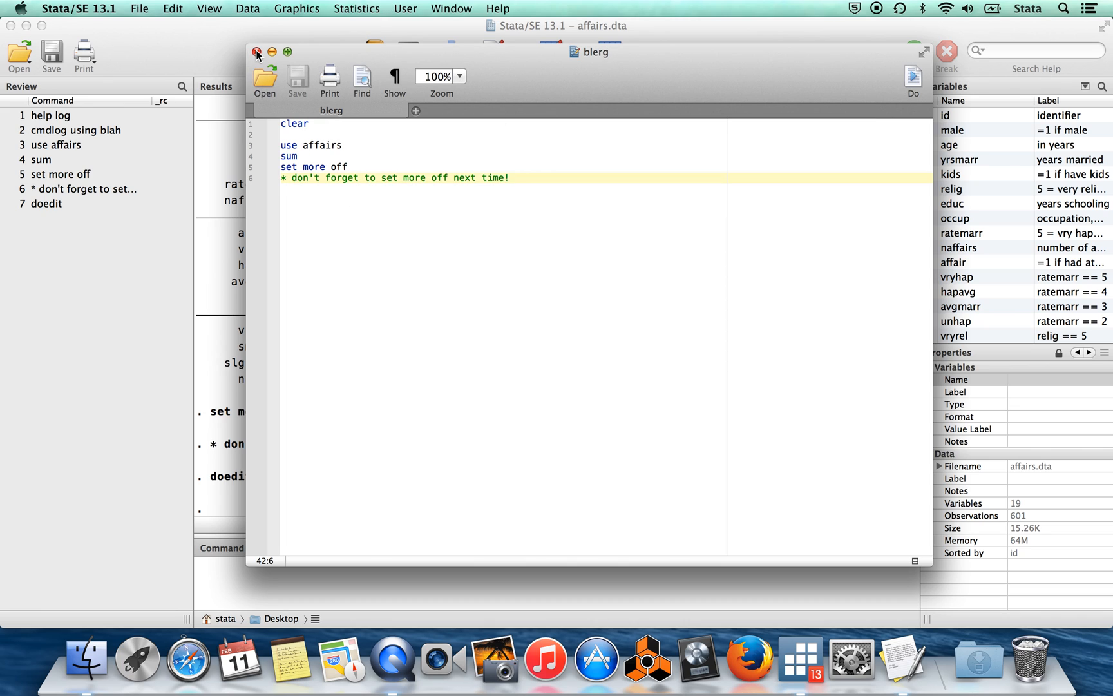
pyautogui.click(255, 52)
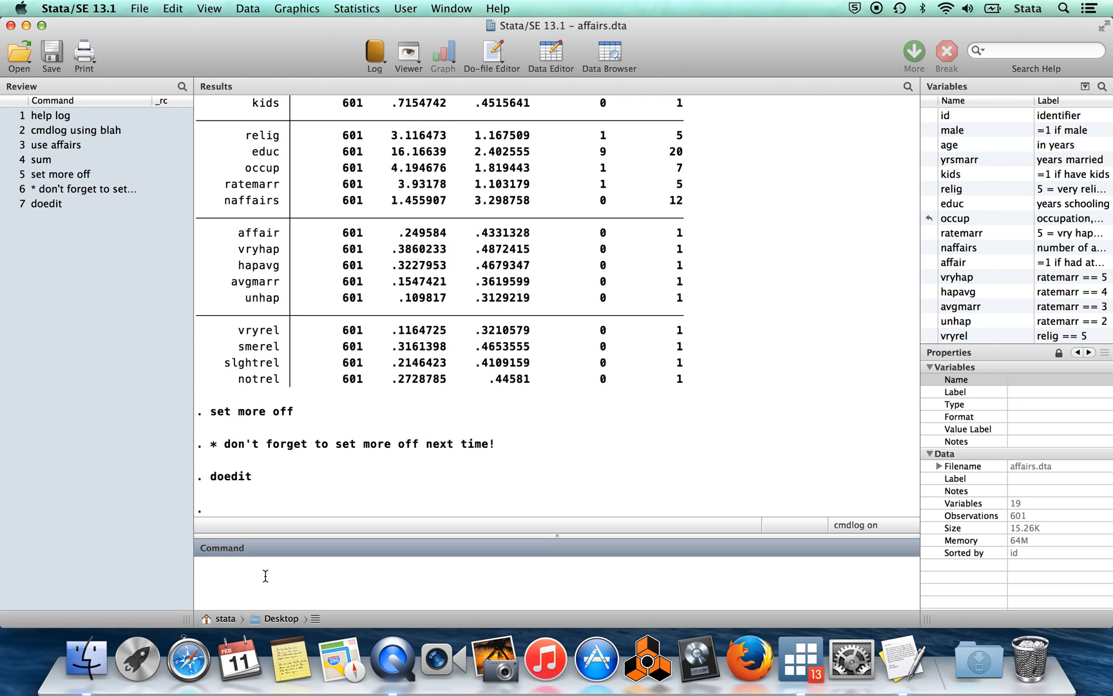
# Step: Run 'do blerg' and review the summary output through end of do-file
pyautogui.write('do bler')
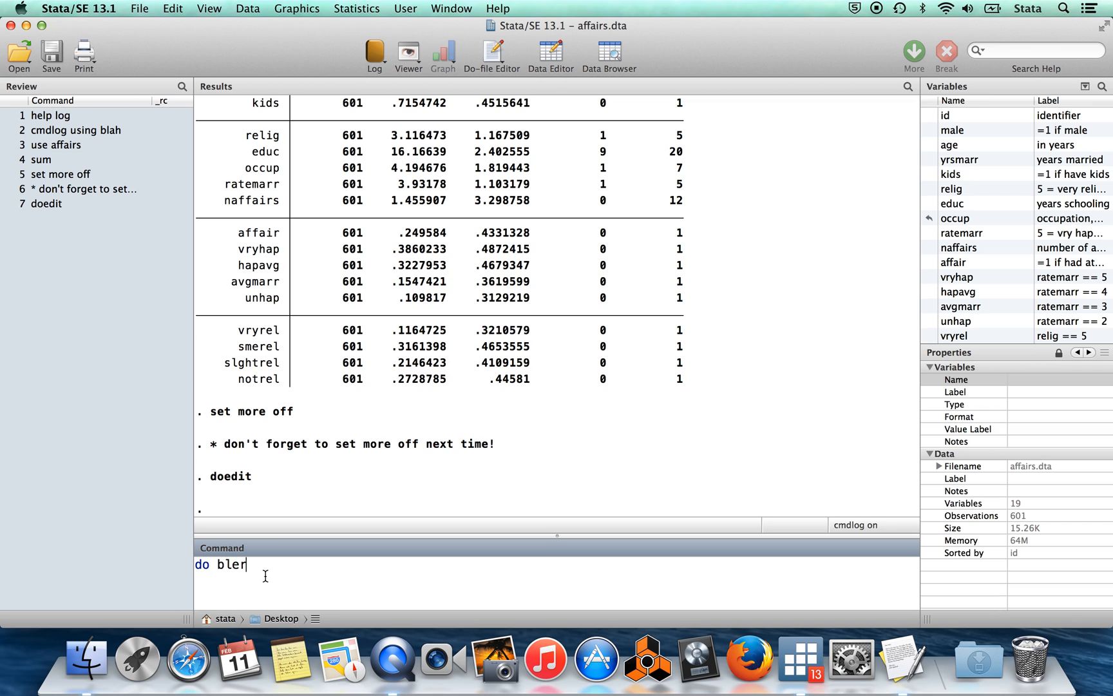
pyautogui.write('g')
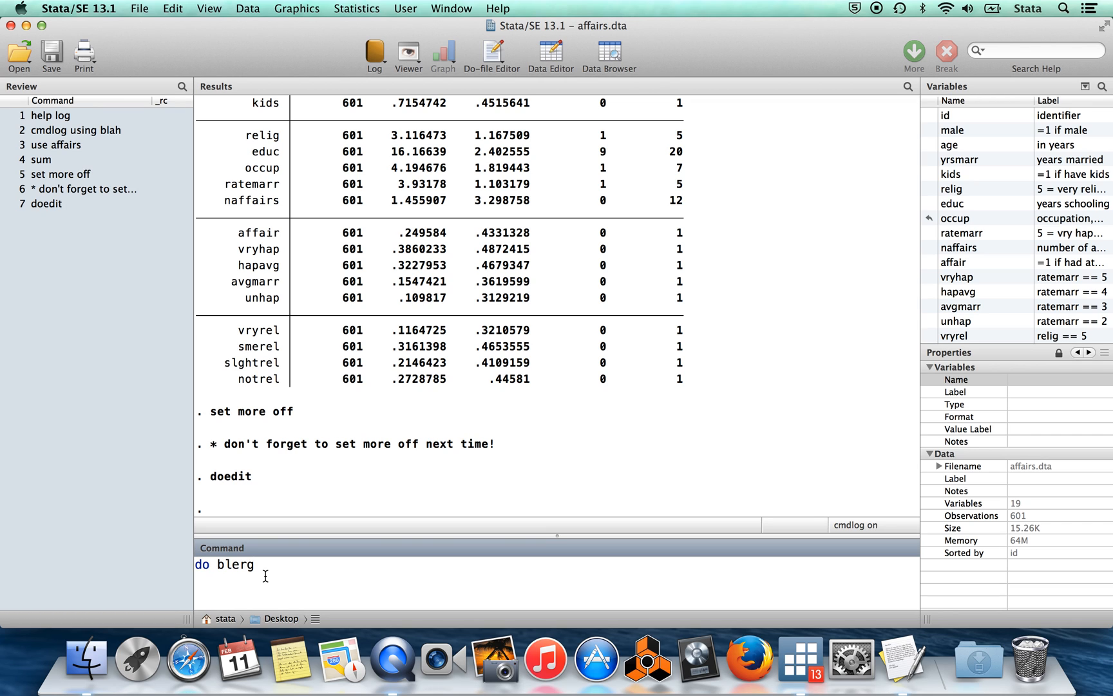
pyautogui.press('Return')
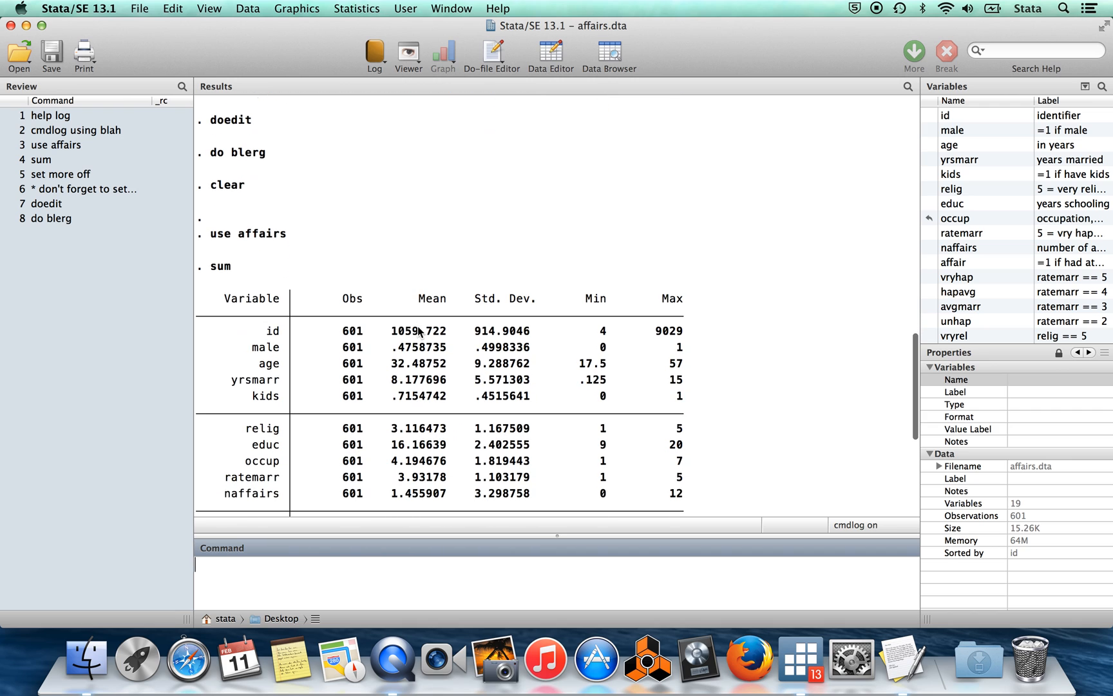
pyautogui.moveTo(284, 251)
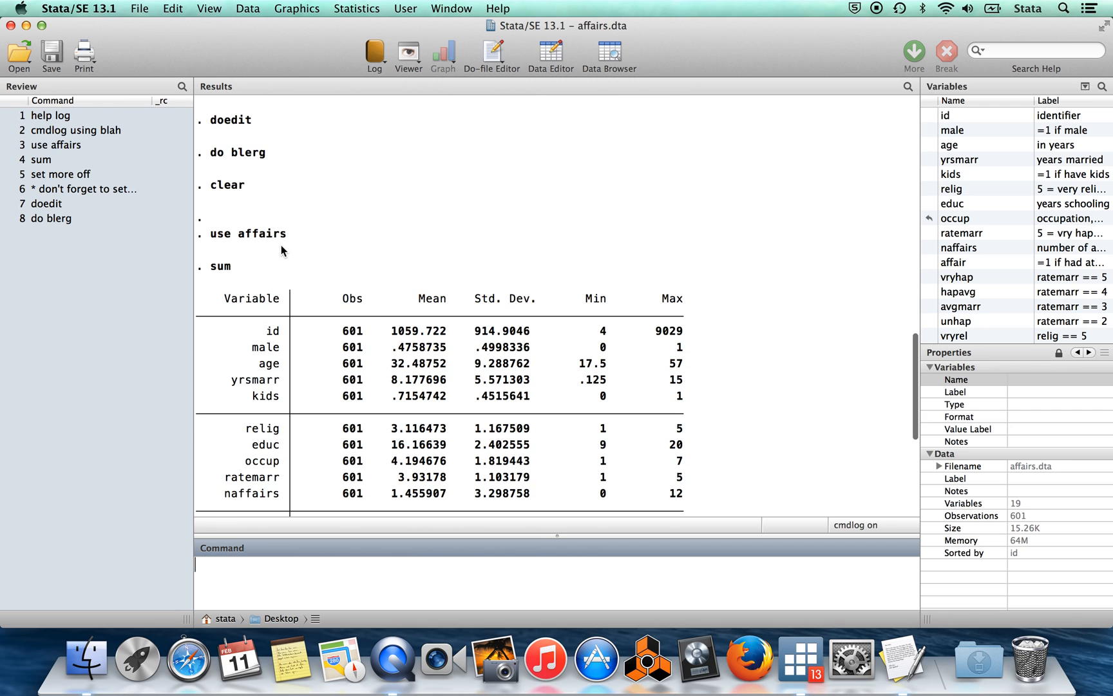
pyautogui.scroll(-3)
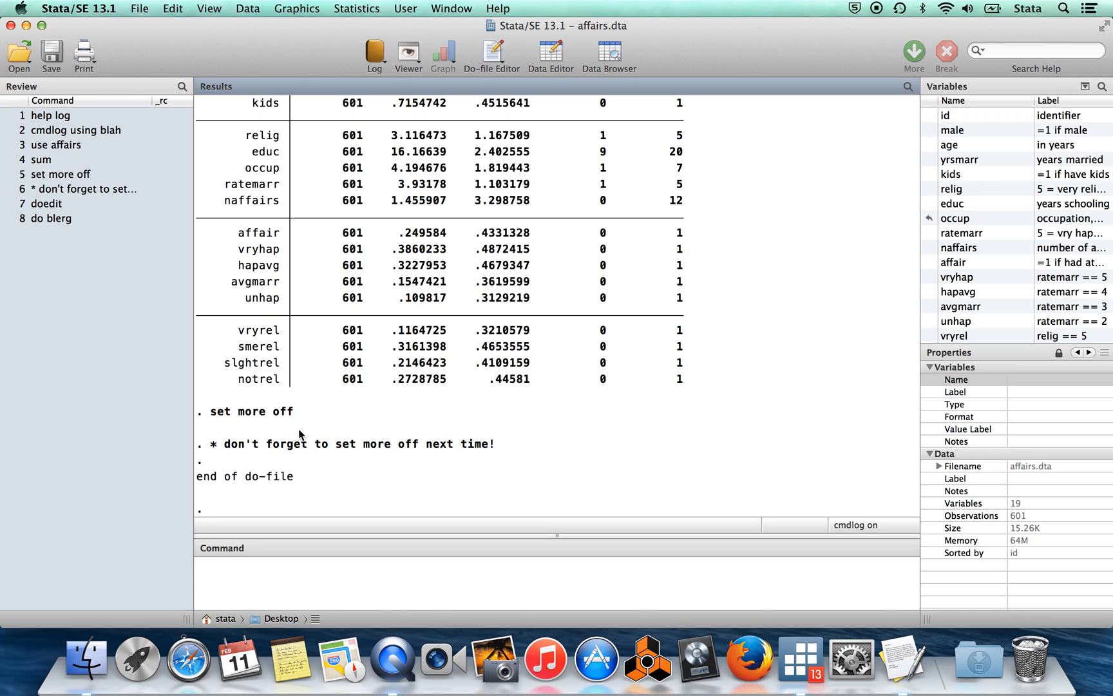
pyautogui.moveTo(346, 414)
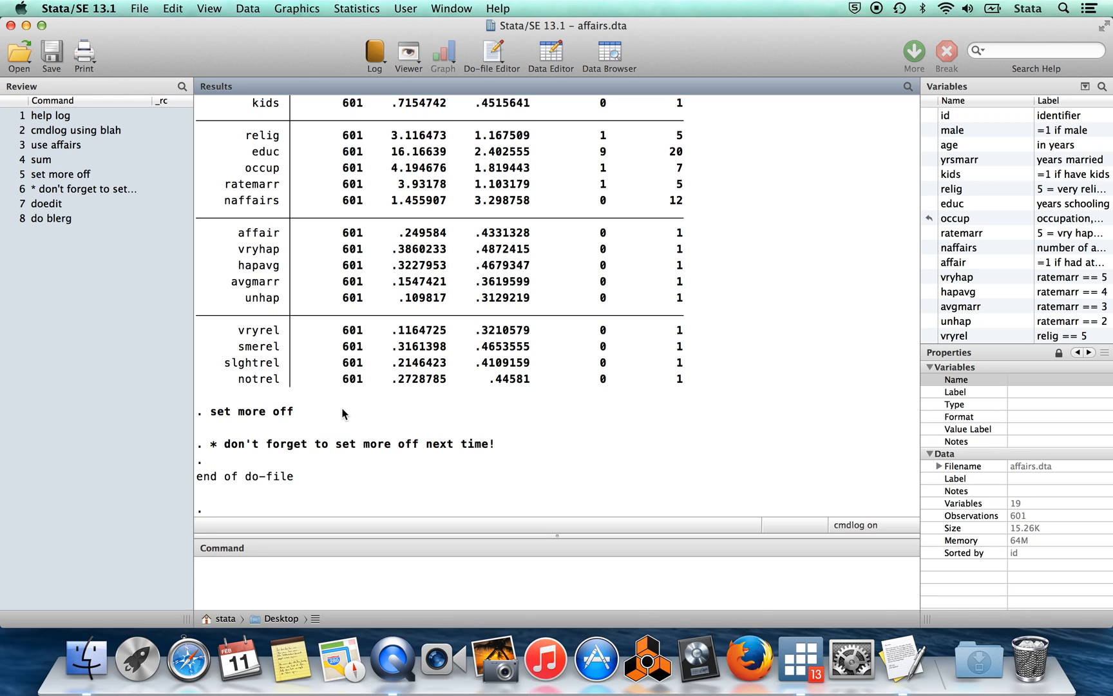
pyautogui.doubleClick(232, 477)
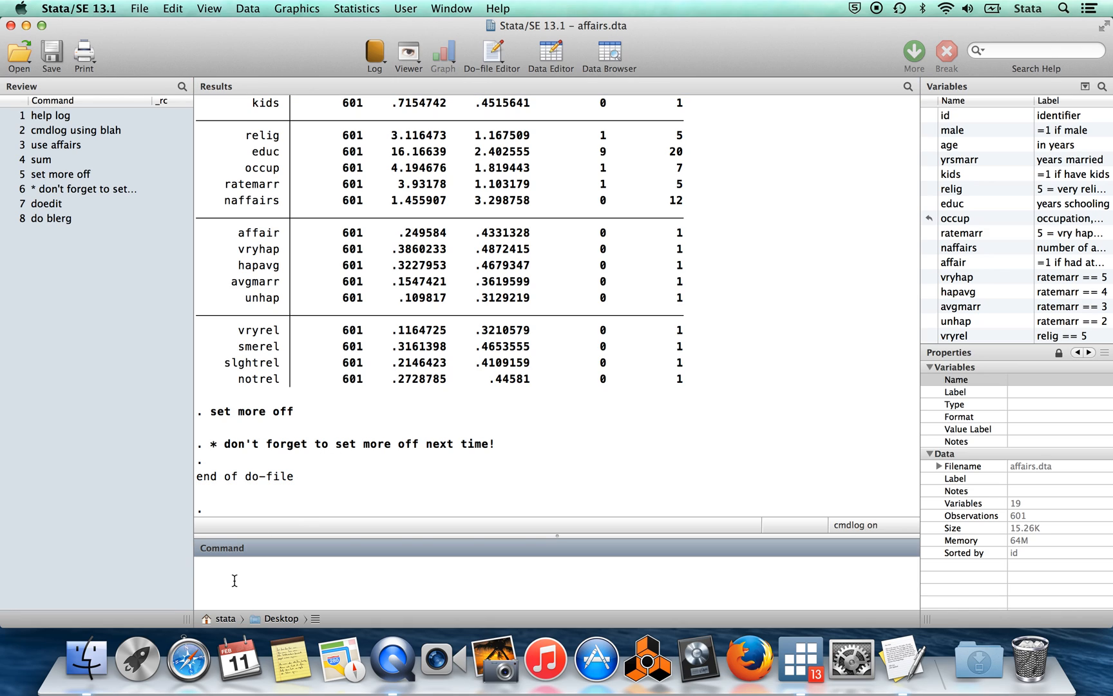
pyautogui.moveTo(49, 211)
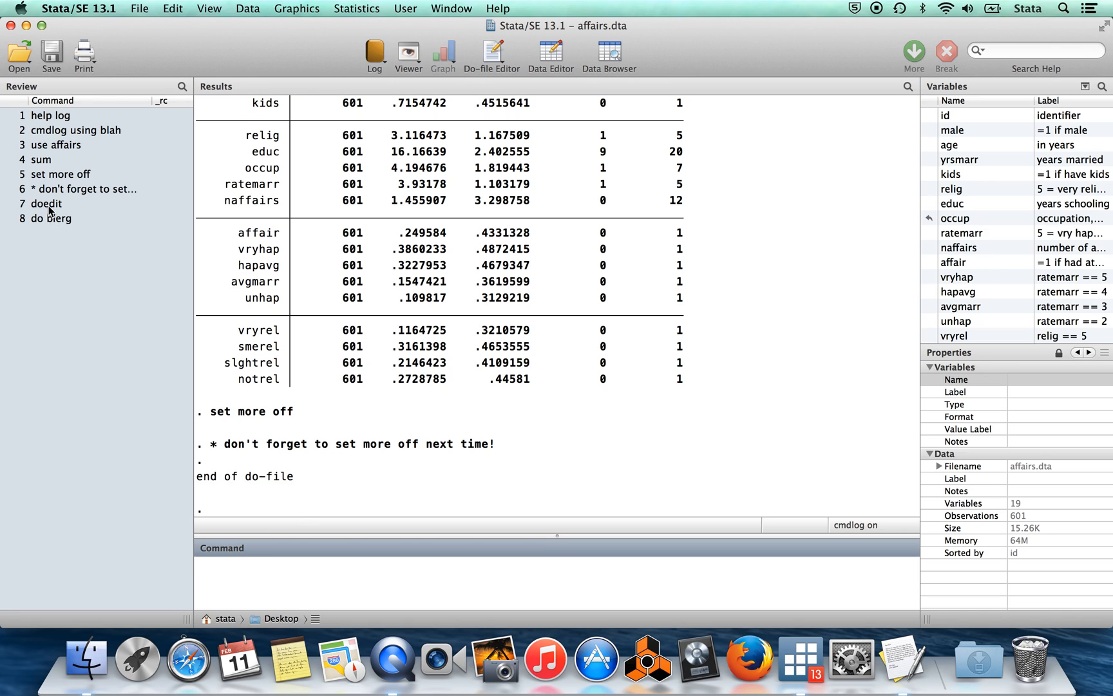
# Step: Run doedit blerg to reopen the saved blerg do-file in the Do-file Editor
pyautogui.click(45, 204)
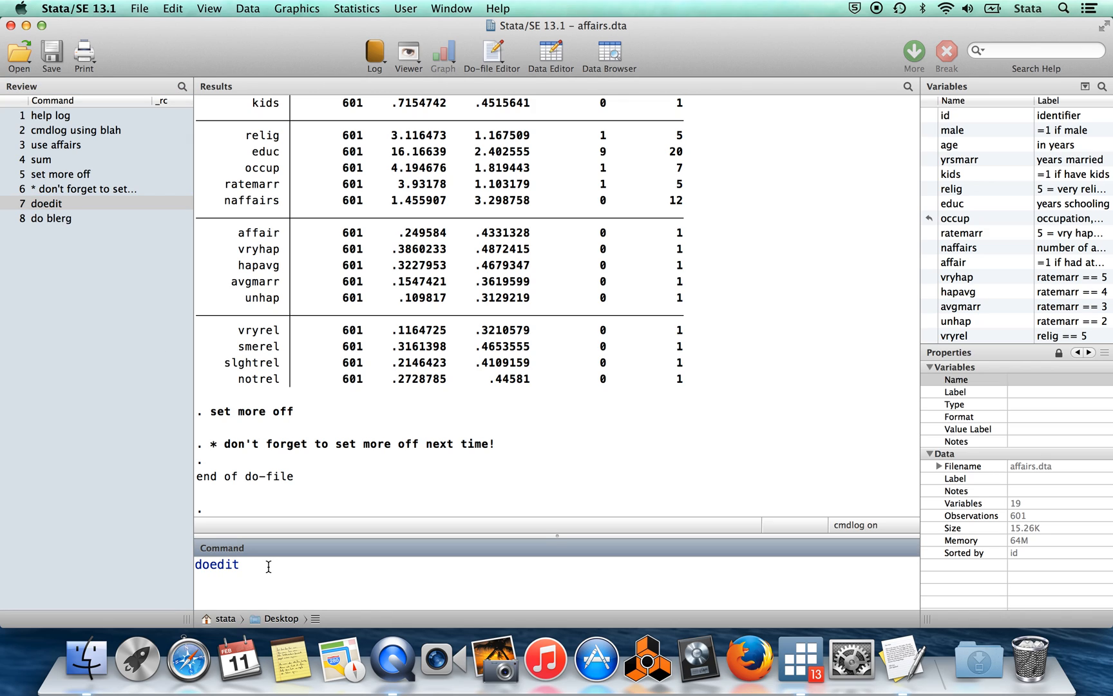
pyautogui.write('blerg')
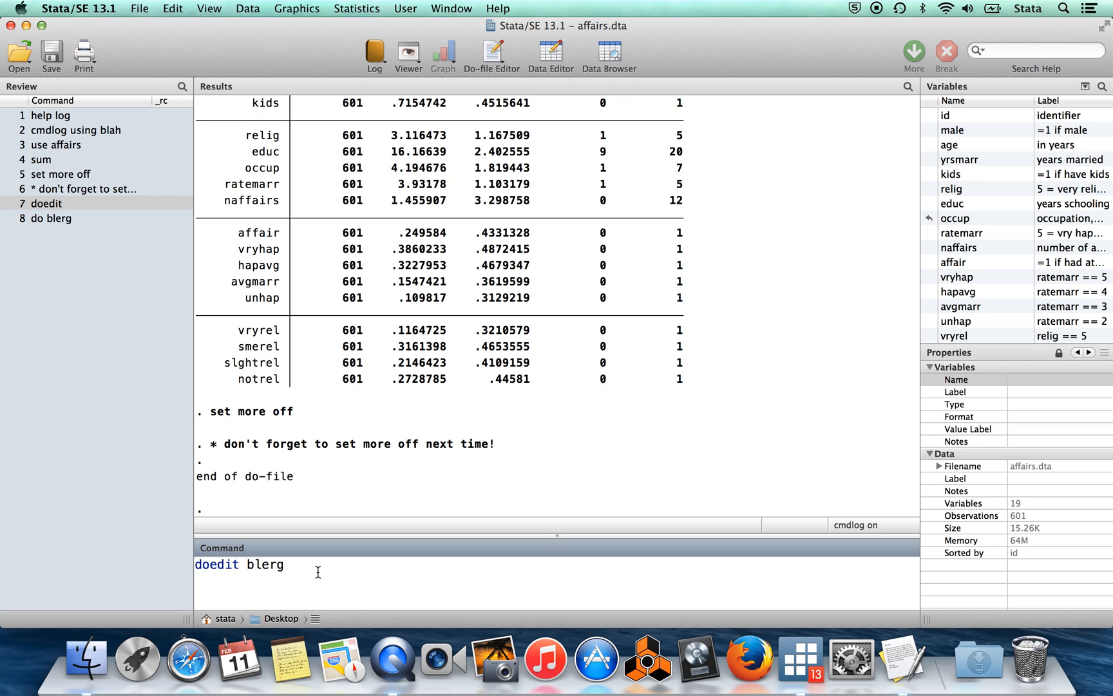
pyautogui.moveTo(325, 576)
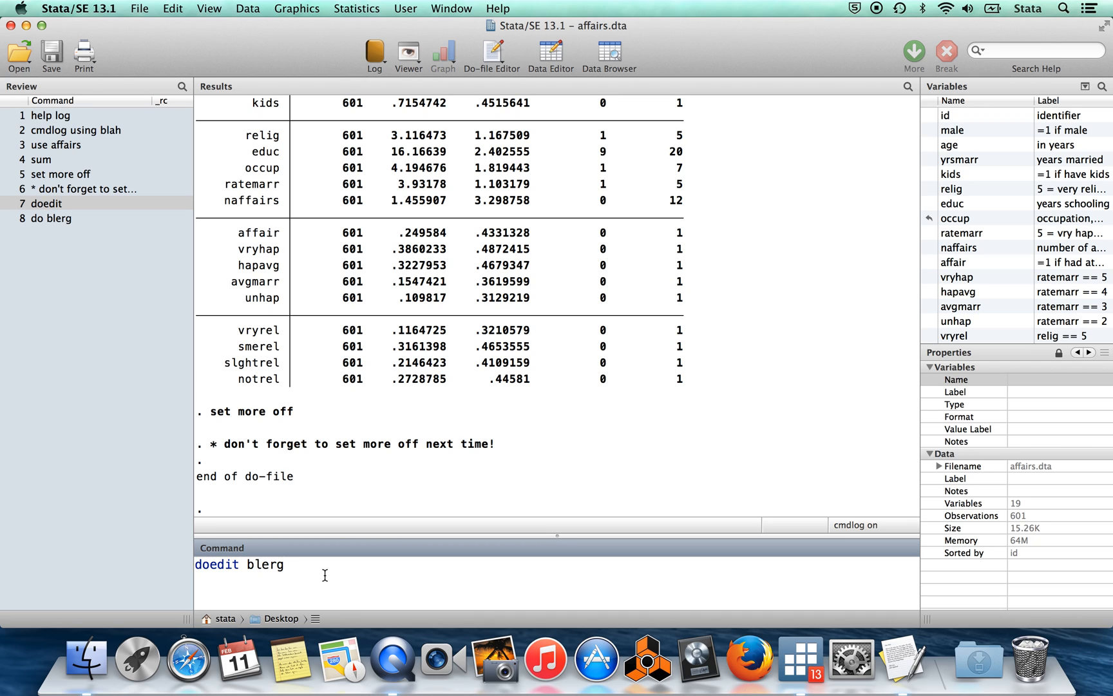
pyautogui.press('Return')
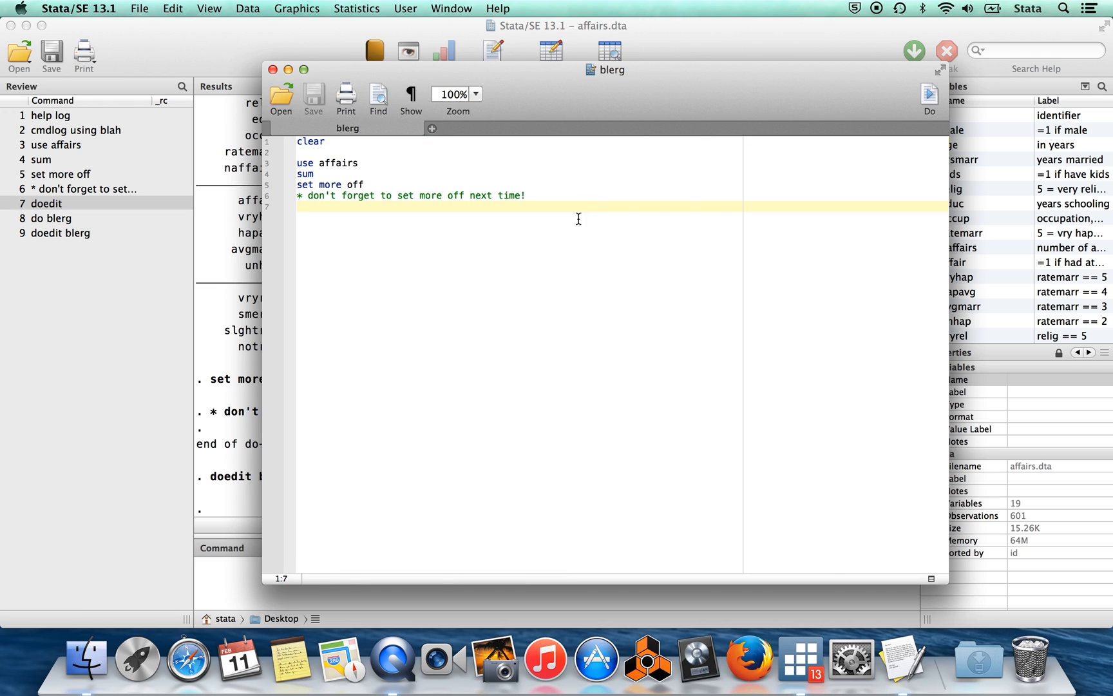
pyautogui.moveTo(375, 129)
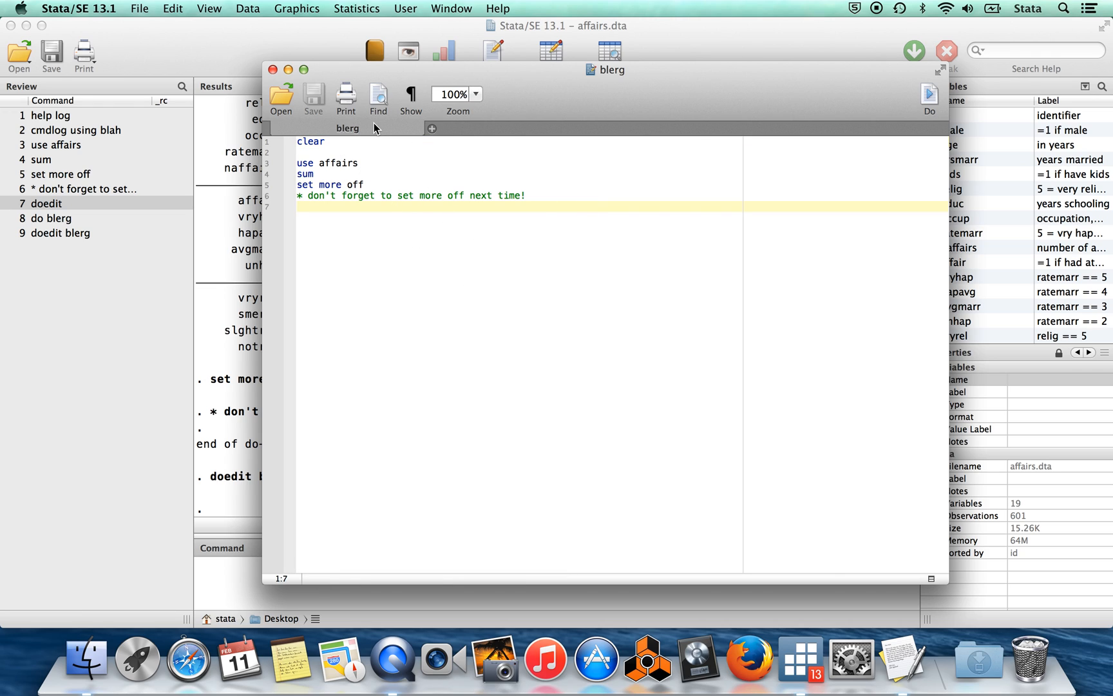
pyautogui.moveTo(405, 223)
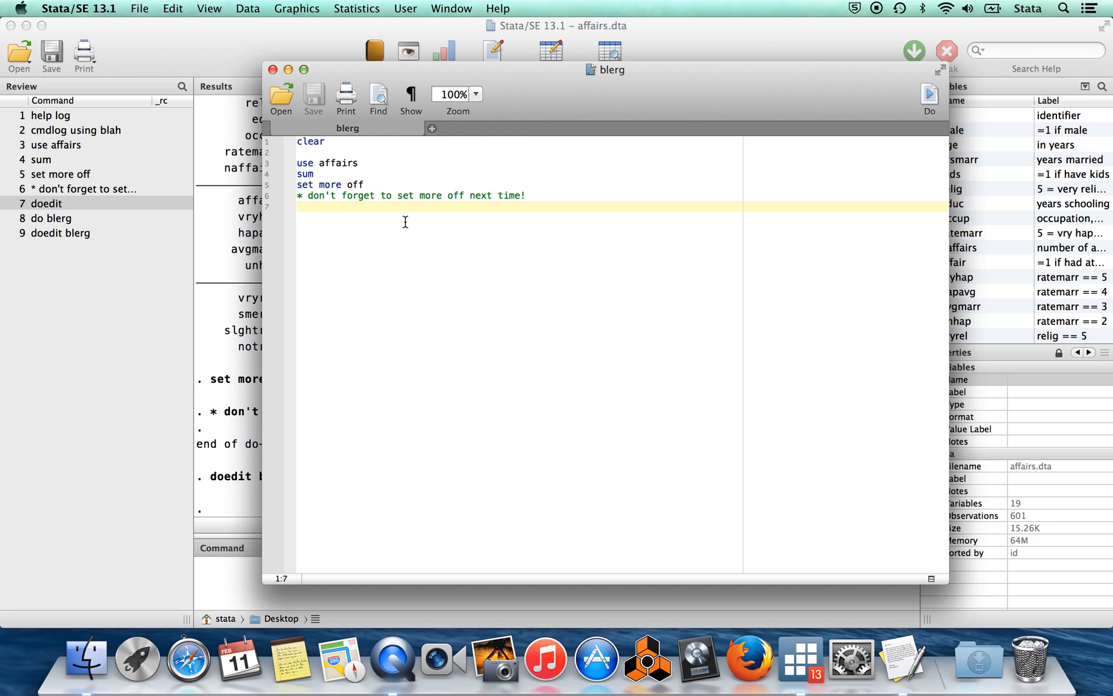
pyautogui.press('cmd+a')
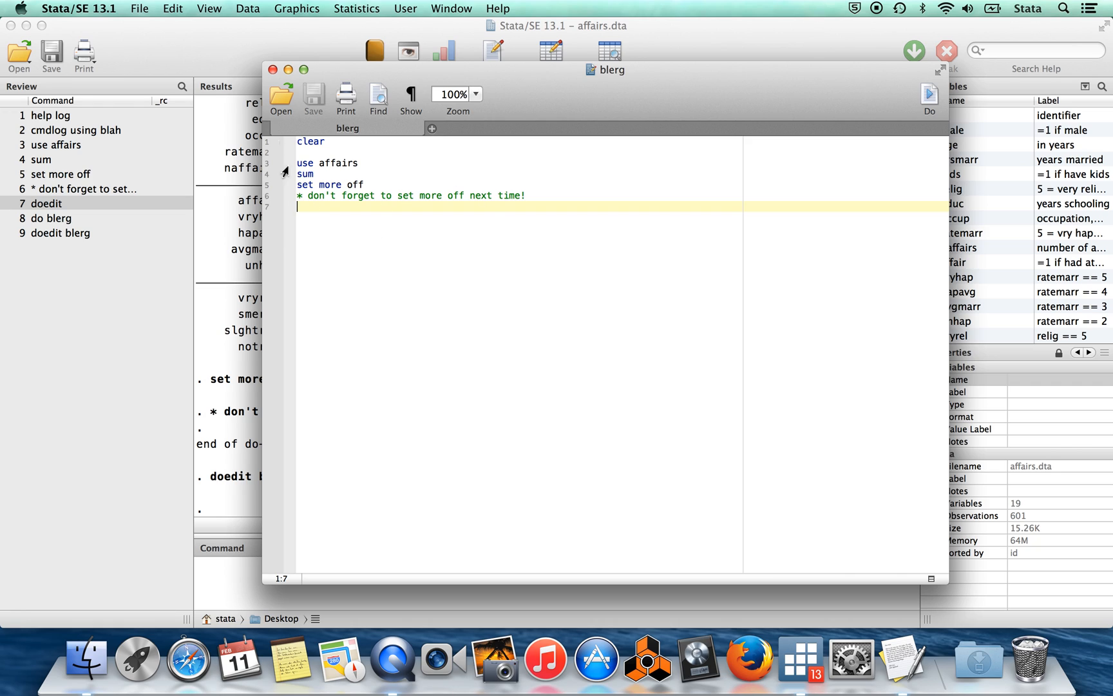
pyautogui.moveTo(446, 297)
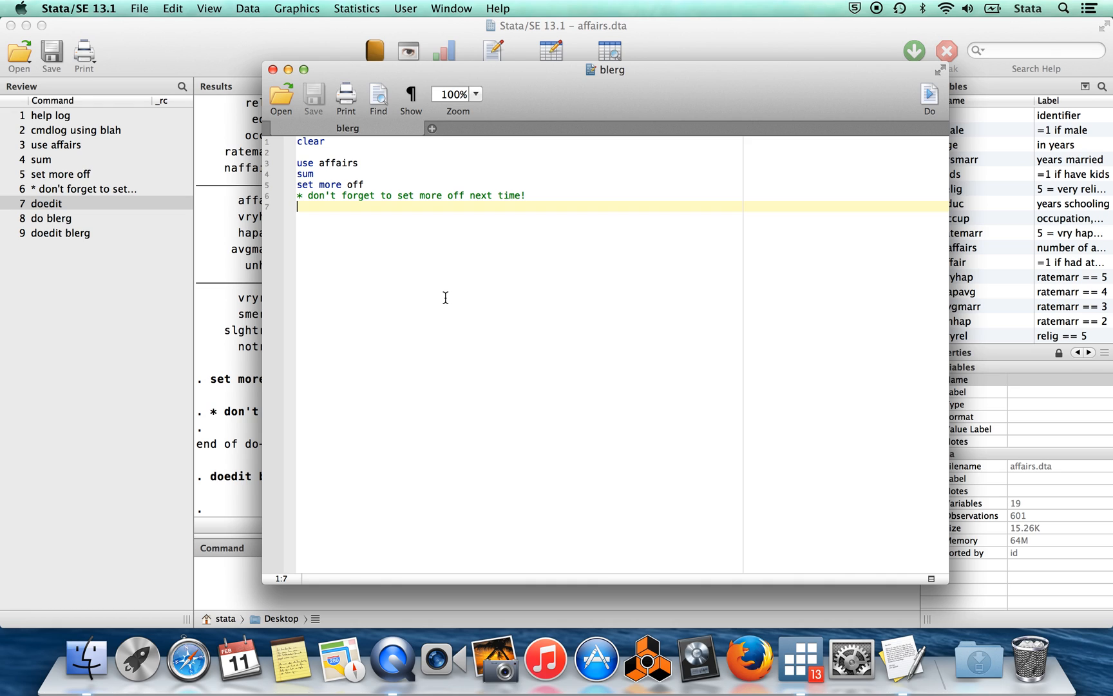
pyautogui.moveTo(541, 194)
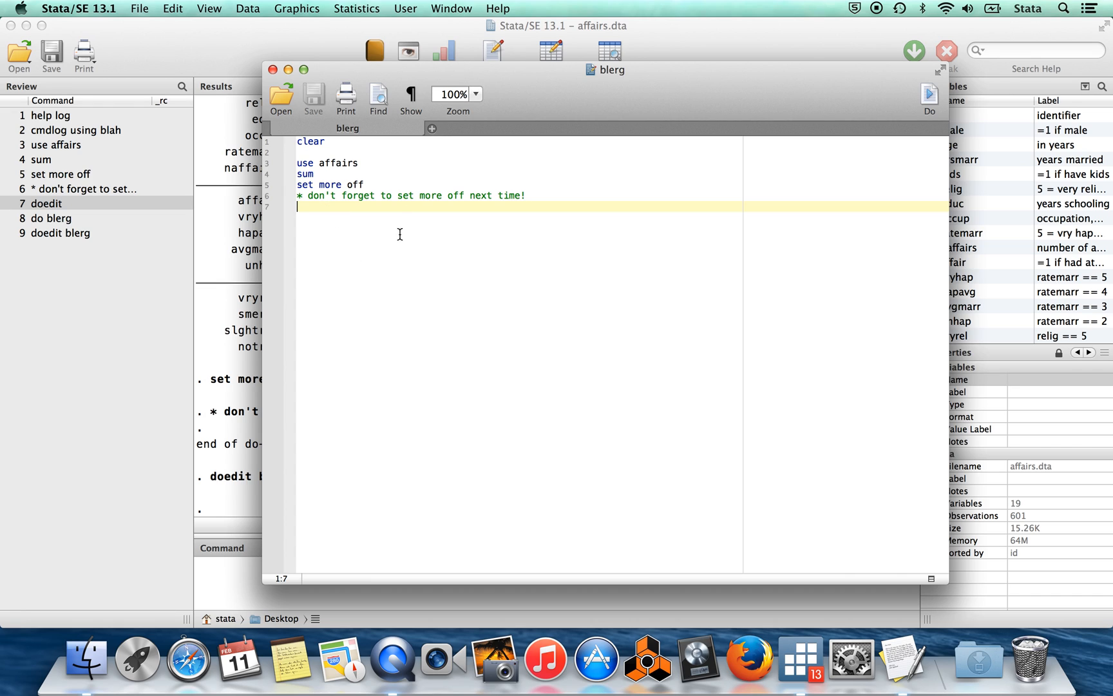
pyautogui.moveTo(456, 196)
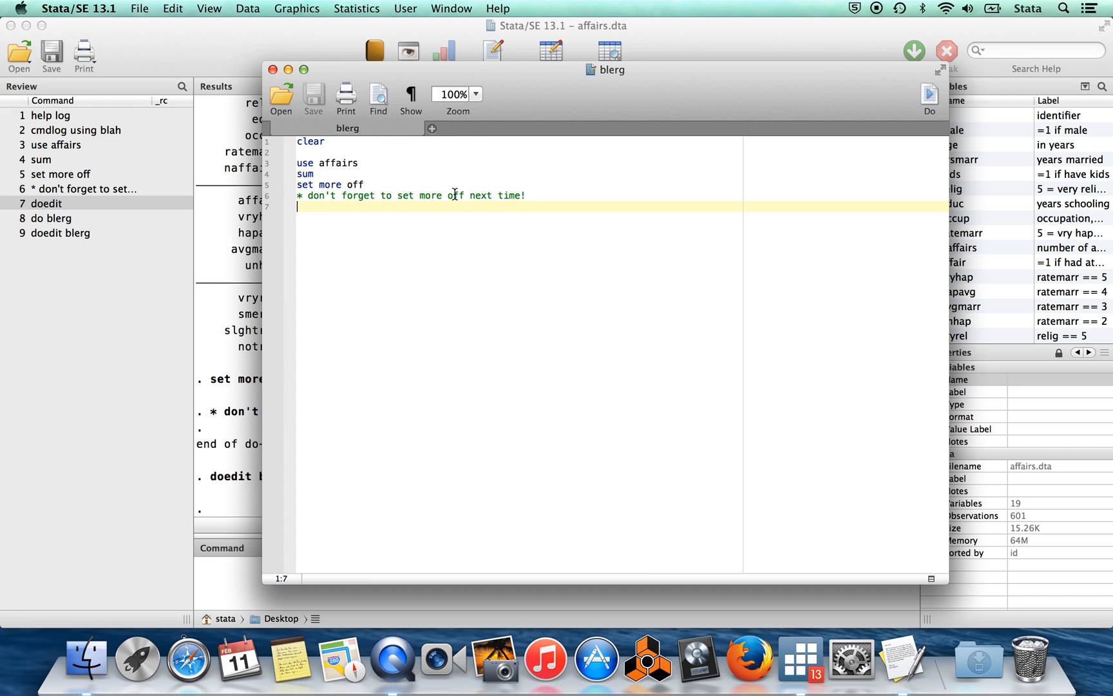
pyautogui.moveTo(518, 210)
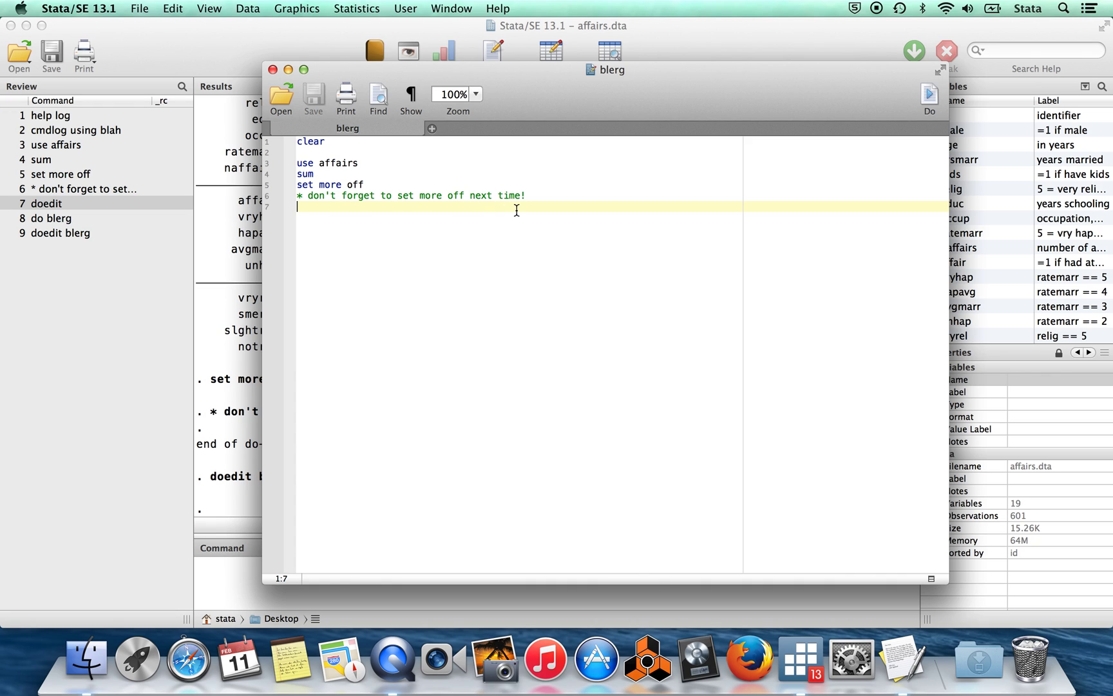